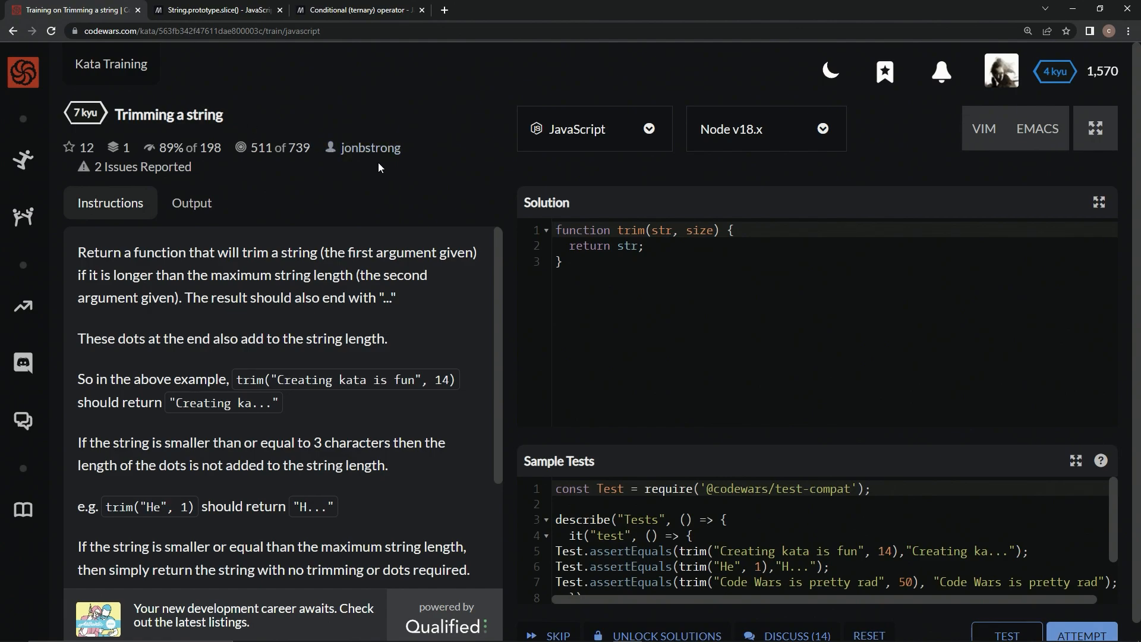
mouse_move(143, 167)
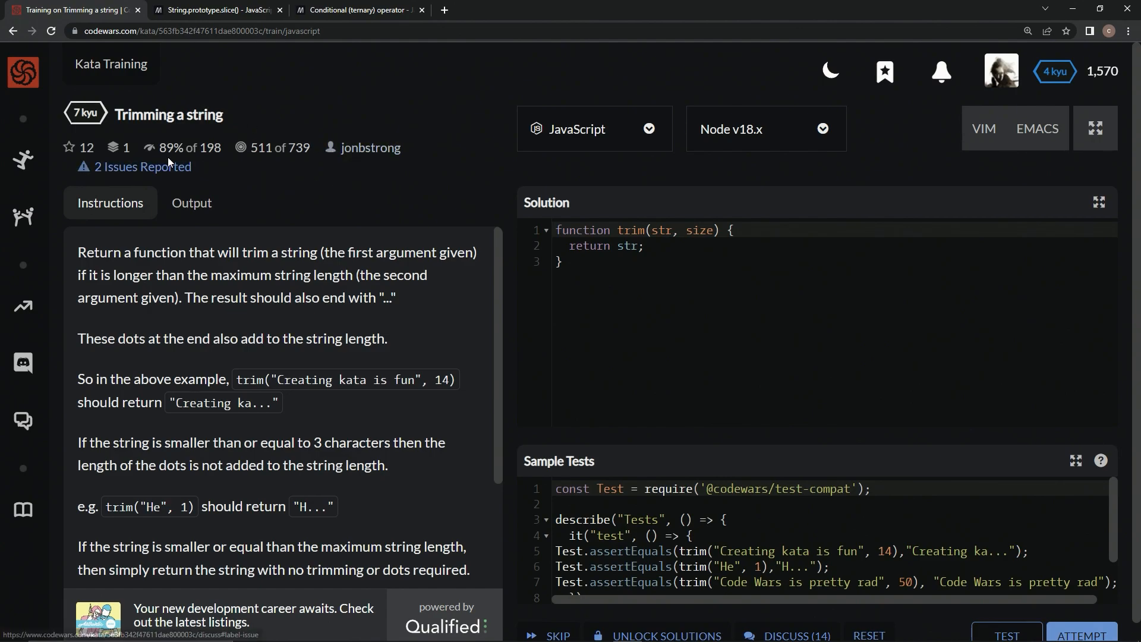
mouse_move(106, 289)
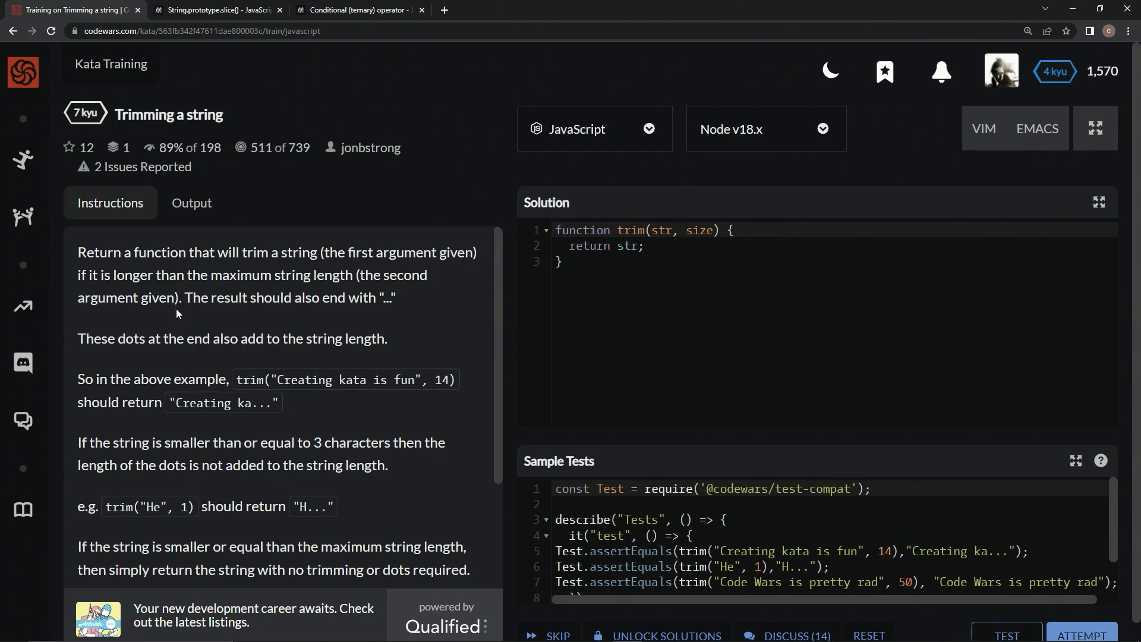
mouse_move(337, 305)
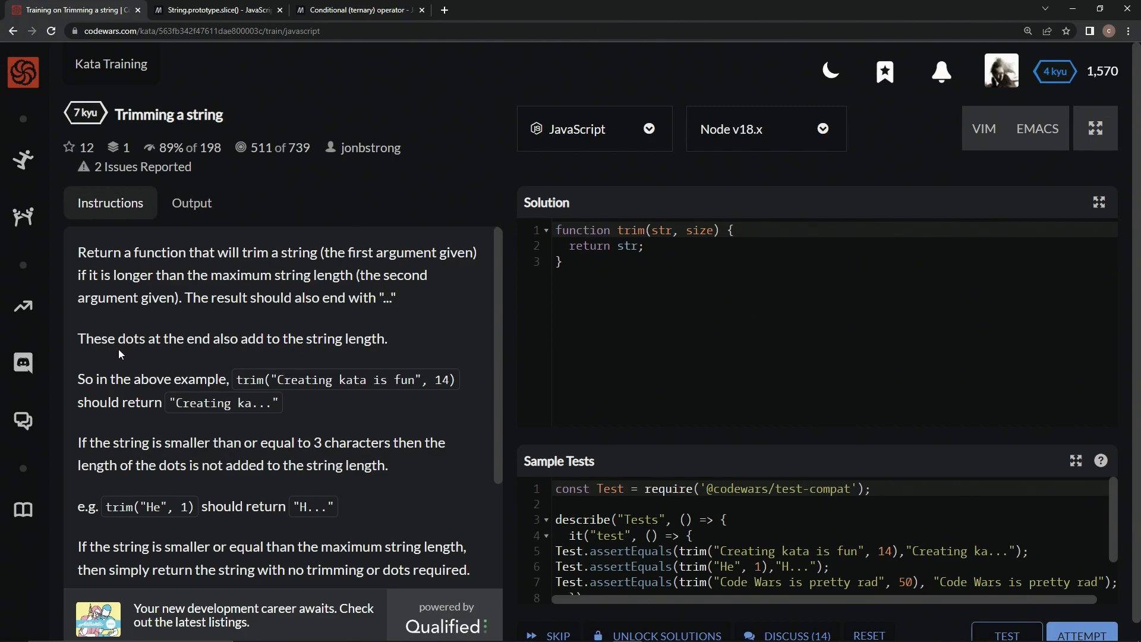
mouse_move(391, 343)
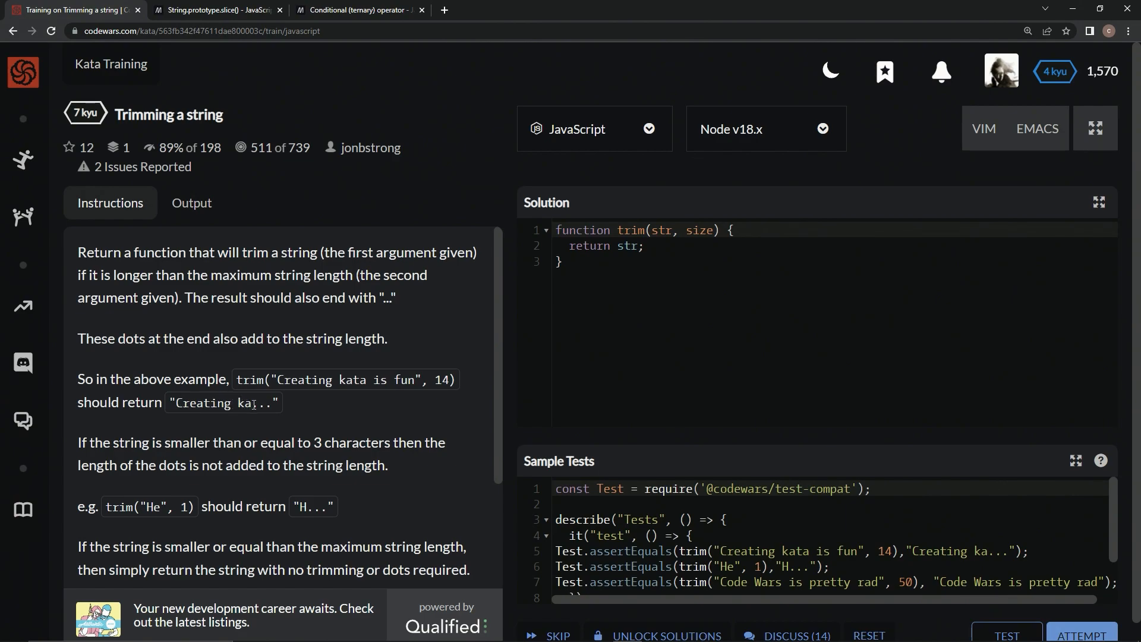
mouse_move(211, 446)
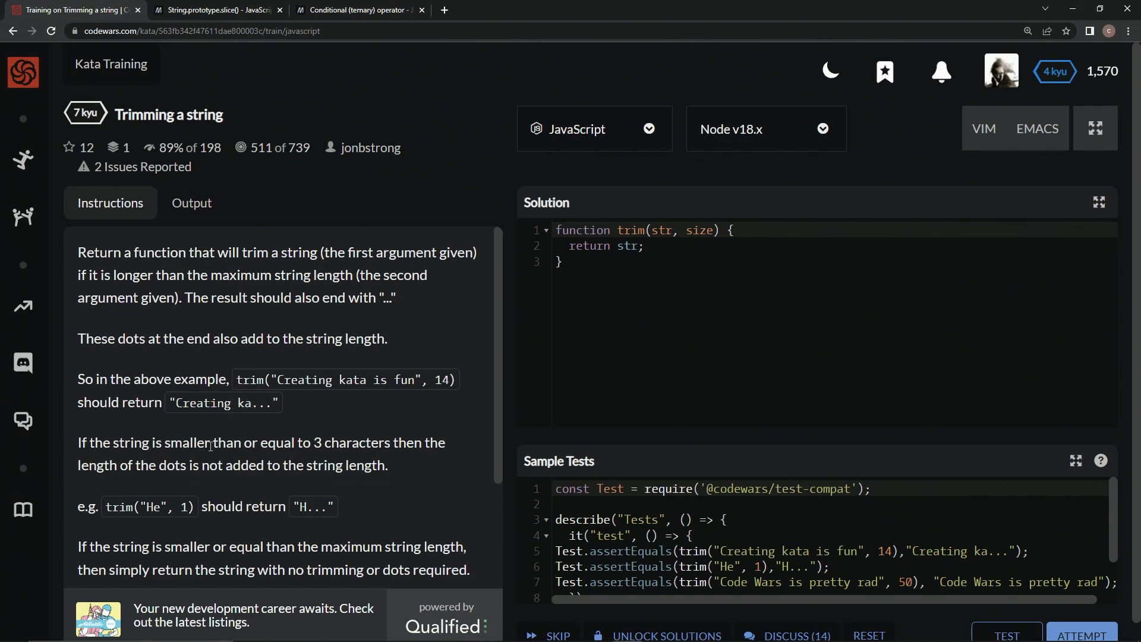
mouse_move(406, 457)
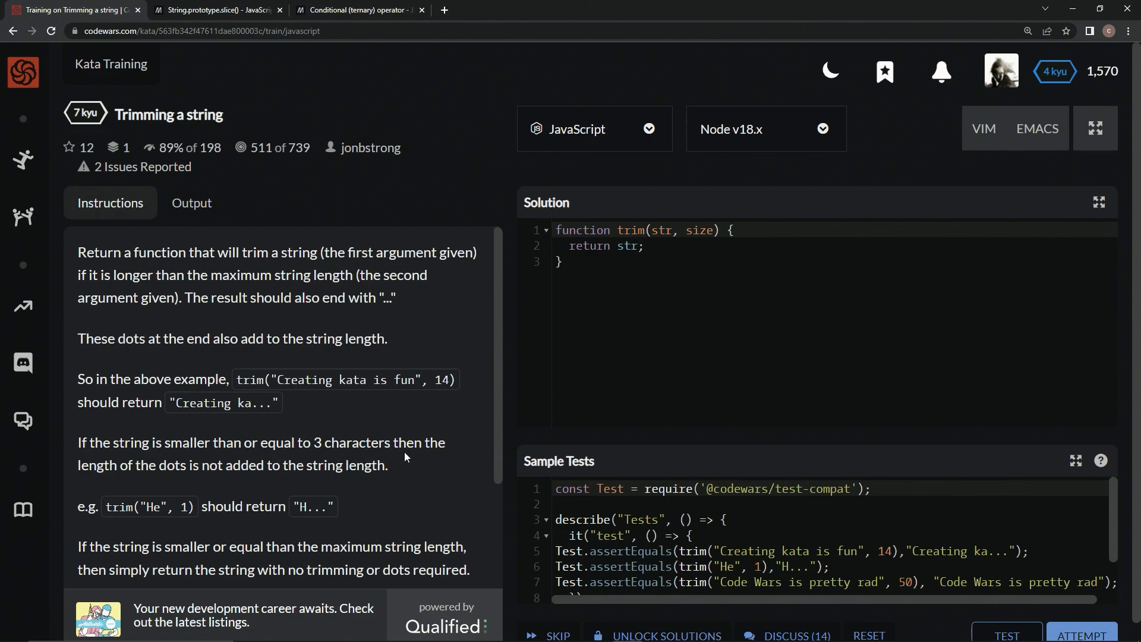
mouse_move(253, 481)
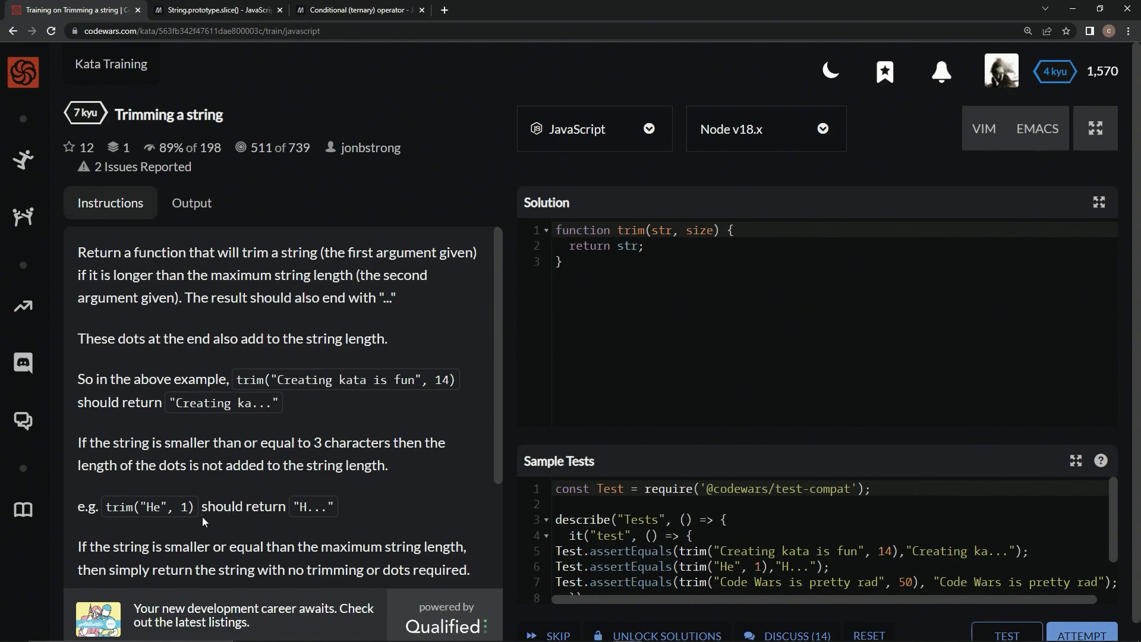
mouse_move(166, 522)
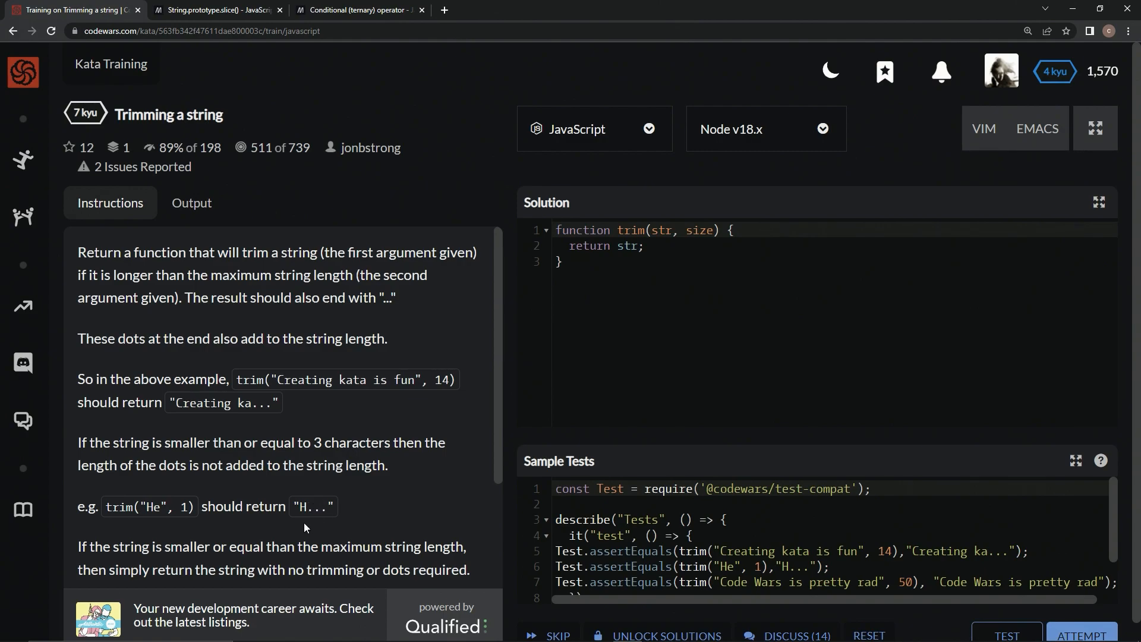
Replace the placeholder return statement with let result = ''
scroll("down", 3)
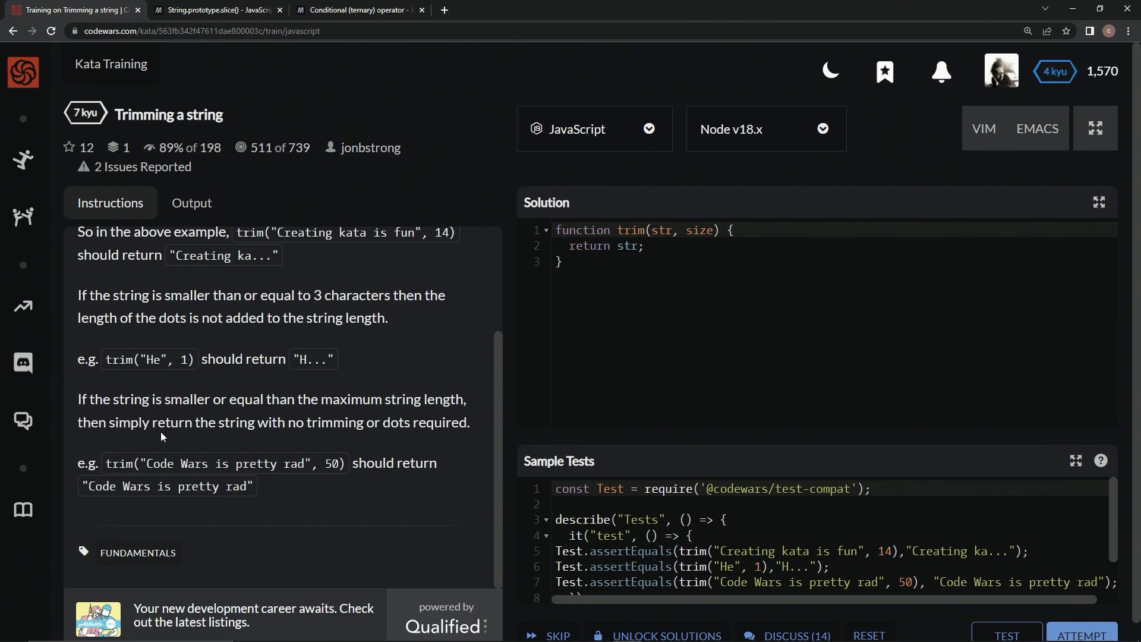
mouse_move(376, 429)
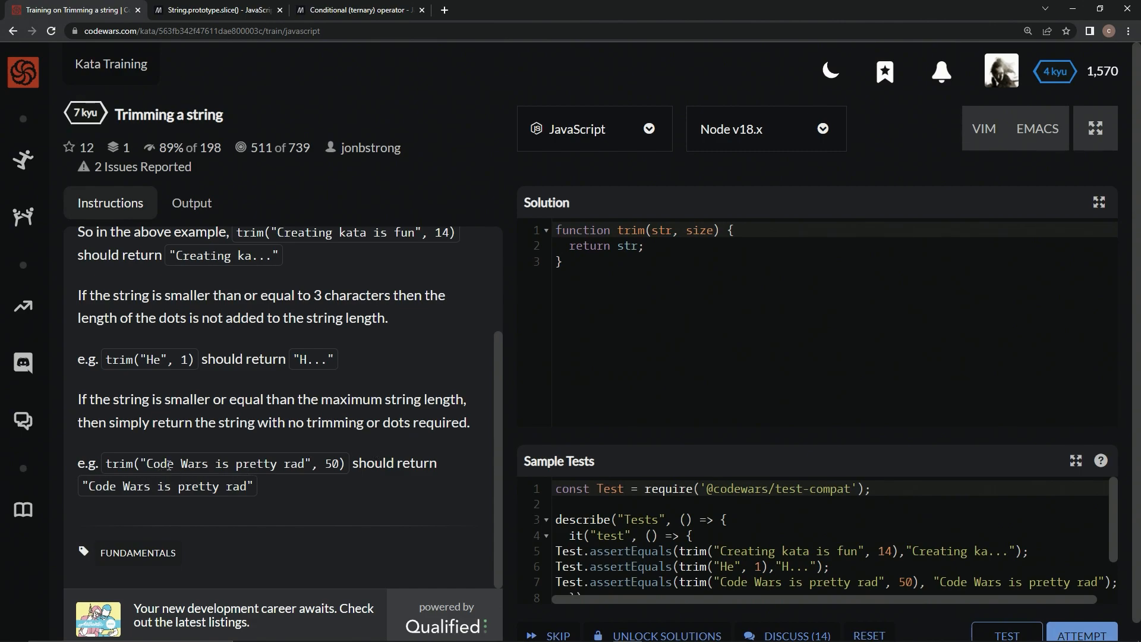
mouse_move(328, 464)
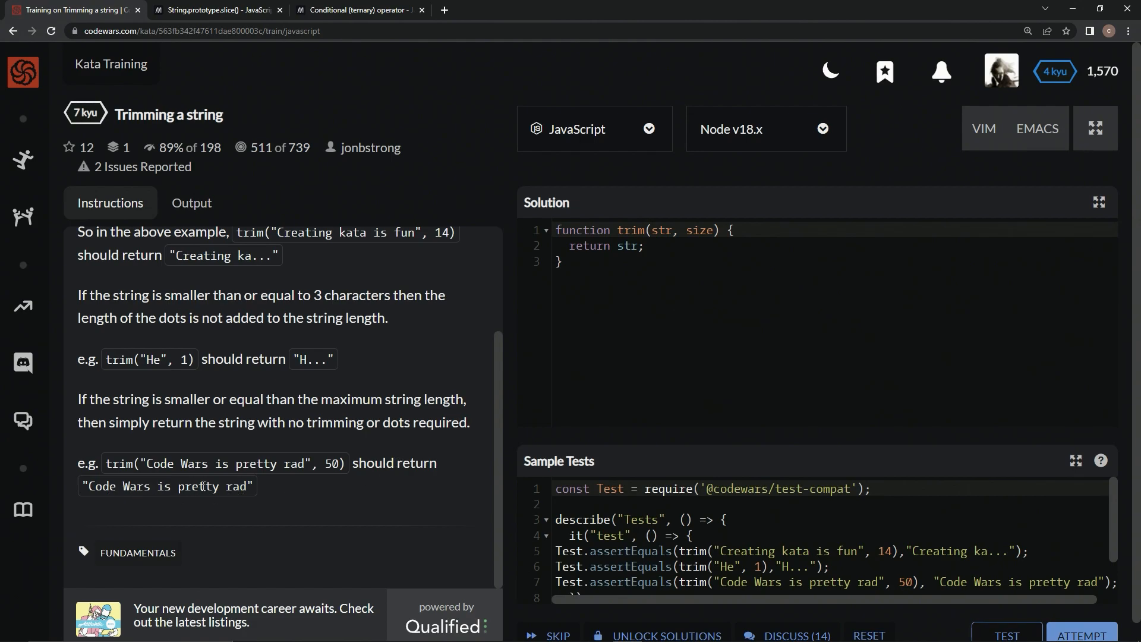
mouse_move(291, 456)
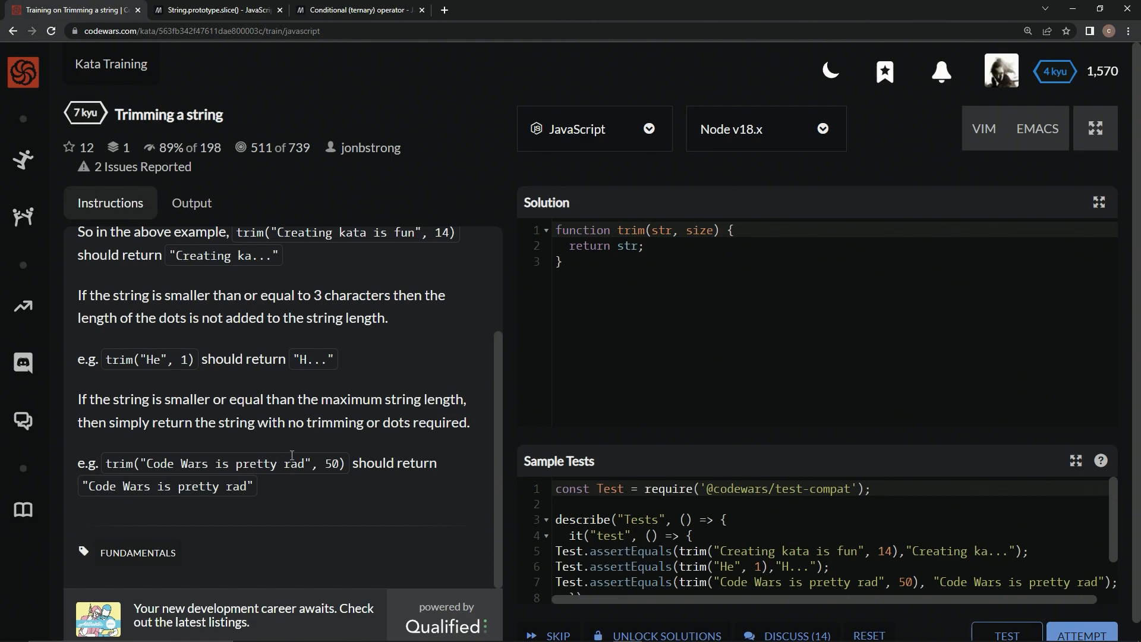
mouse_move(708, 278)
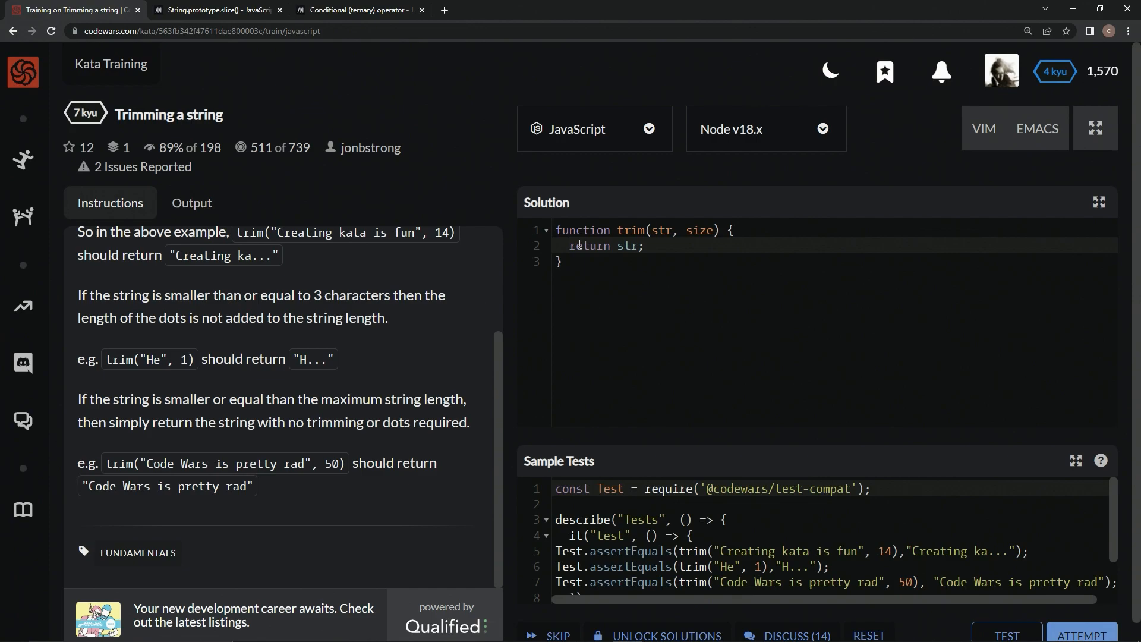
left_click_drag(571, 245, 644, 246)
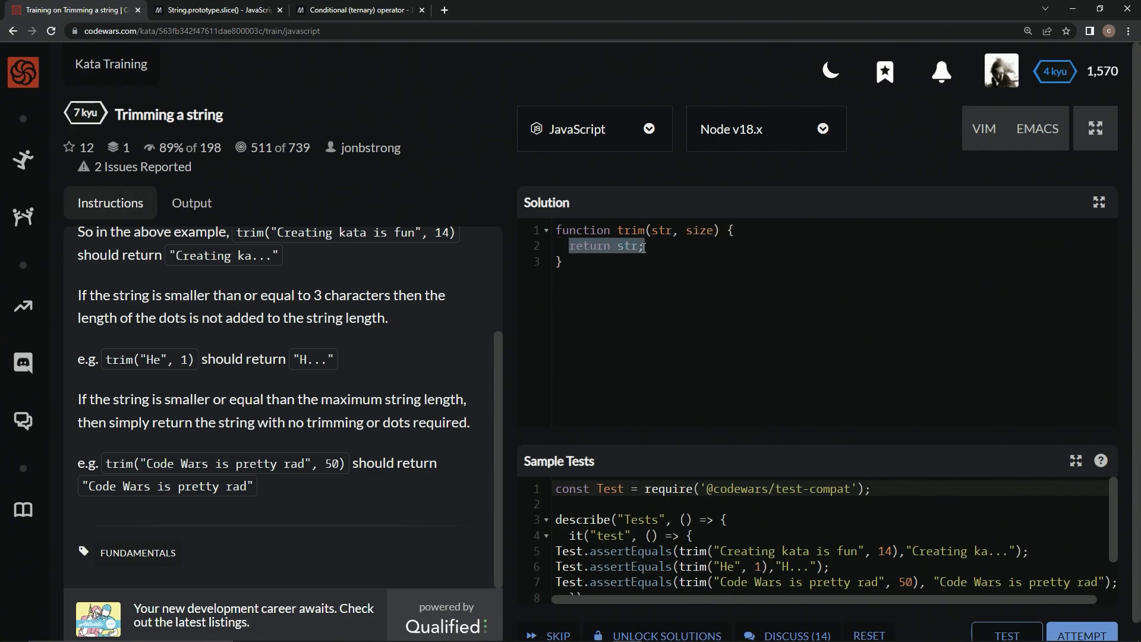
type("let res")
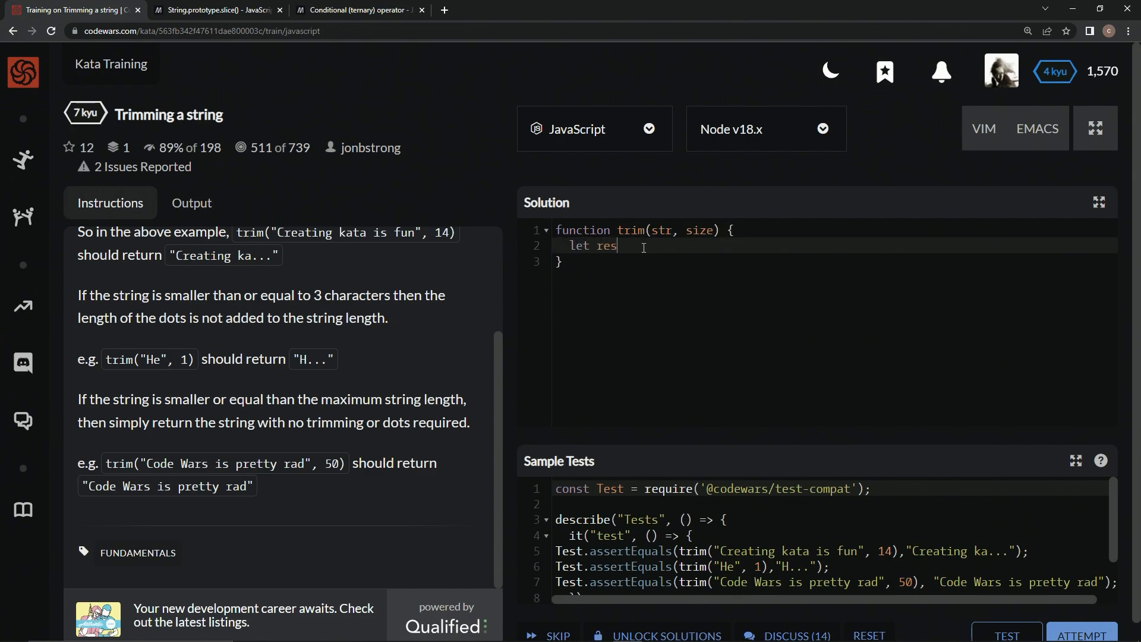
type("ult =")
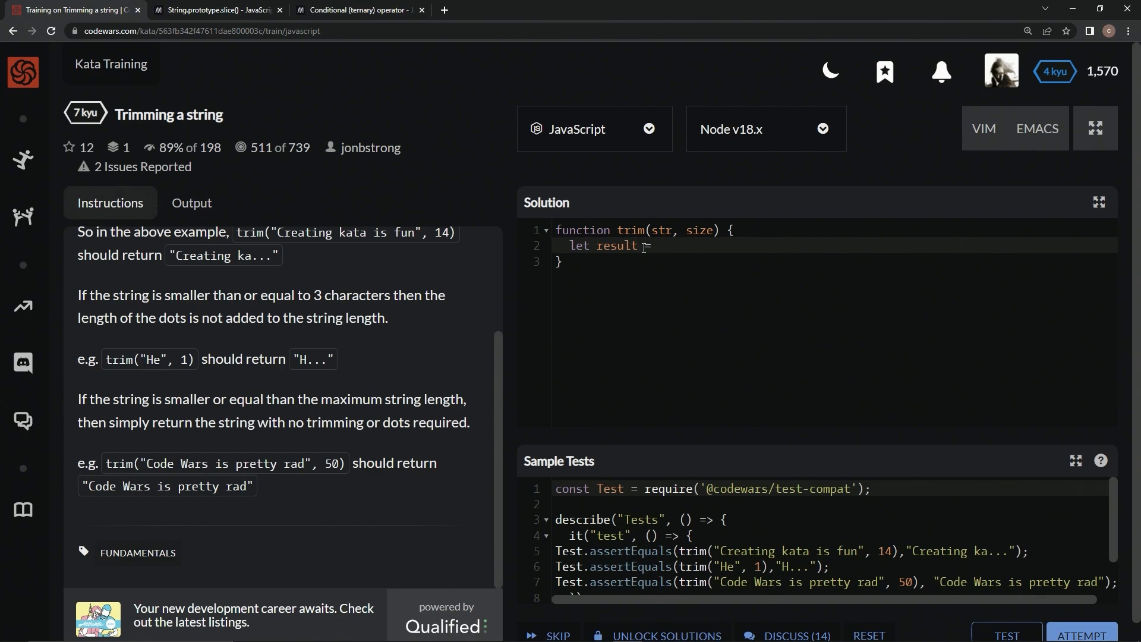
type("= ''")
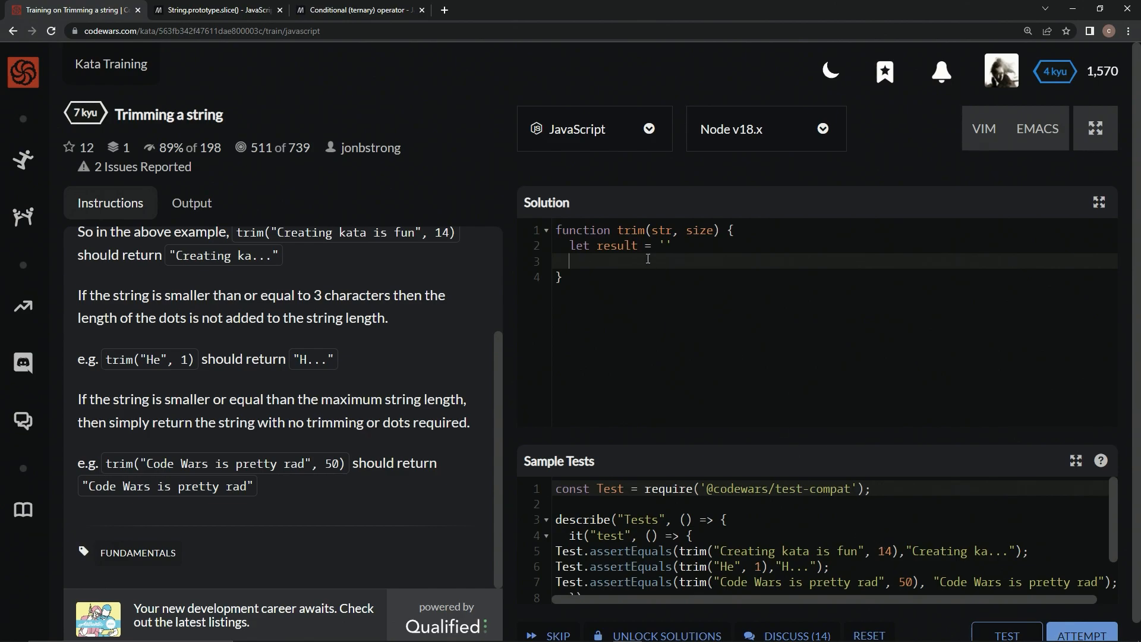
mouse_move(657, 261)
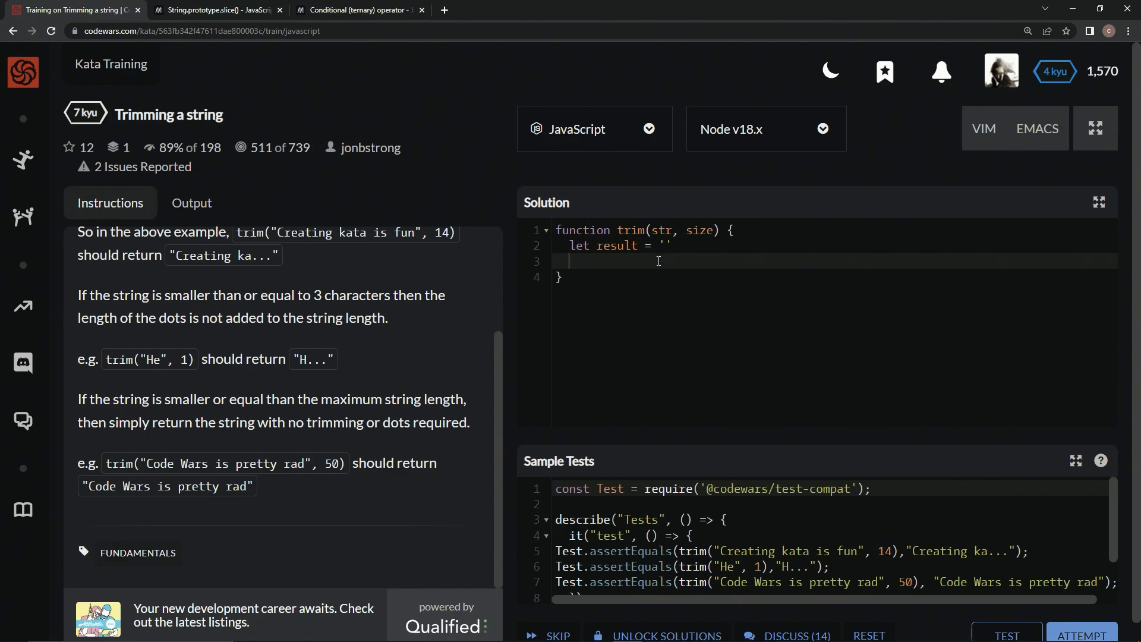
Write a for loop up to i < size that appends str[i] to result
type("for (let i = 0;")
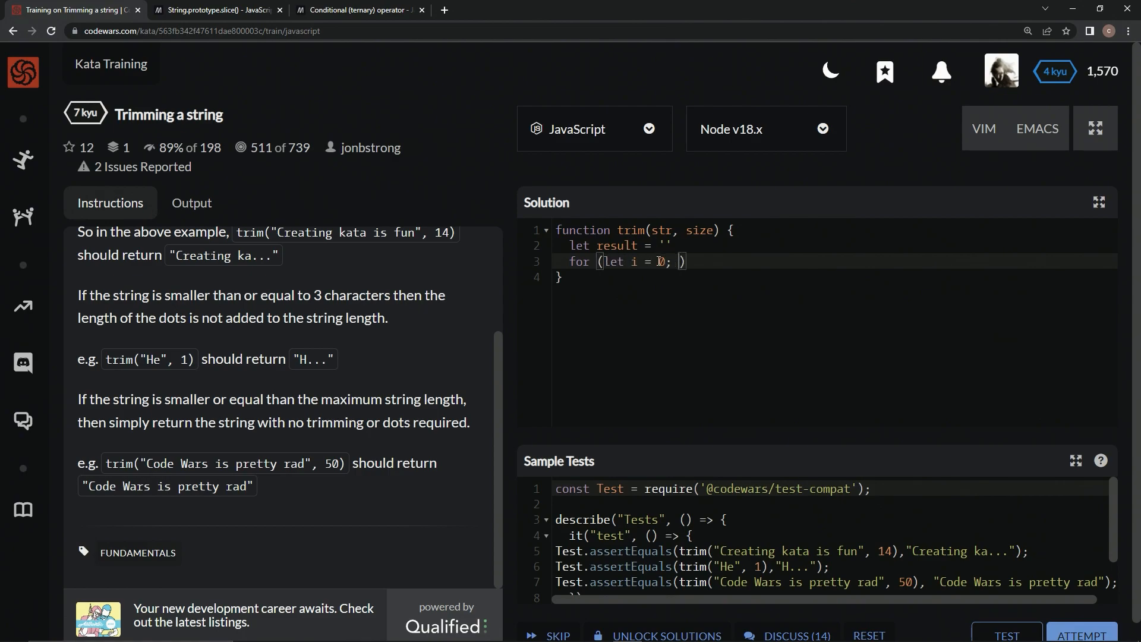
type("i <")
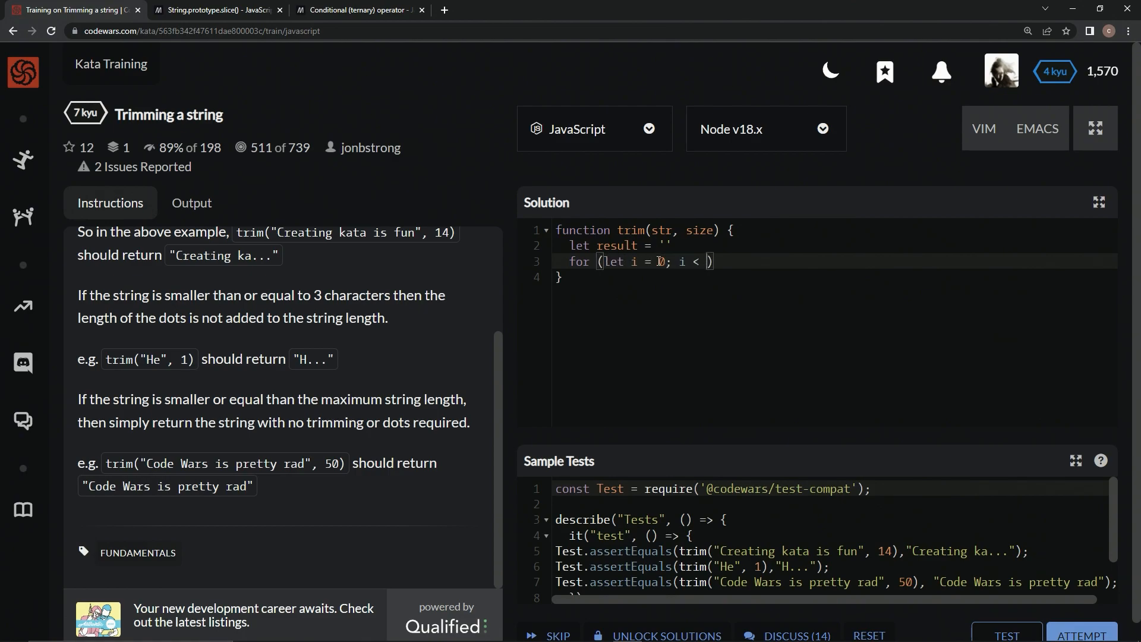
type("size")
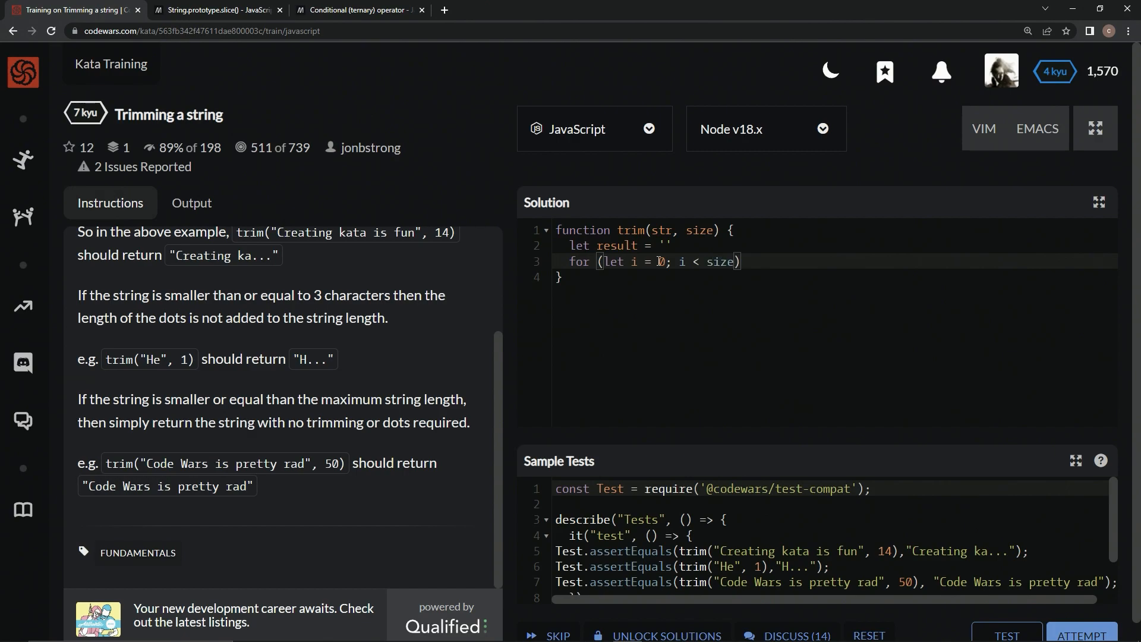
type(";")
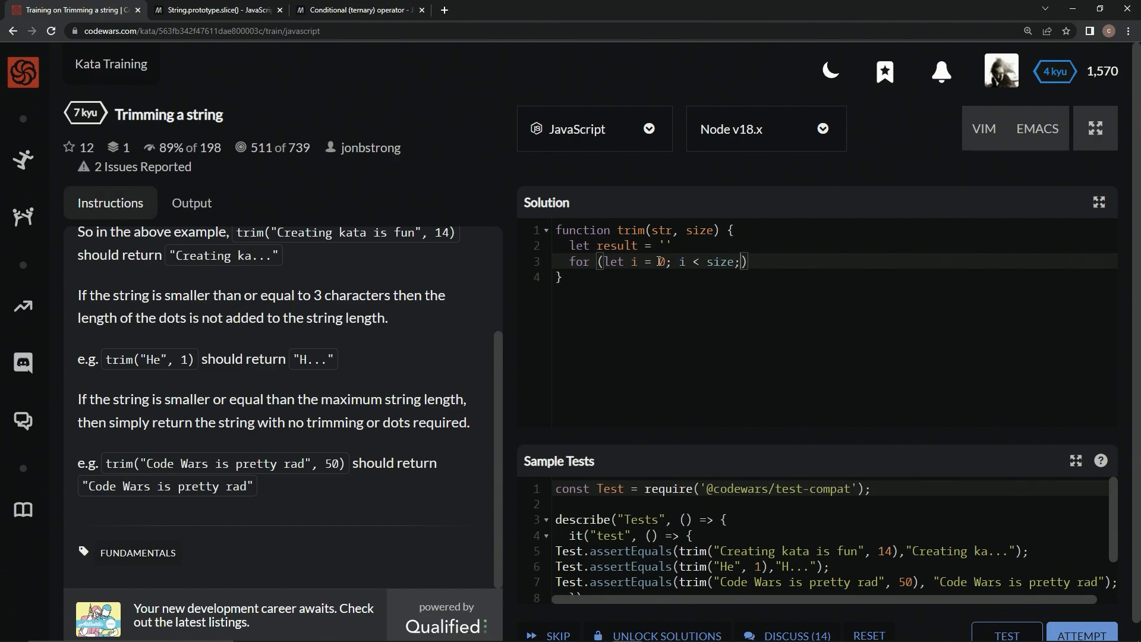
type("i)")
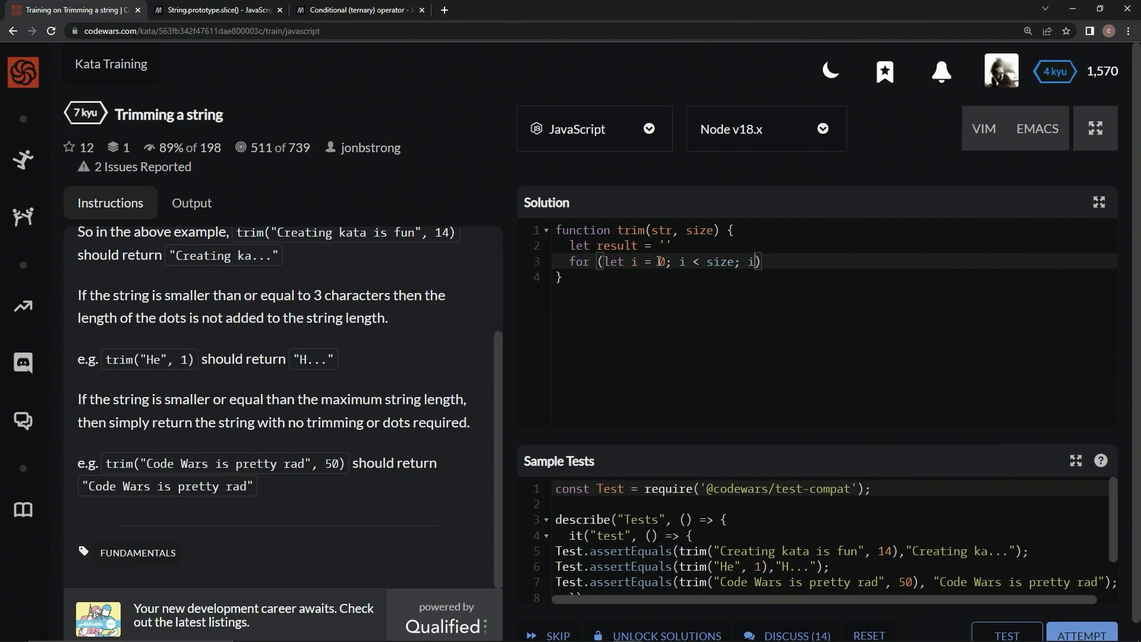
type("++) {")
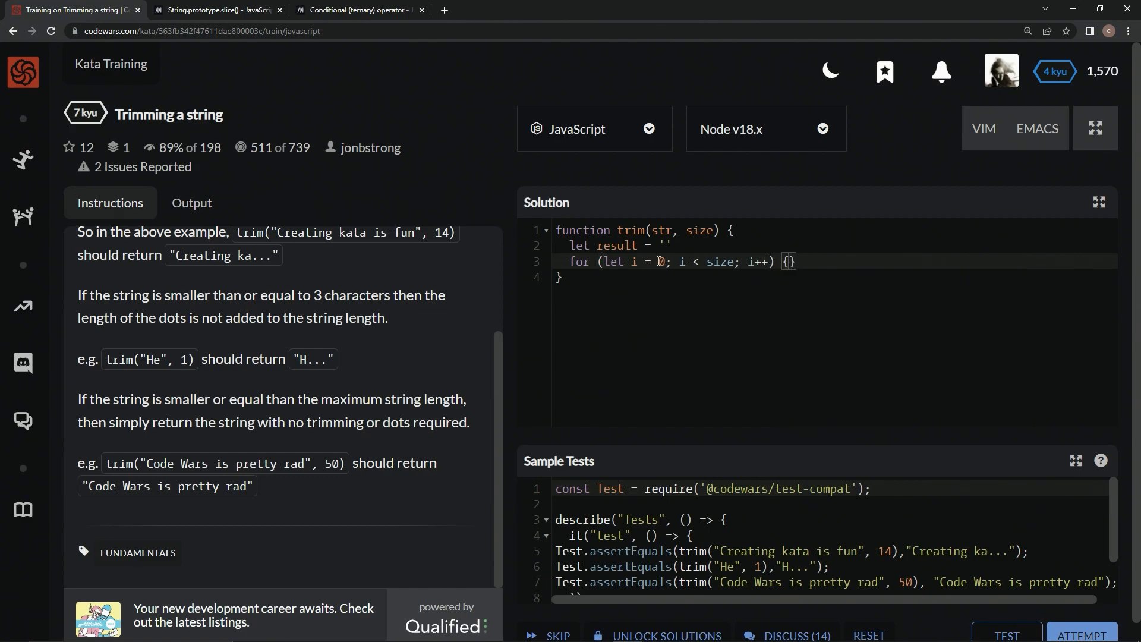
type("result")
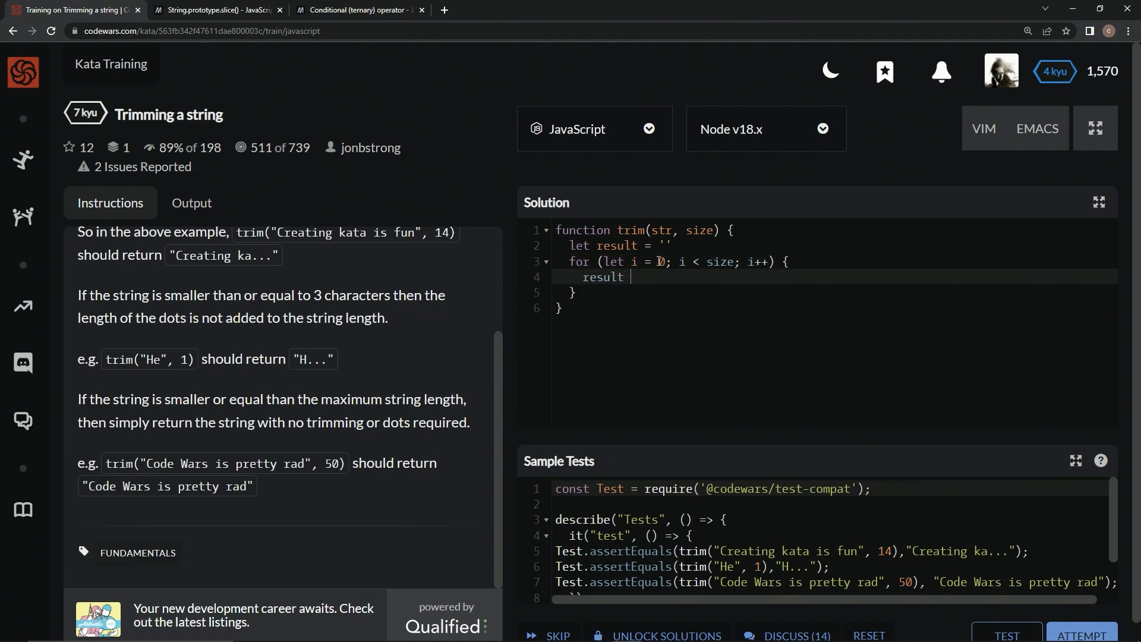
type("+=")
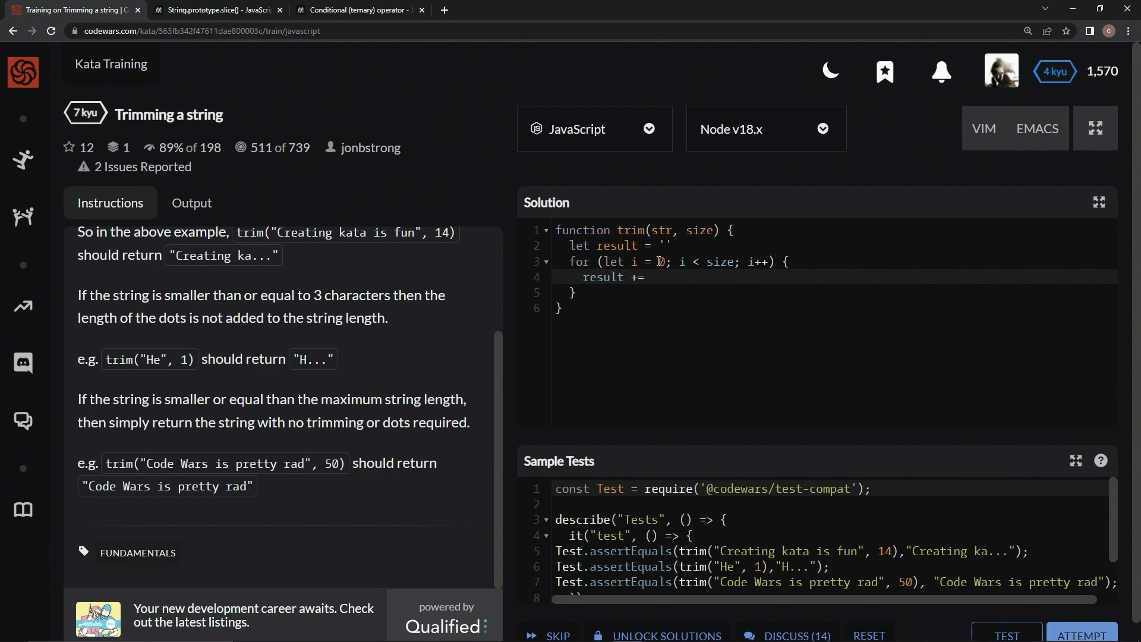
type("str")
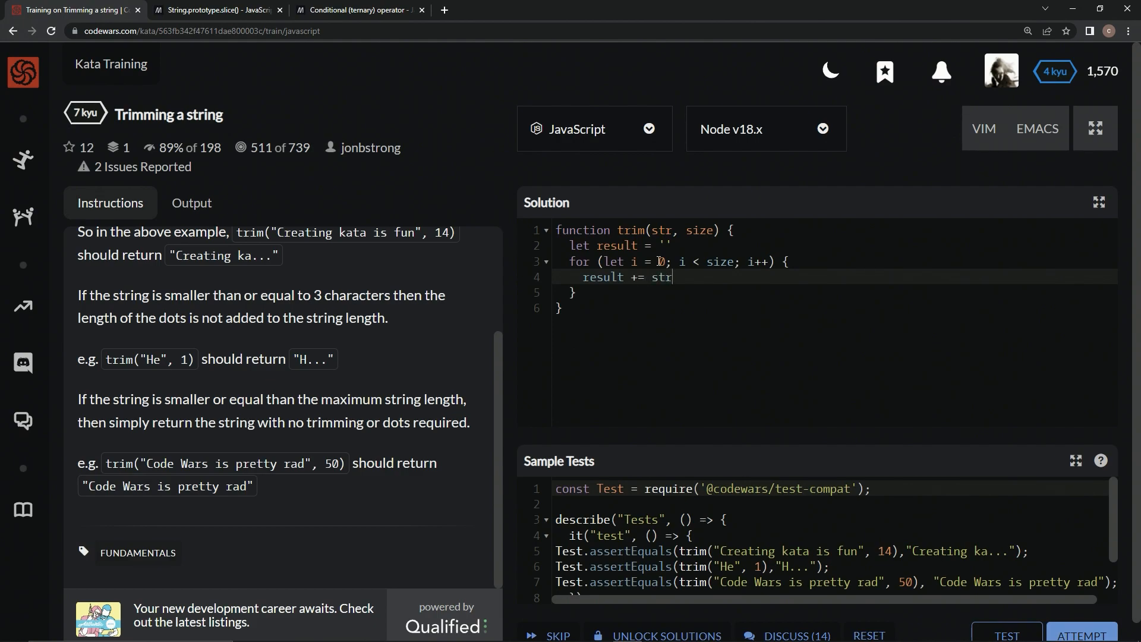
type("[i]")
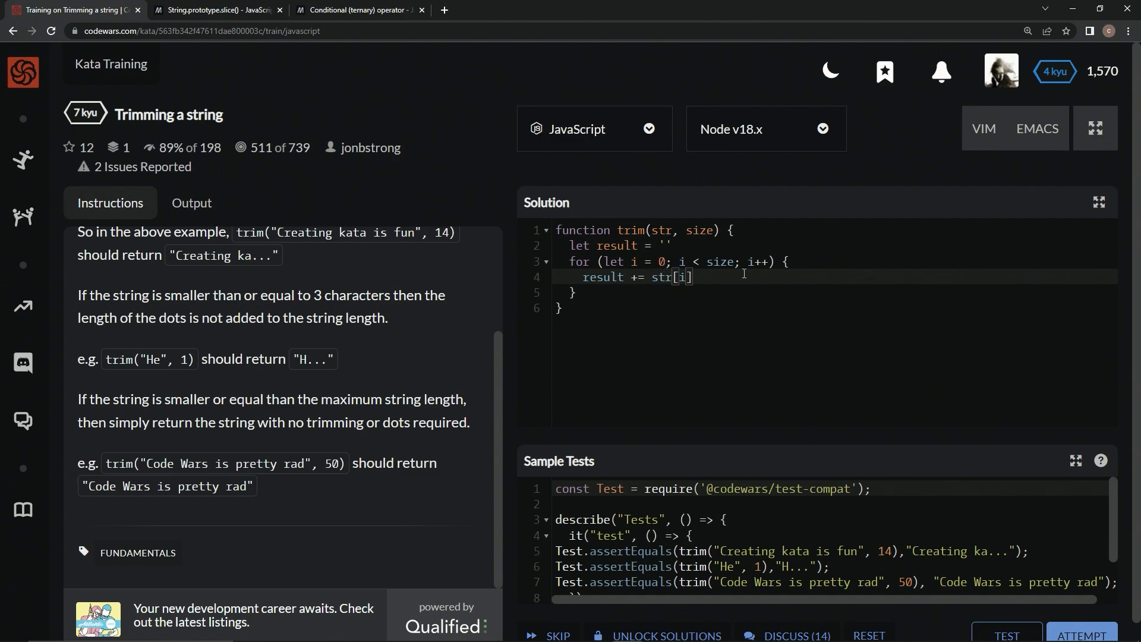
mouse_move(618, 295)
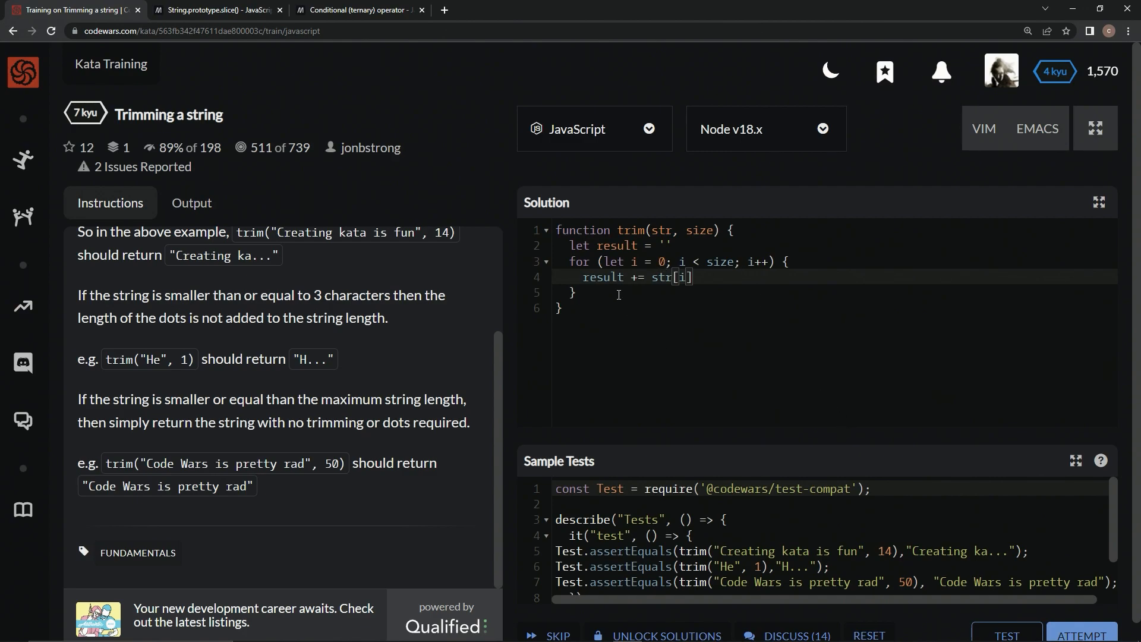
Log the result with console.log(result) after the loop
type("console")
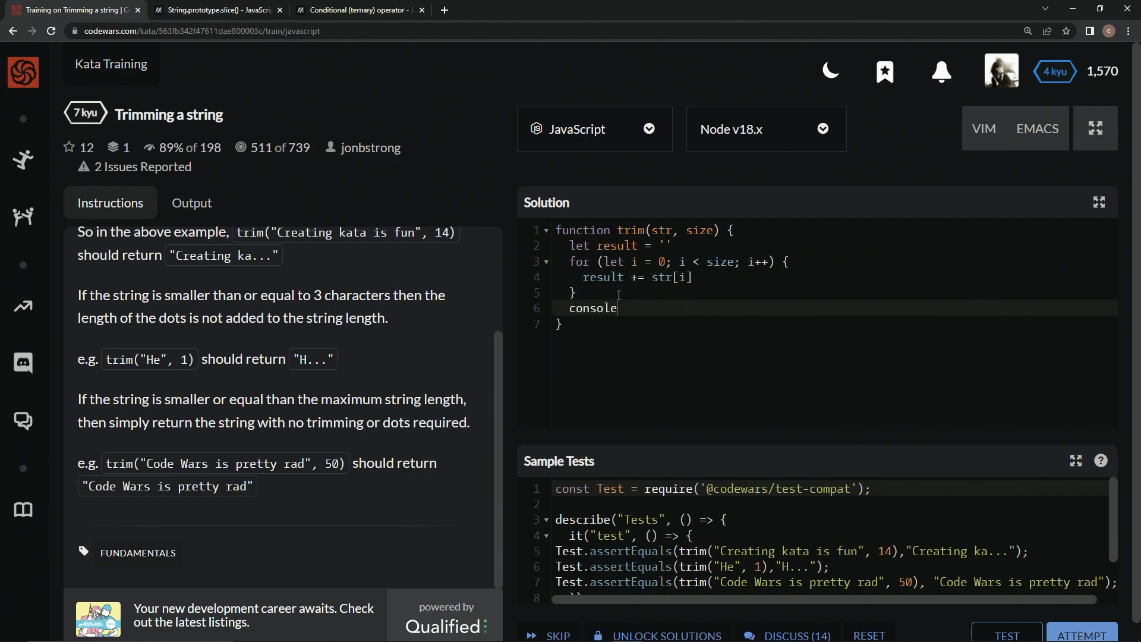
type(".log()")
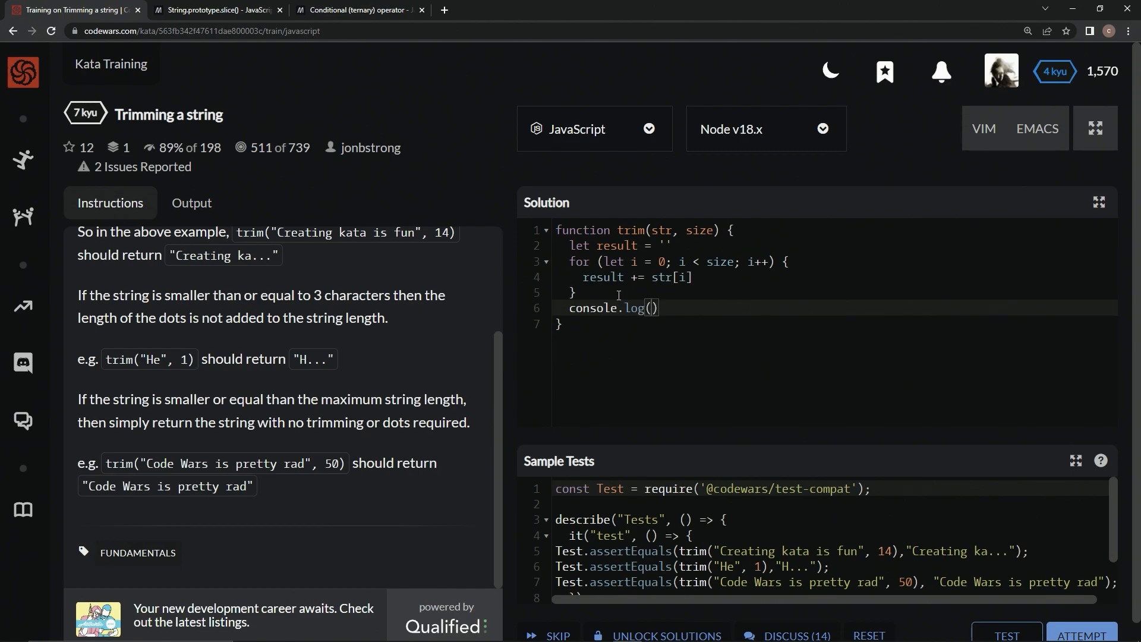
type("result")
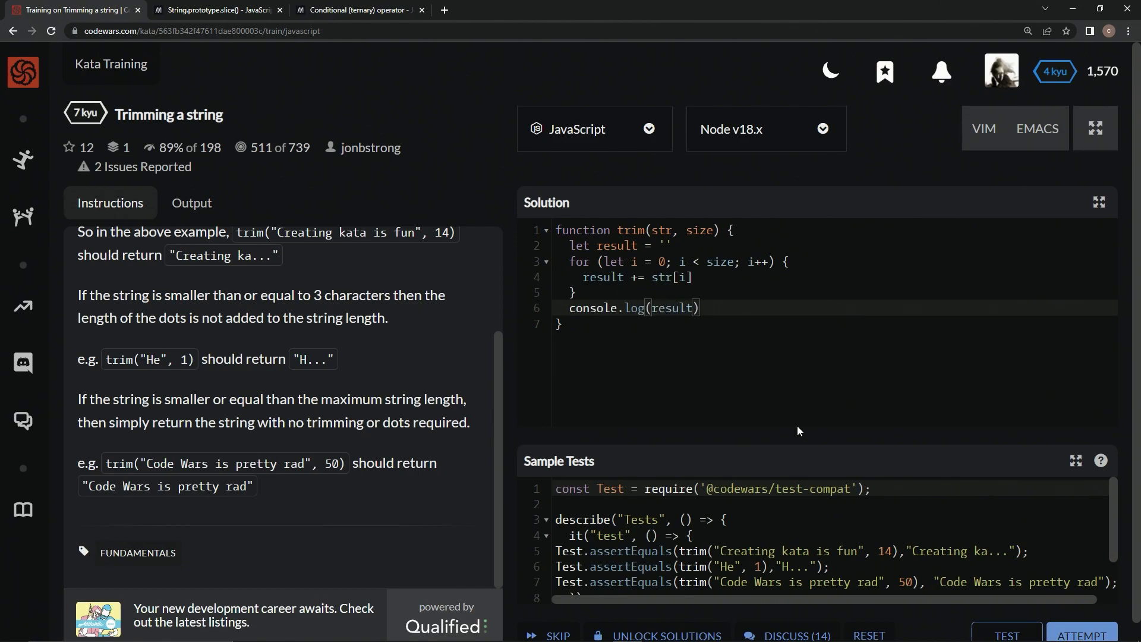
Run the sample tests, which fail returning undefined while logging 'Creating kata'
left_click(192, 202)
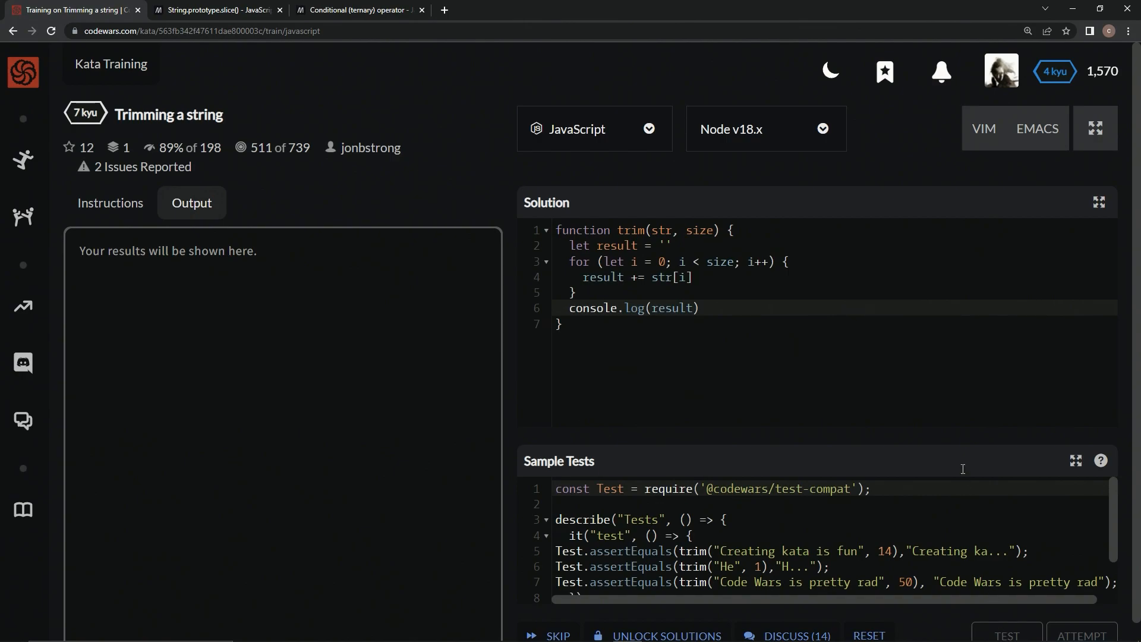
left_click(1007, 634)
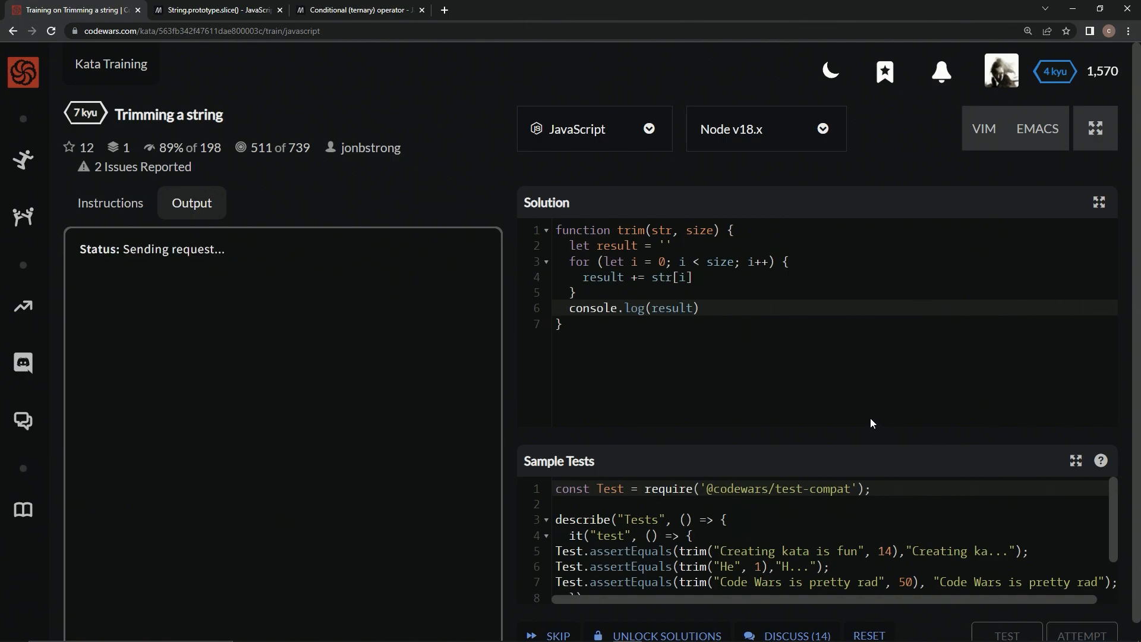
left_click(1007, 635)
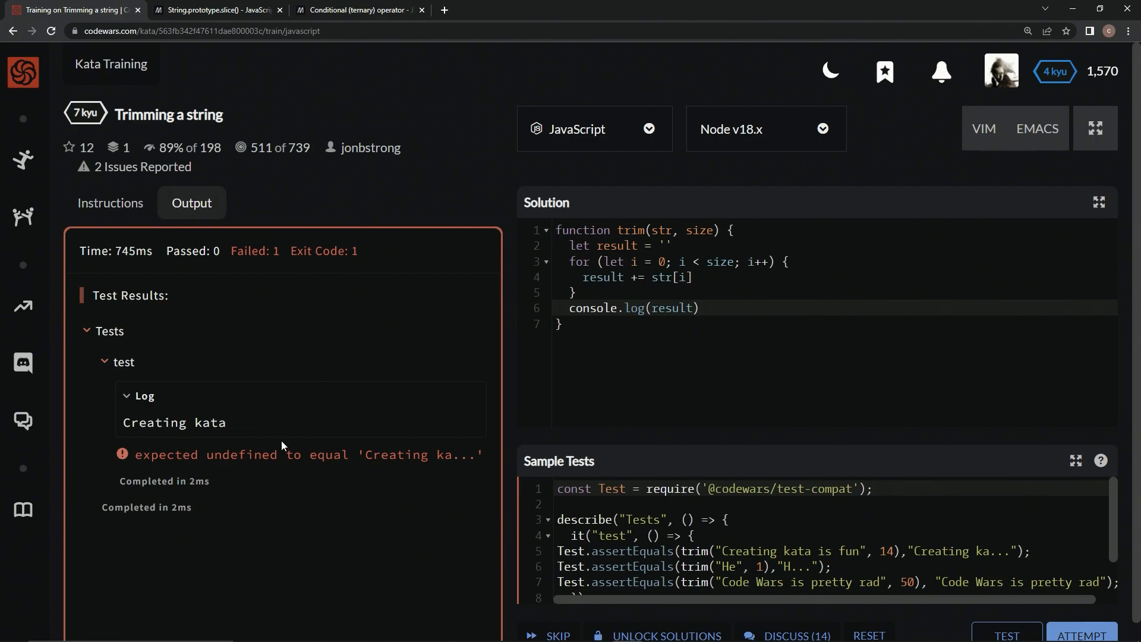
mouse_move(198, 434)
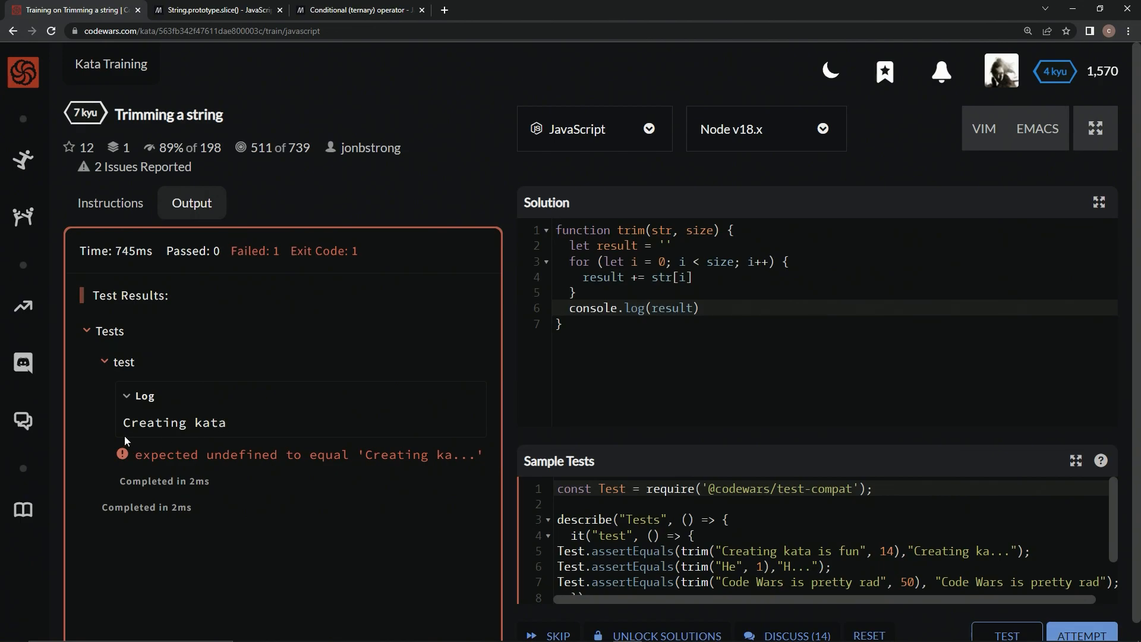
mouse_move(168, 435)
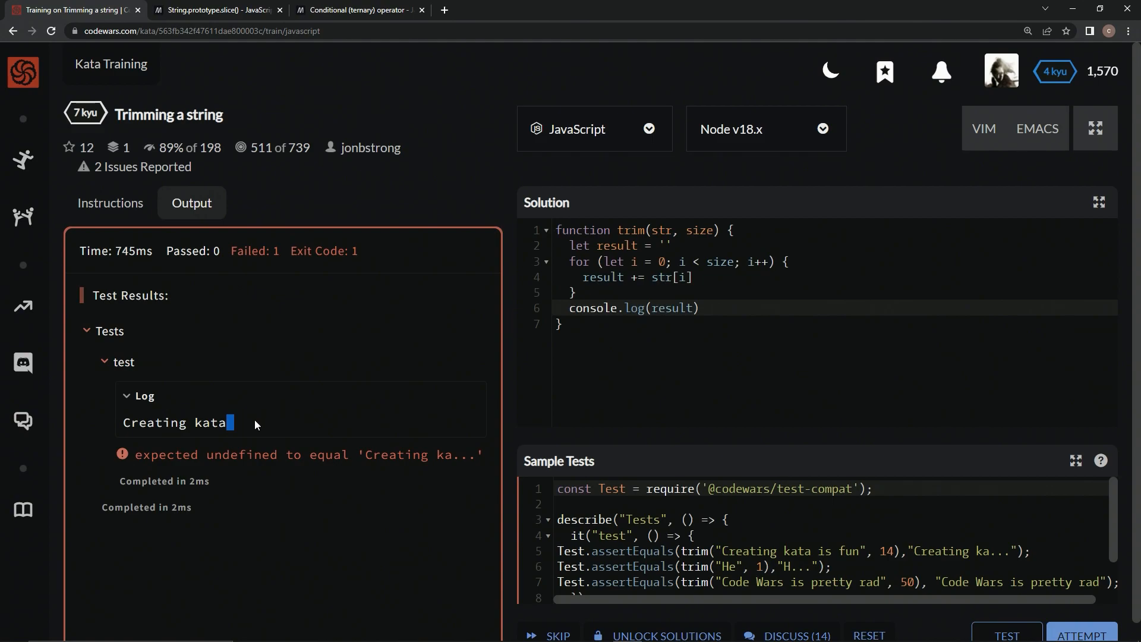
mouse_move(210, 425)
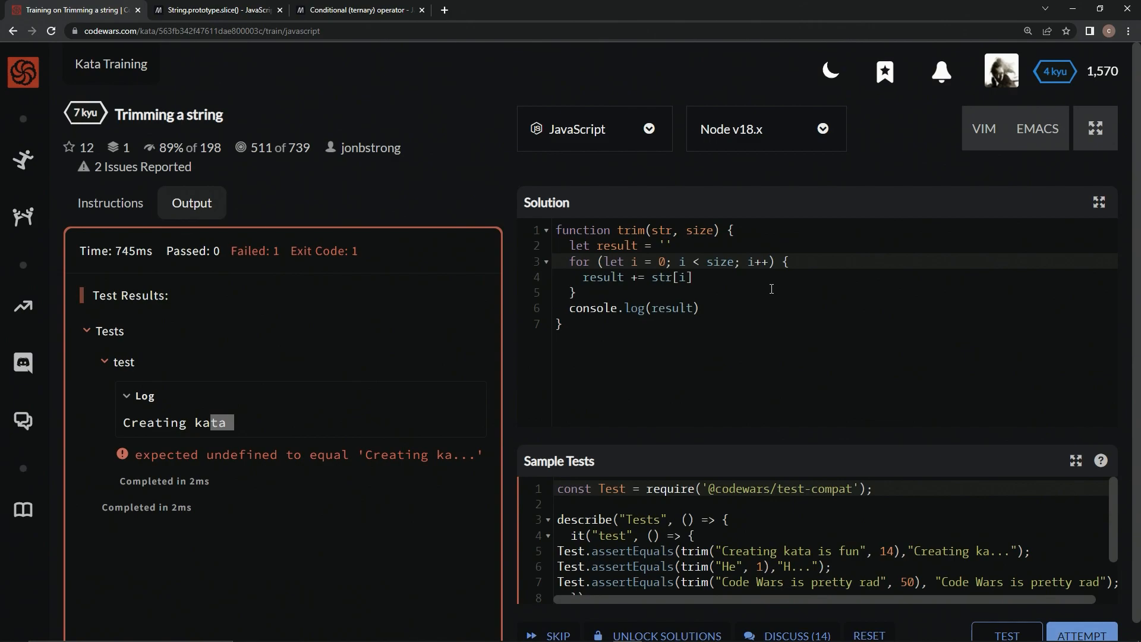
Change the loop limit to size - 3 and rerun the tests, logging 'Creating ka'
type("- 3")
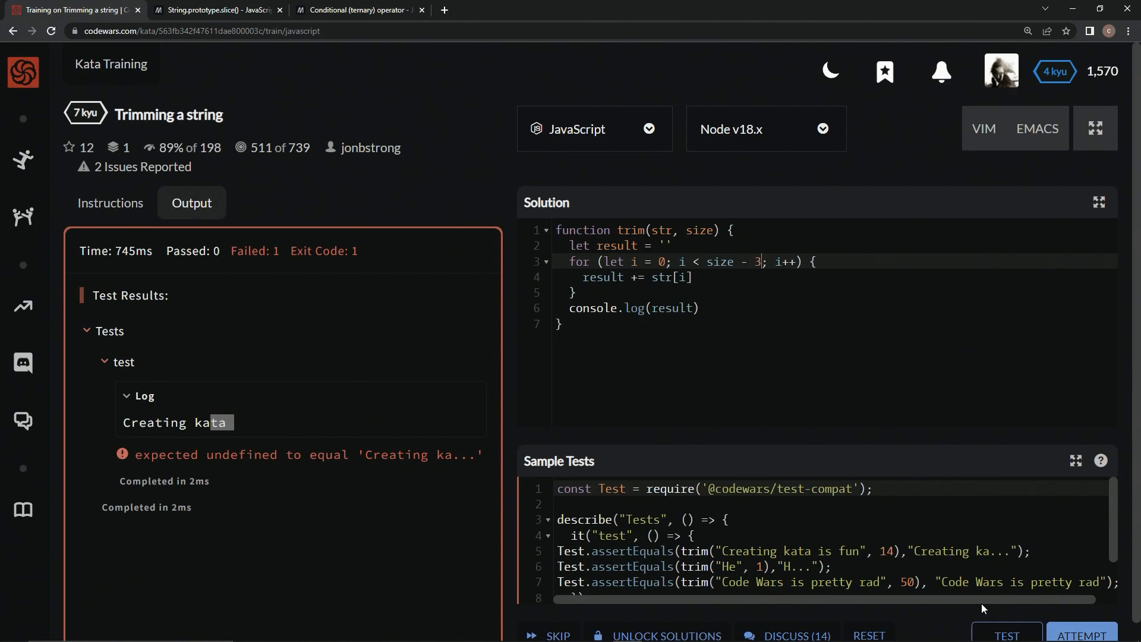
left_click(1006, 635)
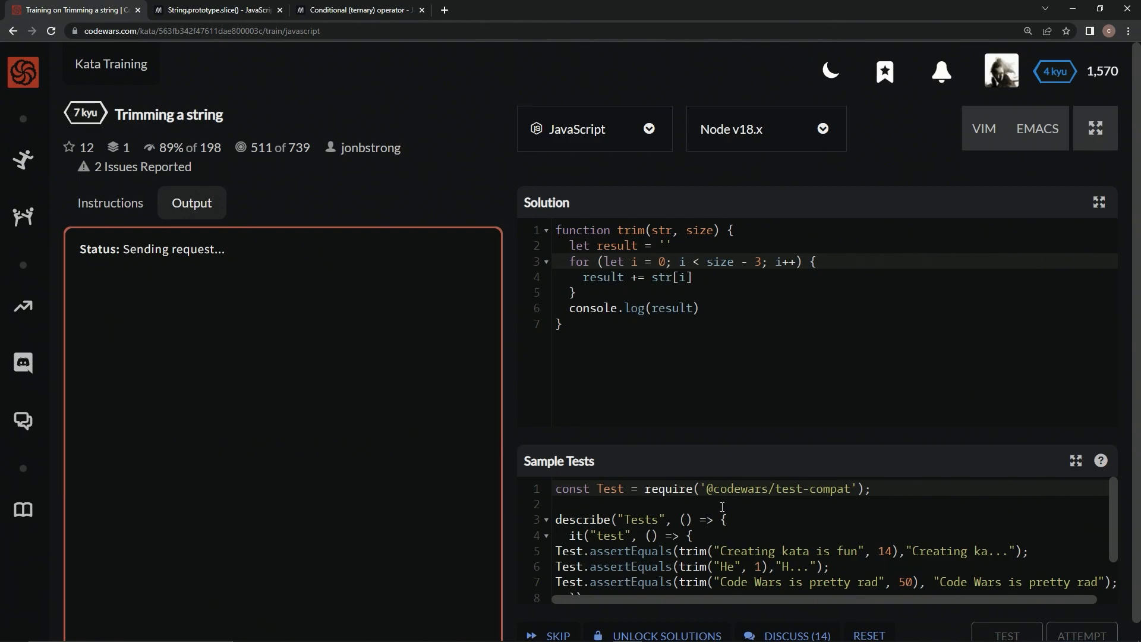
left_click(1006, 634)
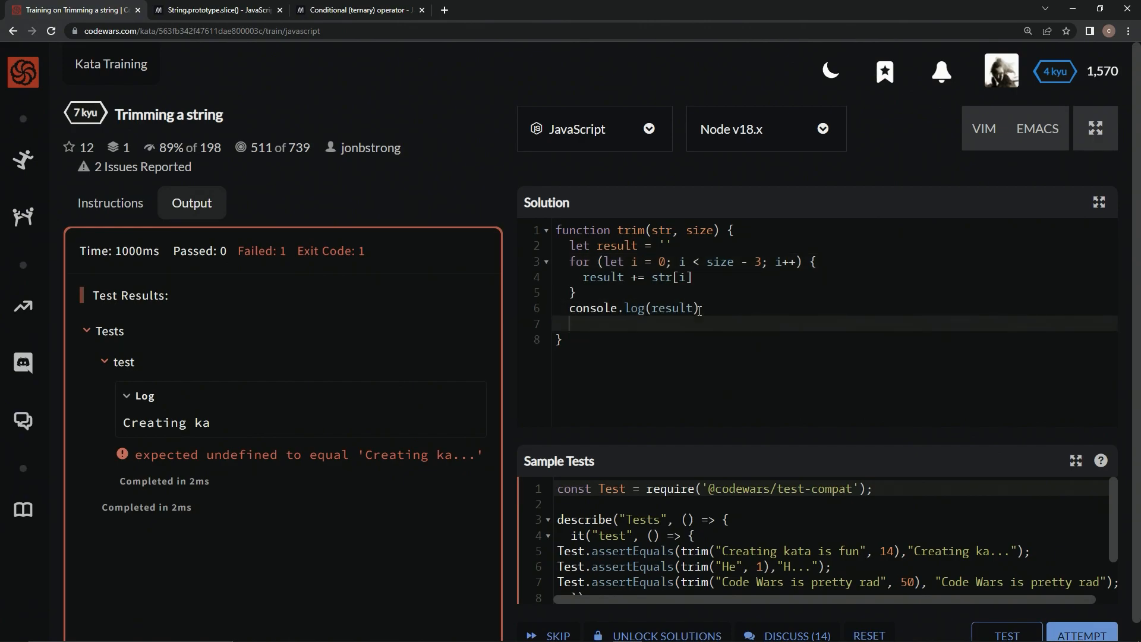
Add return result + '...' after the log and rerun the sample tests
type("return r")
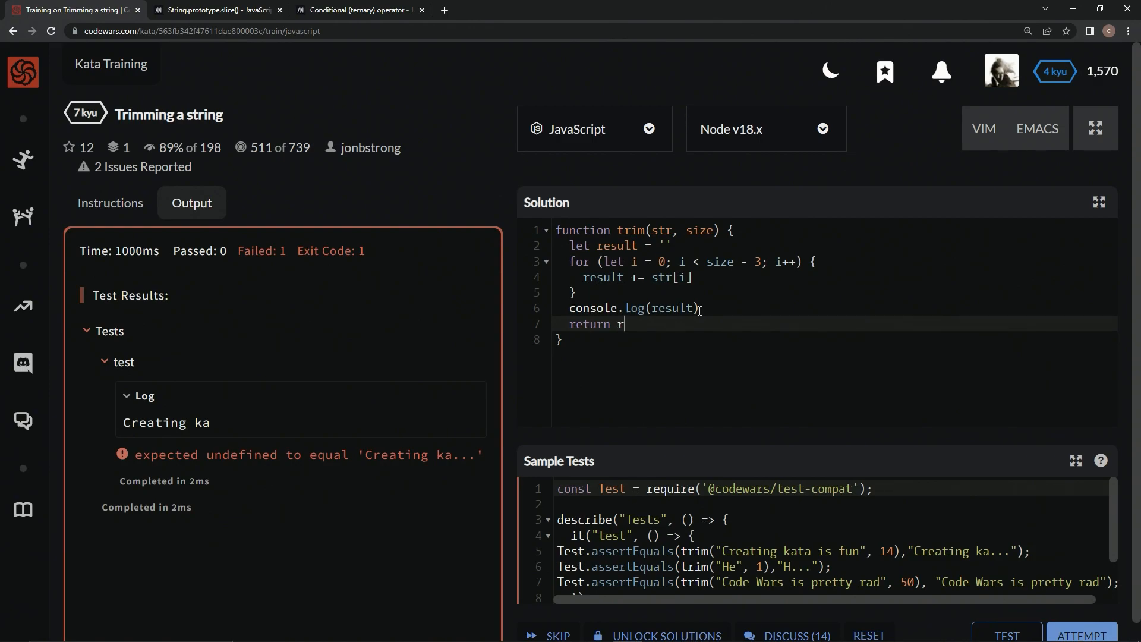
type("esult +")
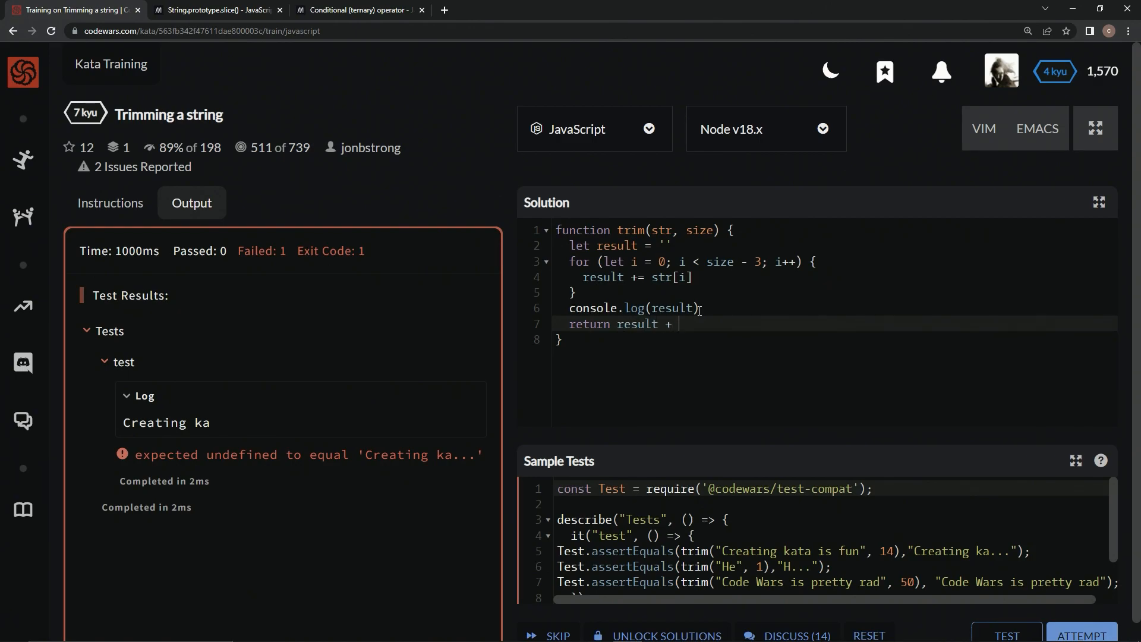
type("'...'")
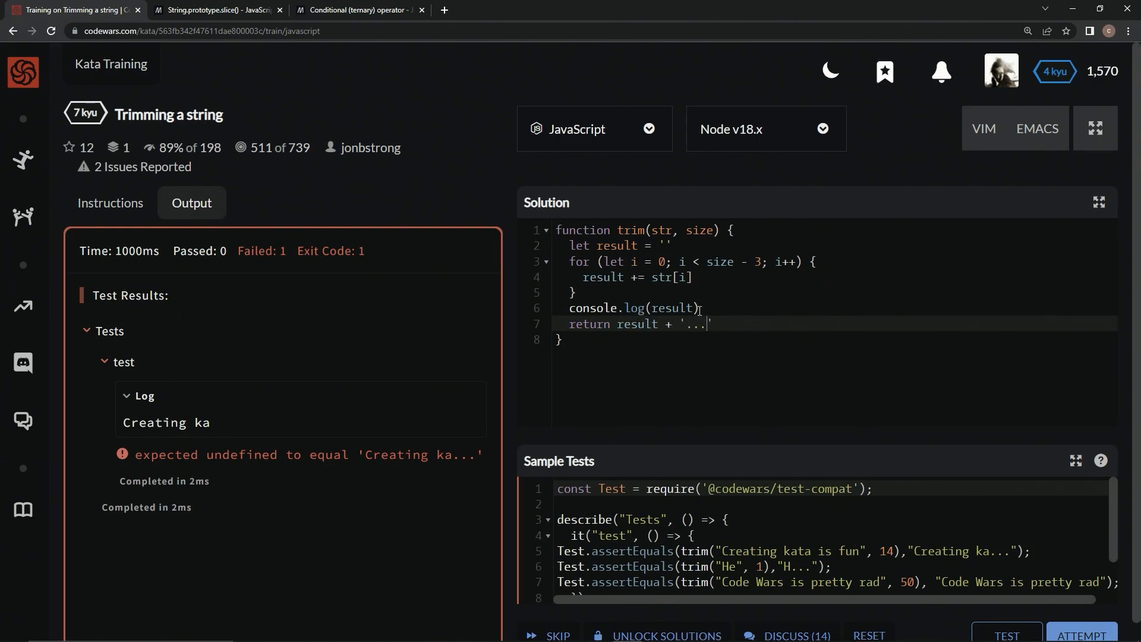
left_click(1005, 635)
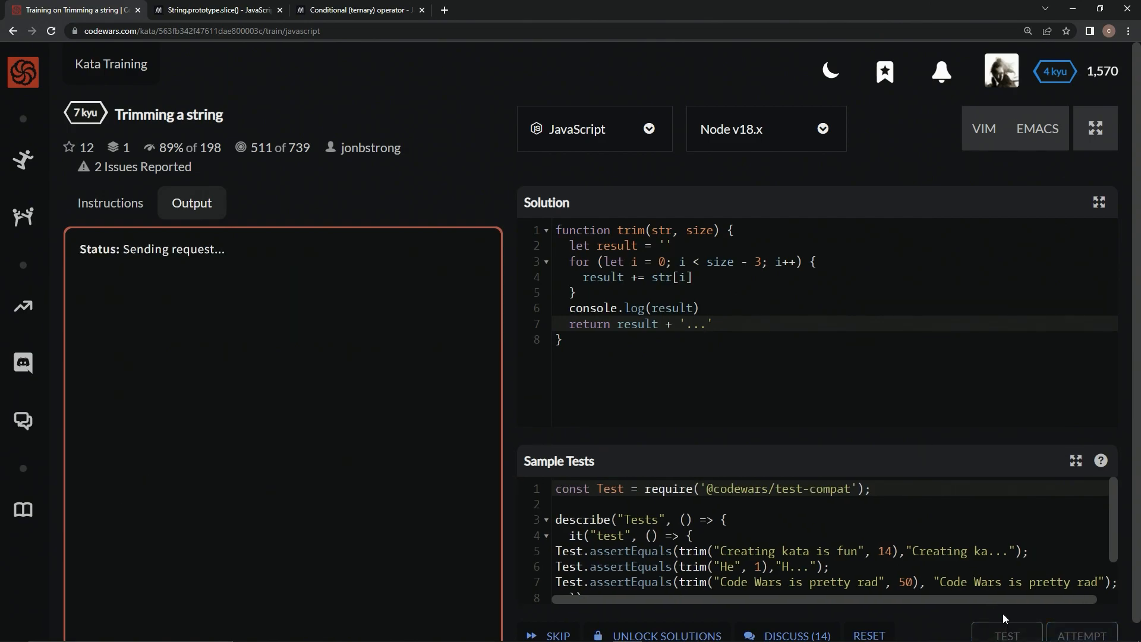
Add an if block checking str.length against 3 after the result declaration
left_click(1006, 635)
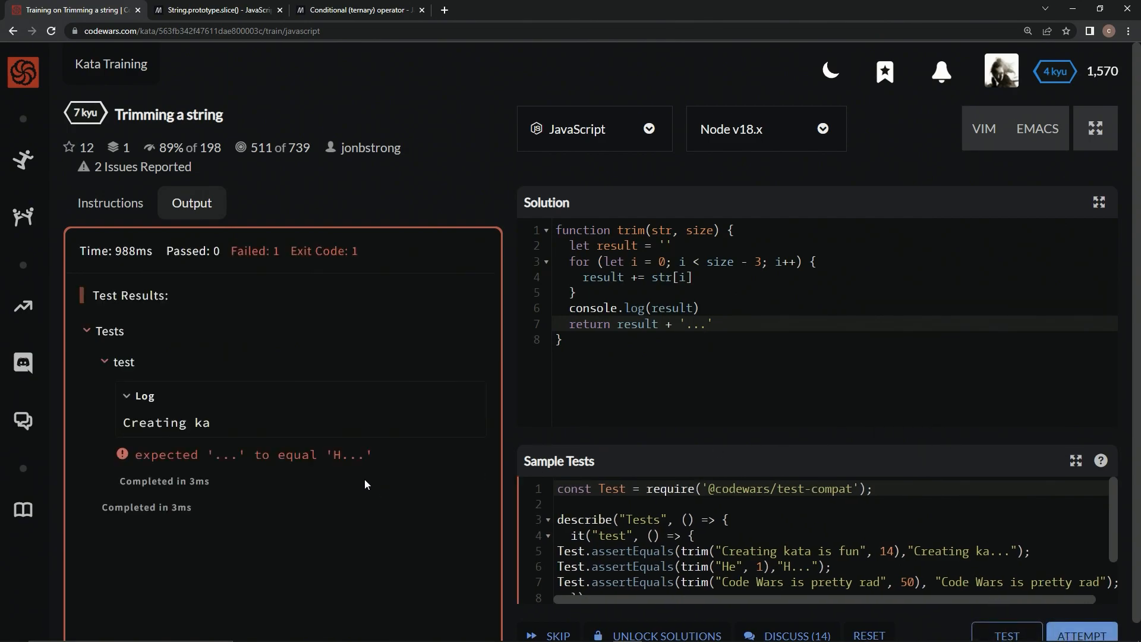
mouse_move(347, 444)
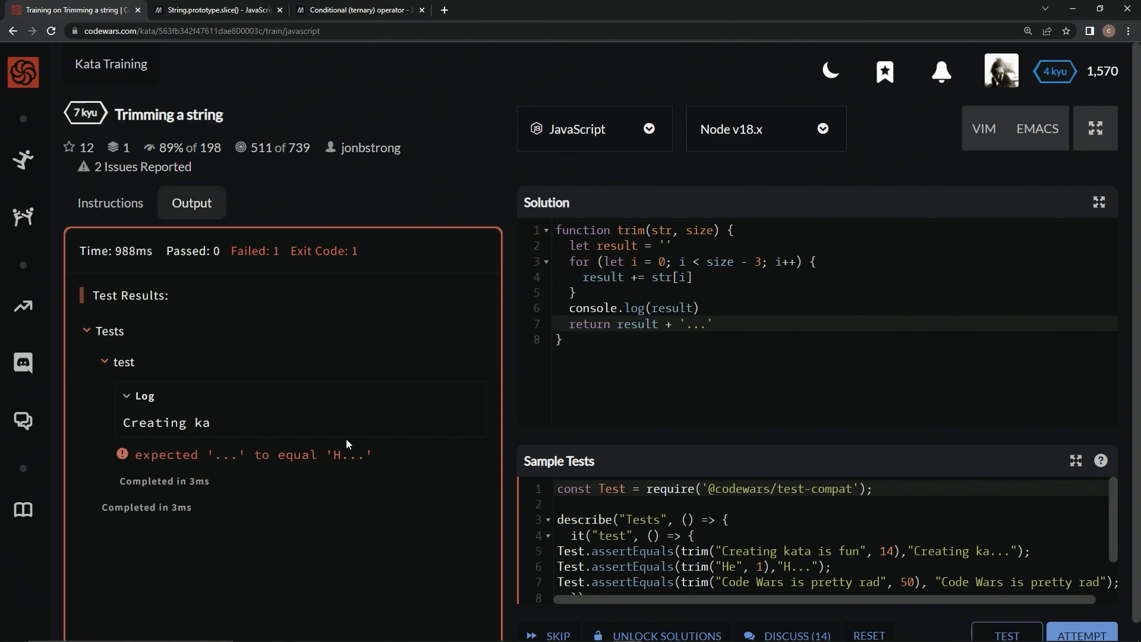
mouse_move(347, 450)
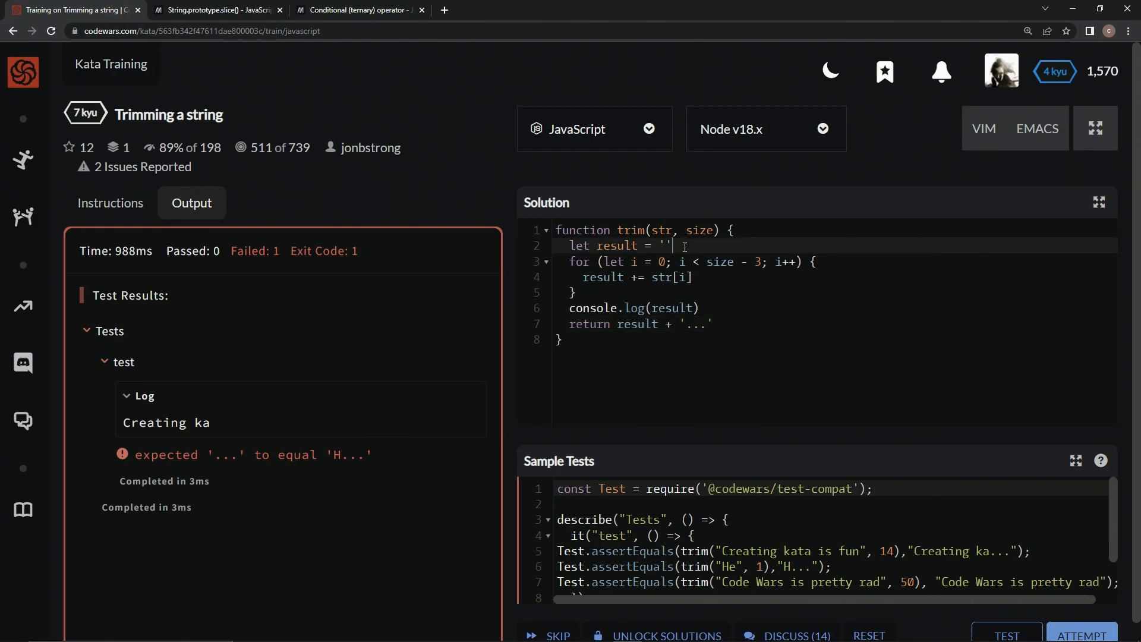
key("Enter")
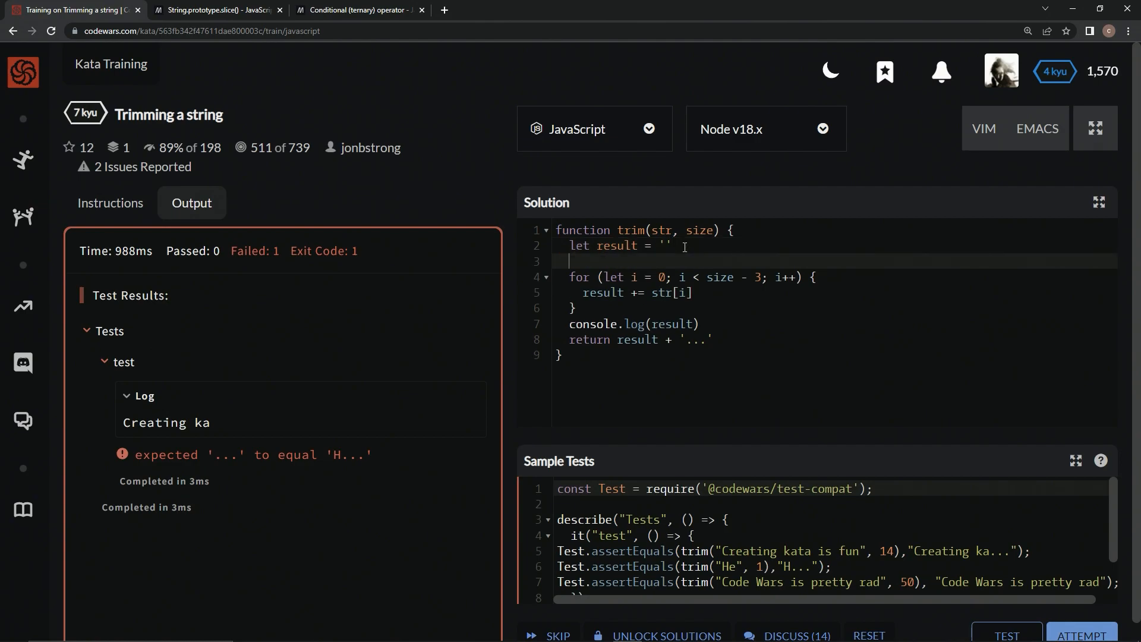
type("if (")
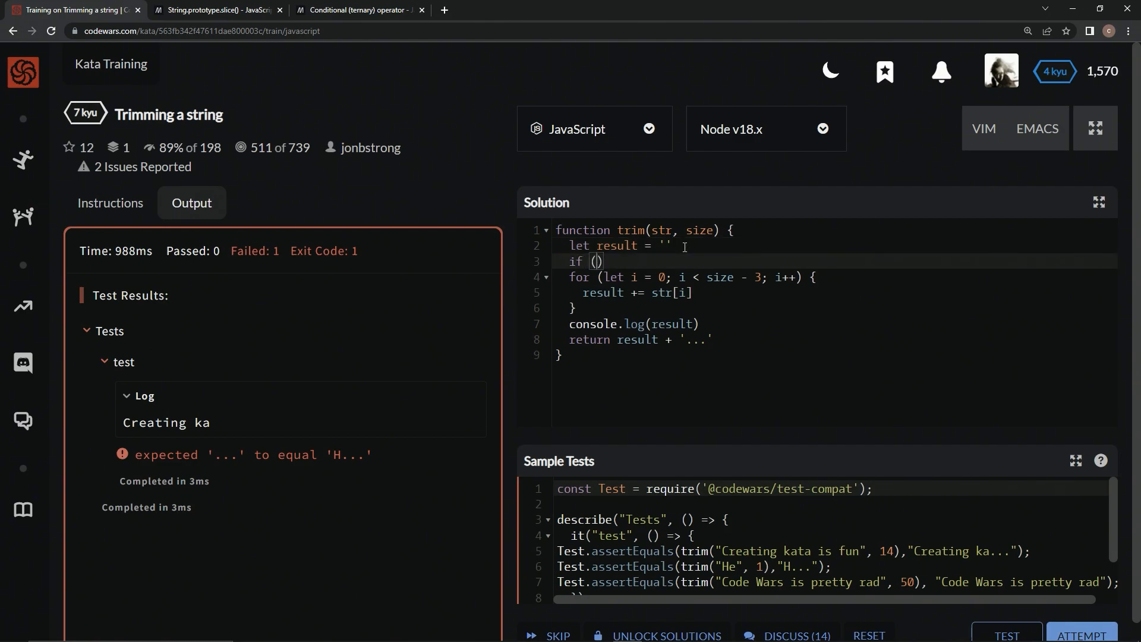
type("st")
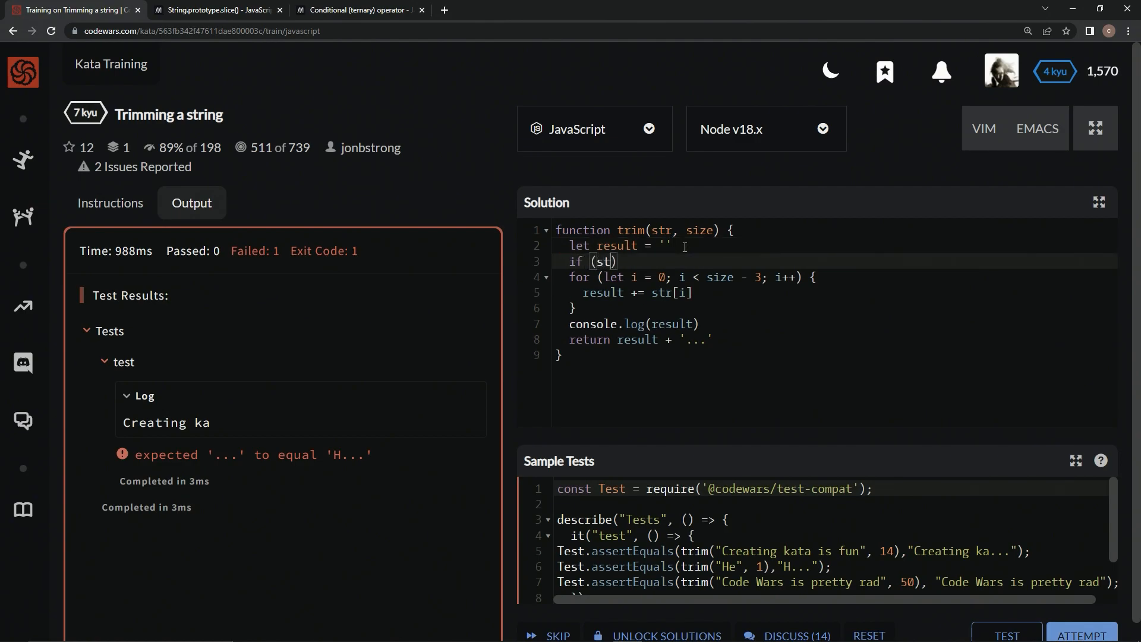
type(".length >")
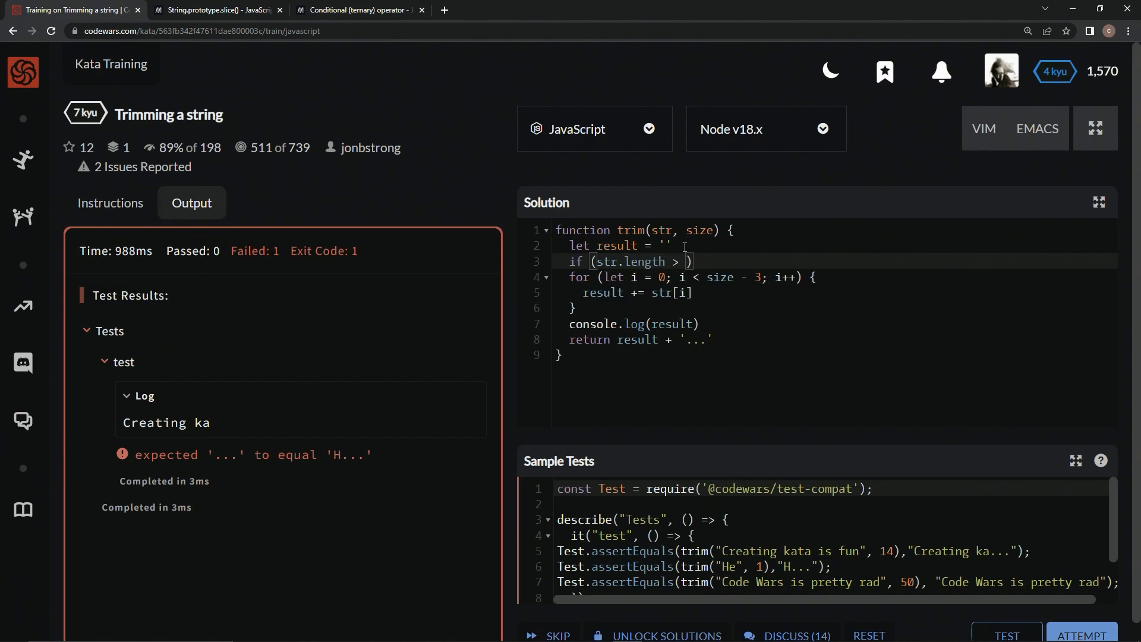
left_click(110, 203)
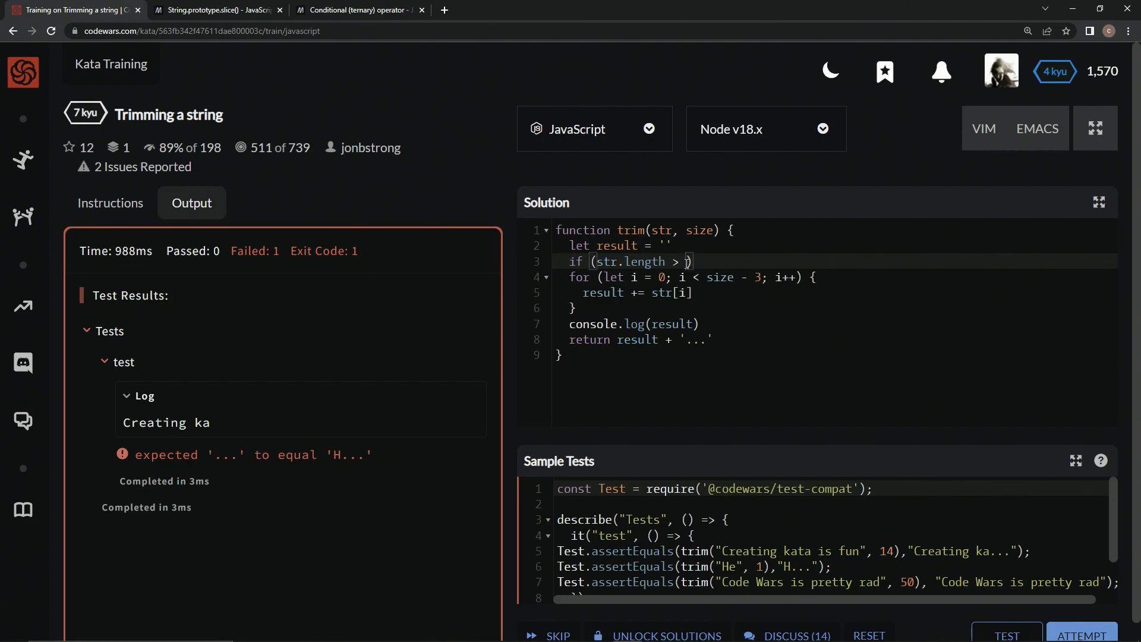
type("3")
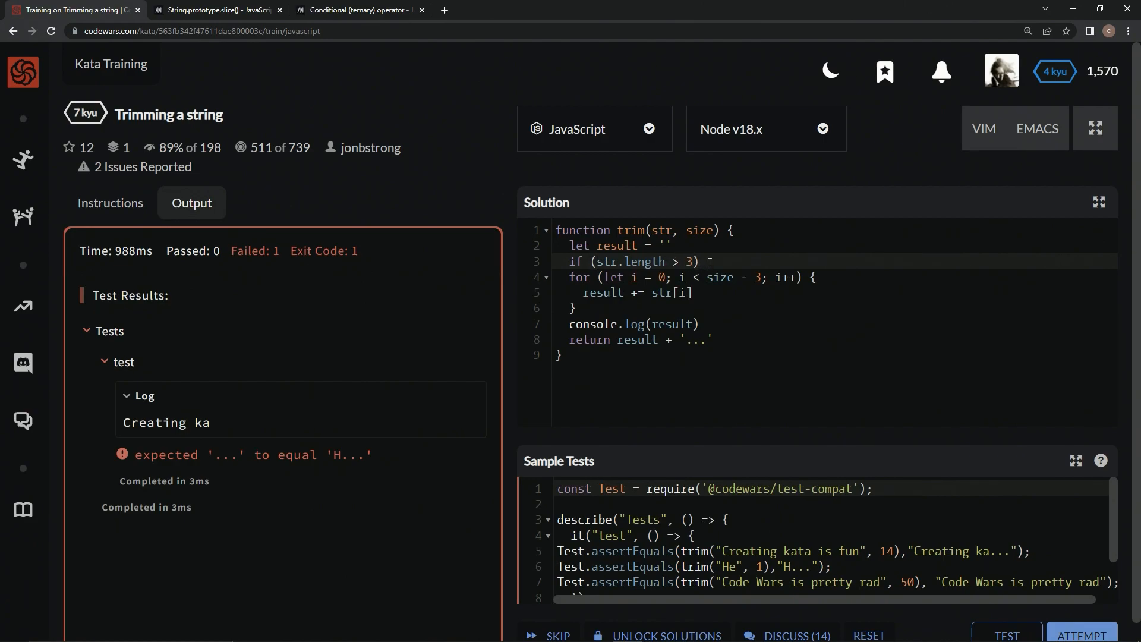
type("{}")
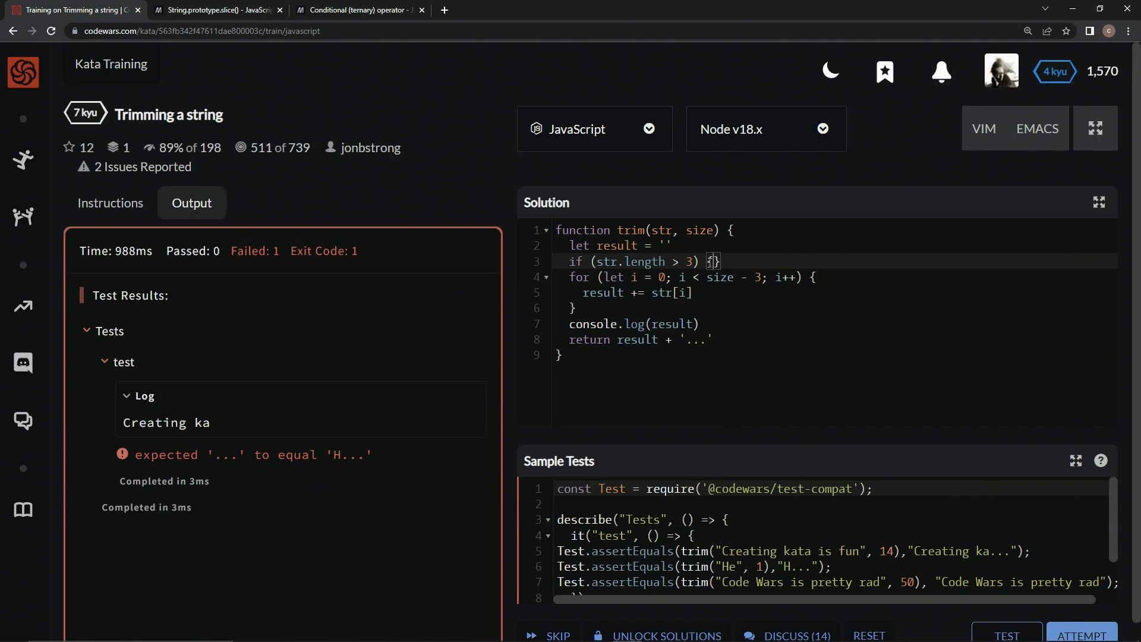
key("Enter")
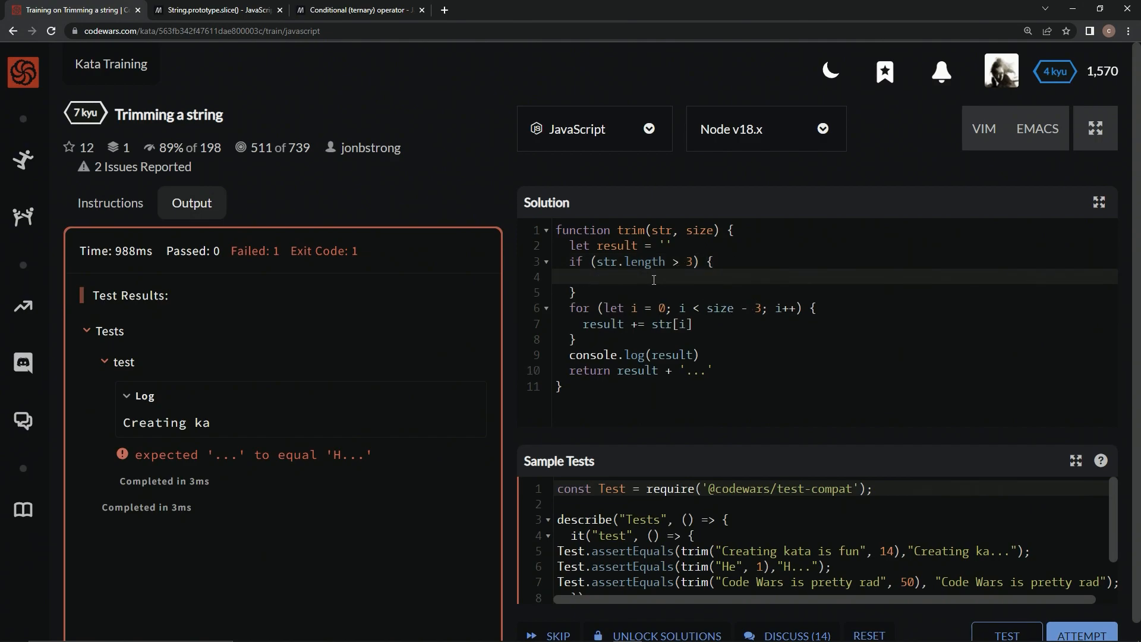
mouse_move(717, 299)
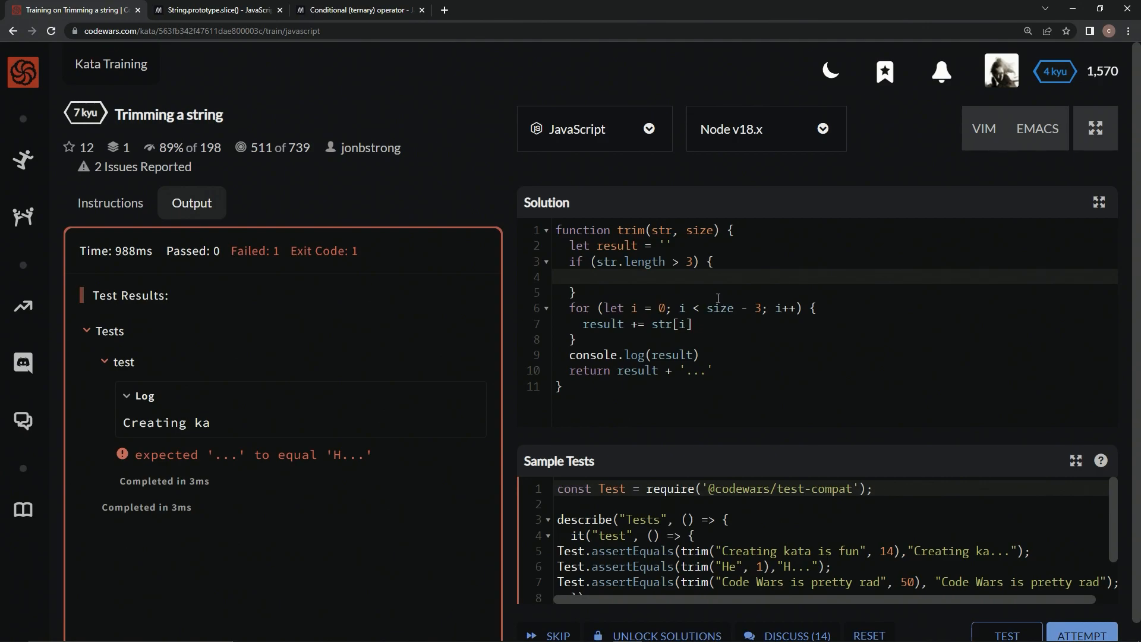
Inside the if block, reduce size with size -= 3
left_click(582, 276)
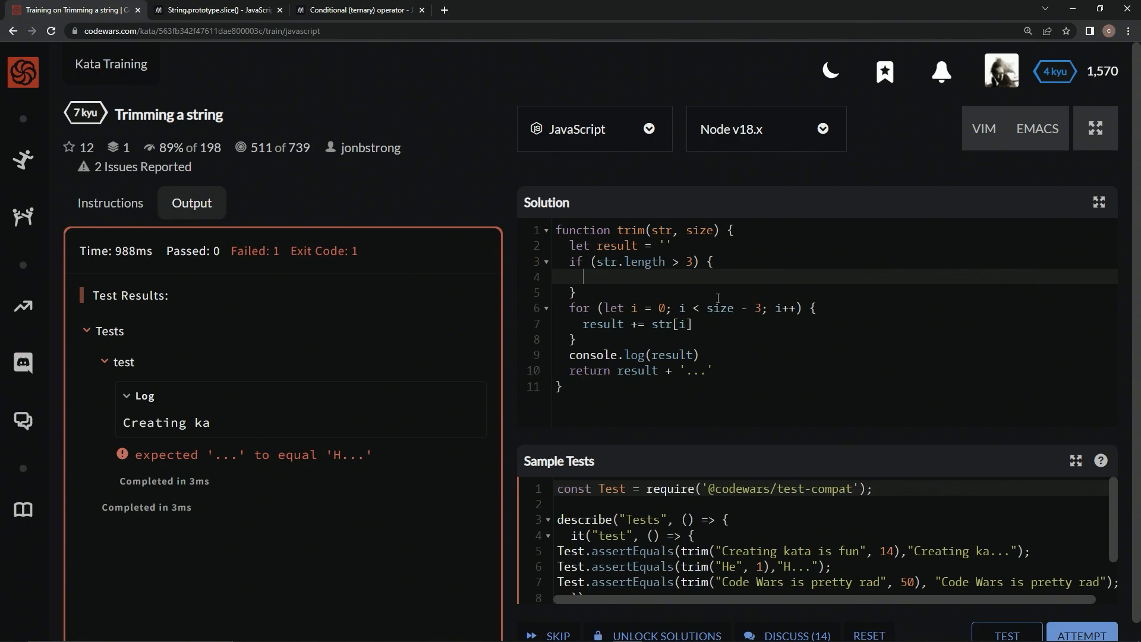
type("size -")
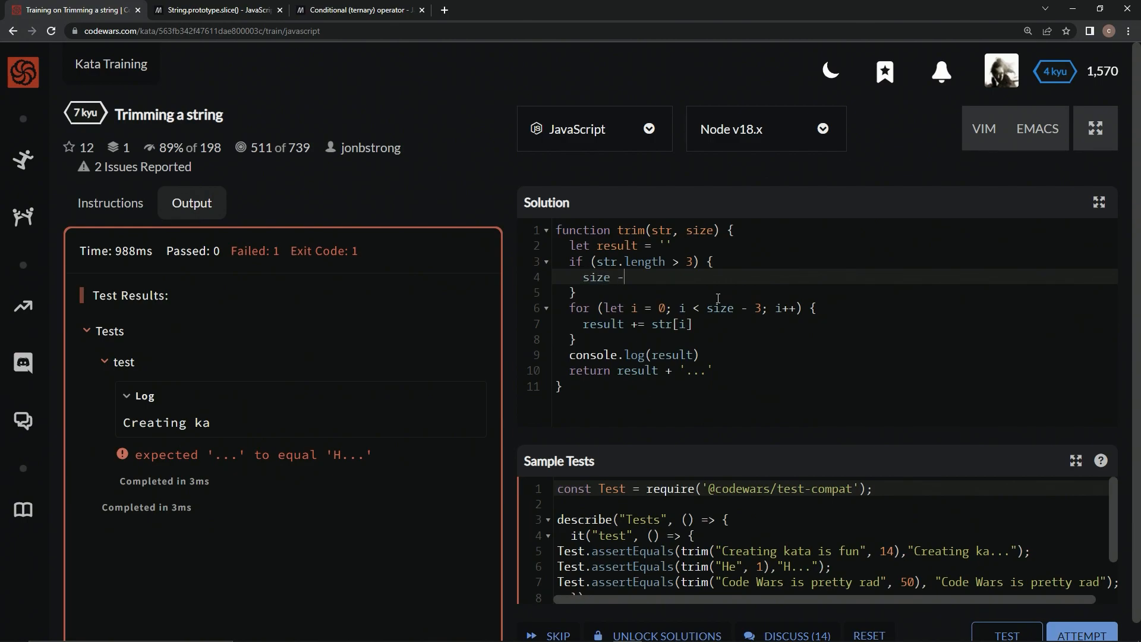
type("=")
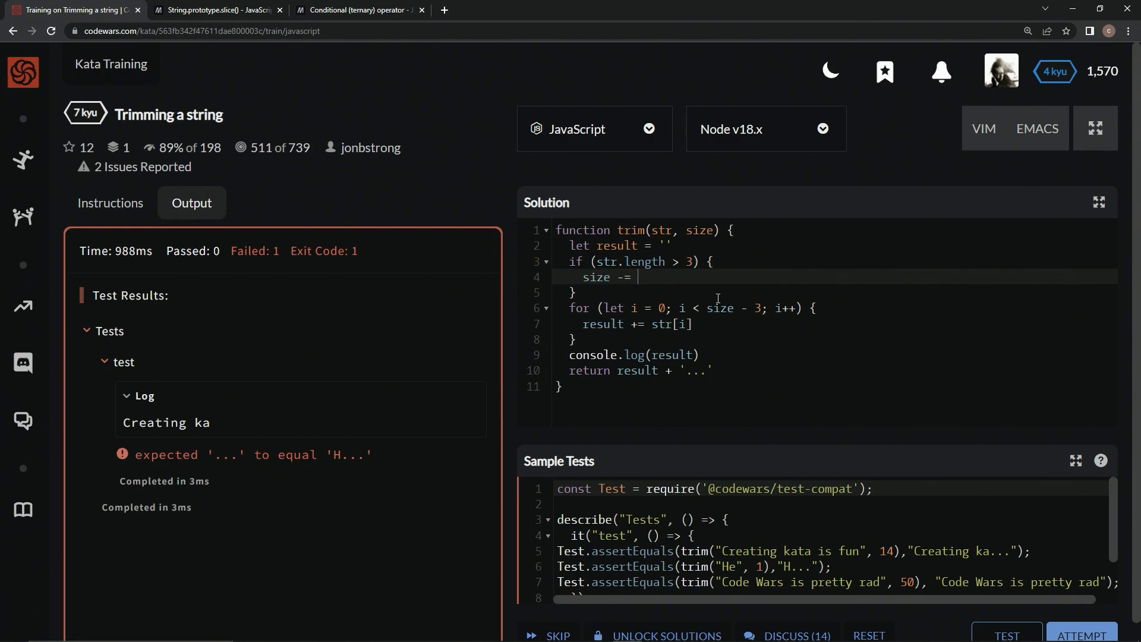
type("3")
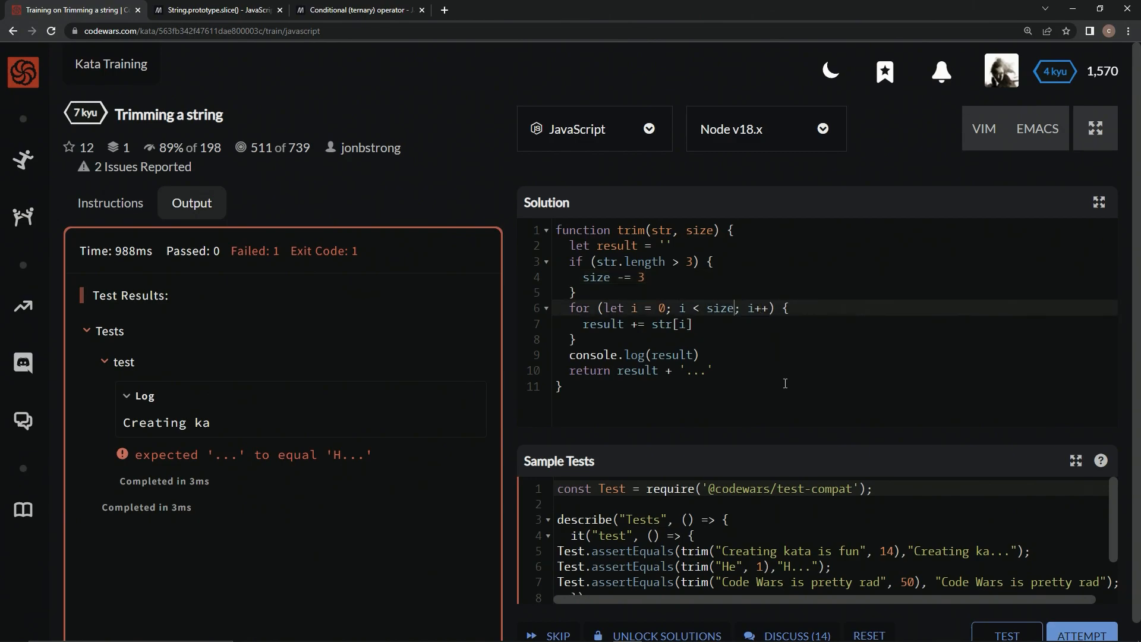
Rerun the tests, then add an early return str when str.length <= size
left_click(1006, 635)
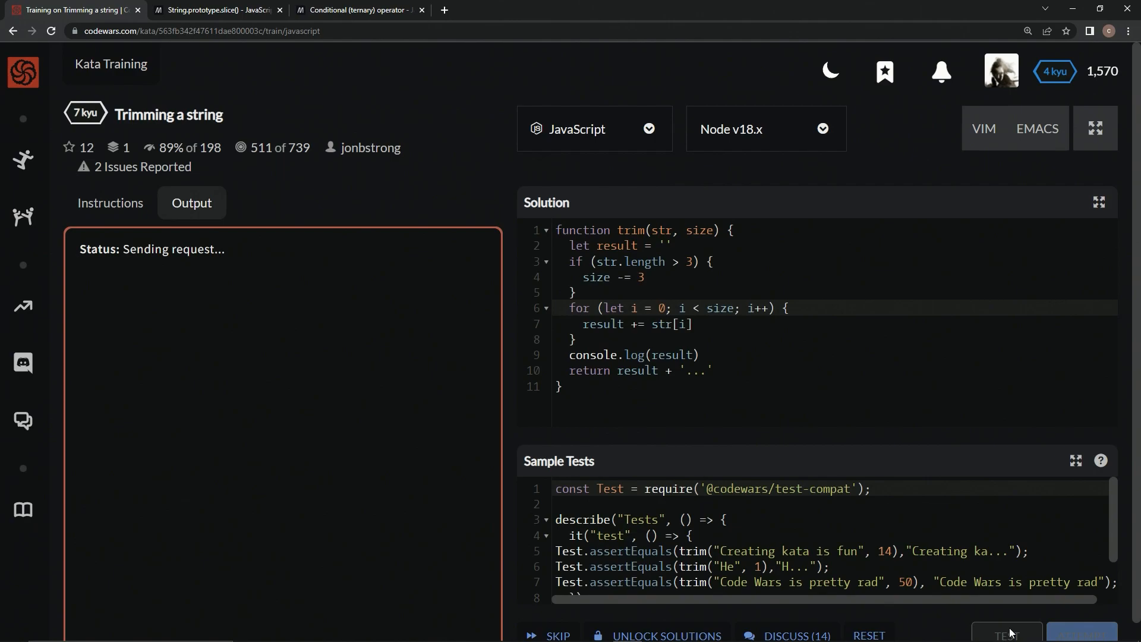
left_click(1006, 635)
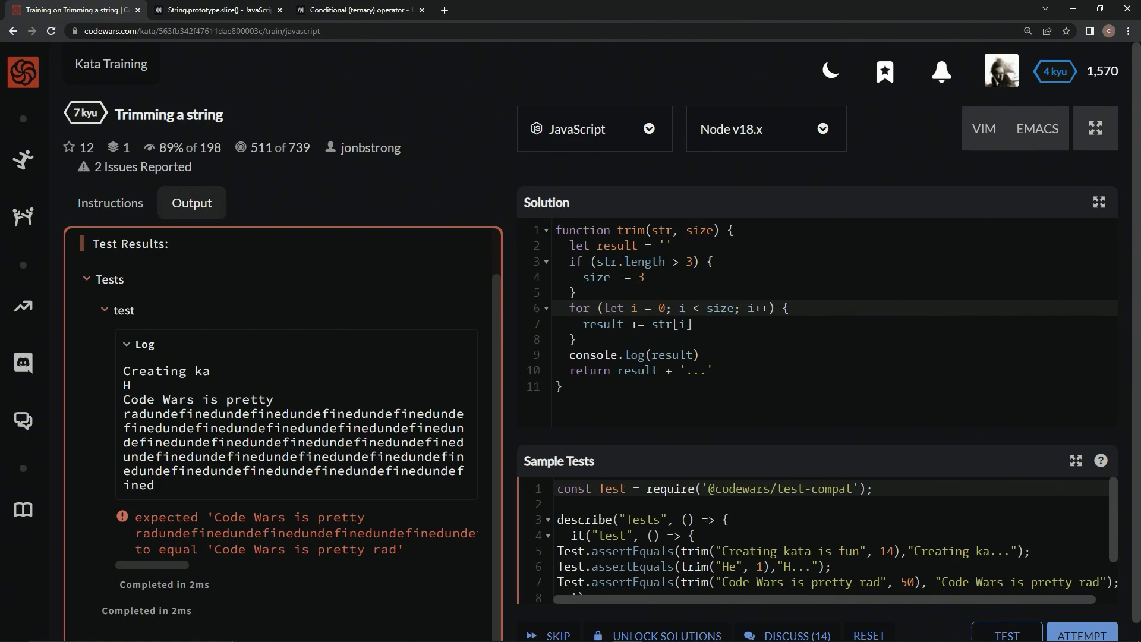
mouse_move(655, 255)
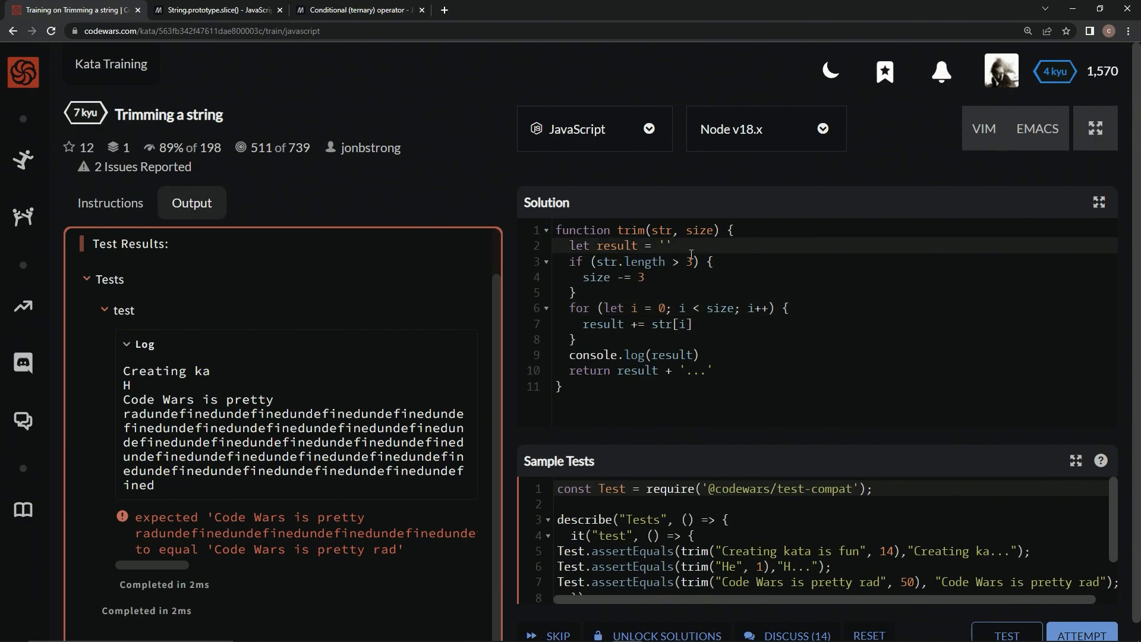
type("if")
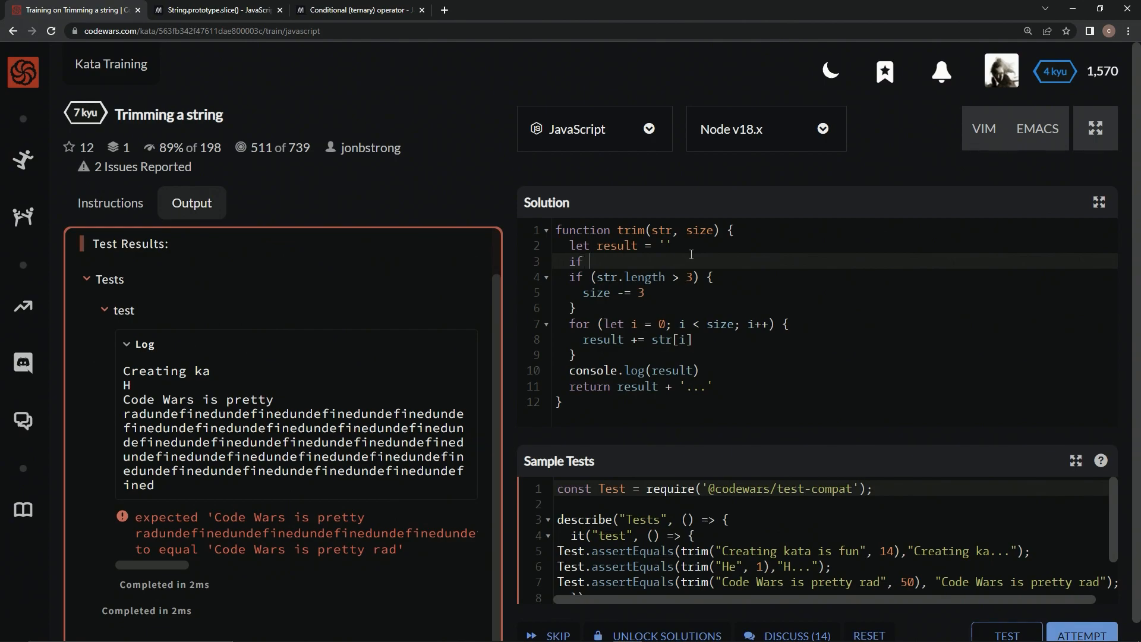
type("(str.length >")
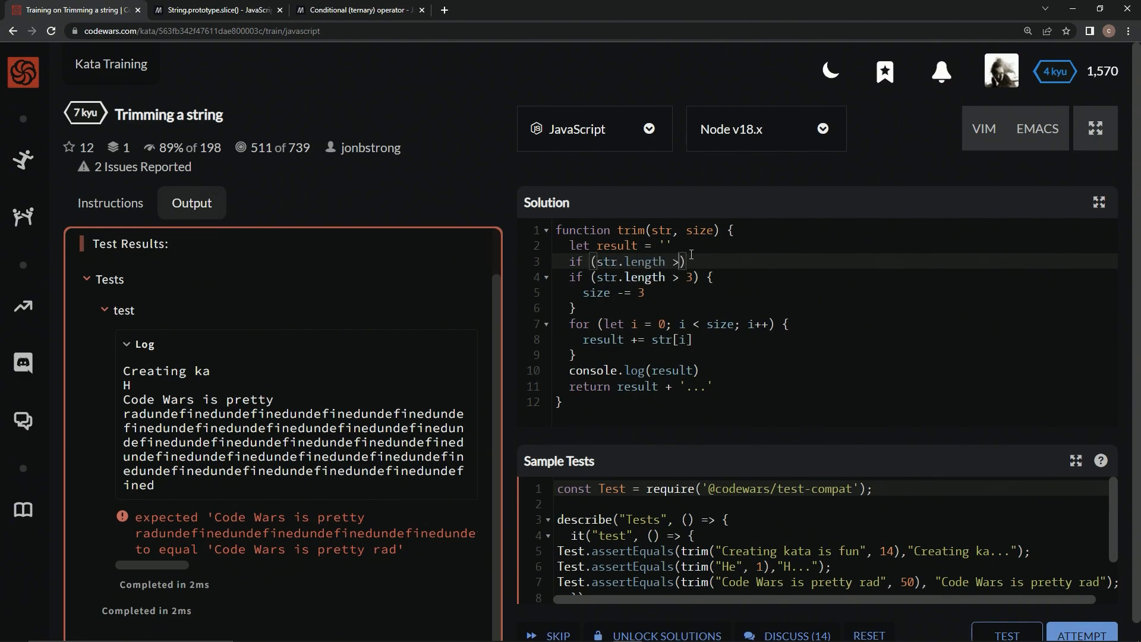
type("<")
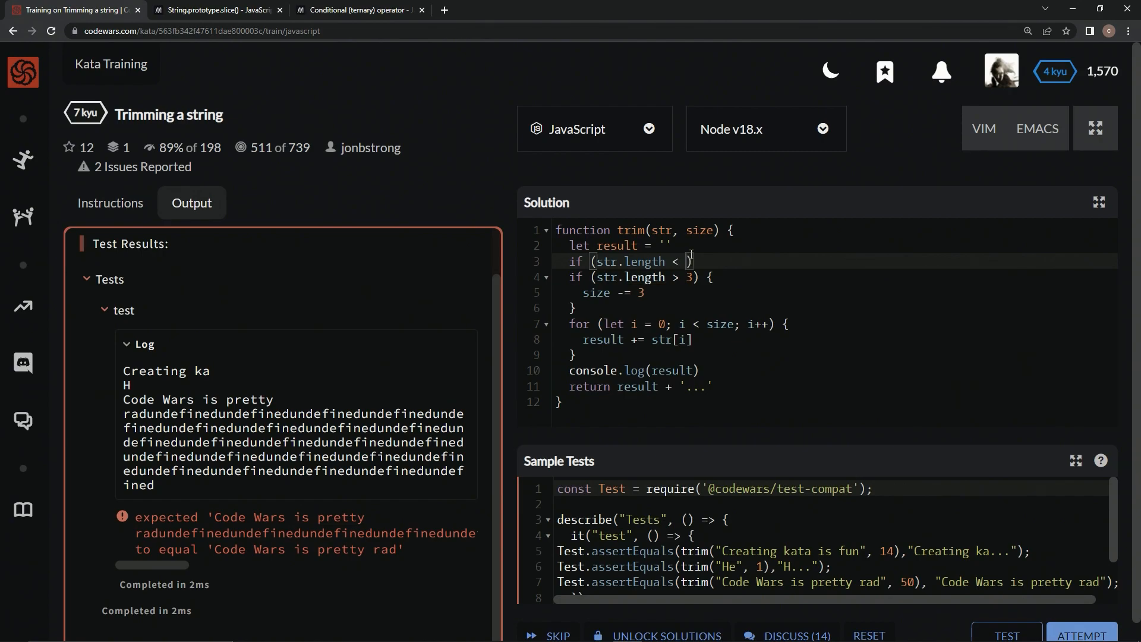
type("= size")
type("r")
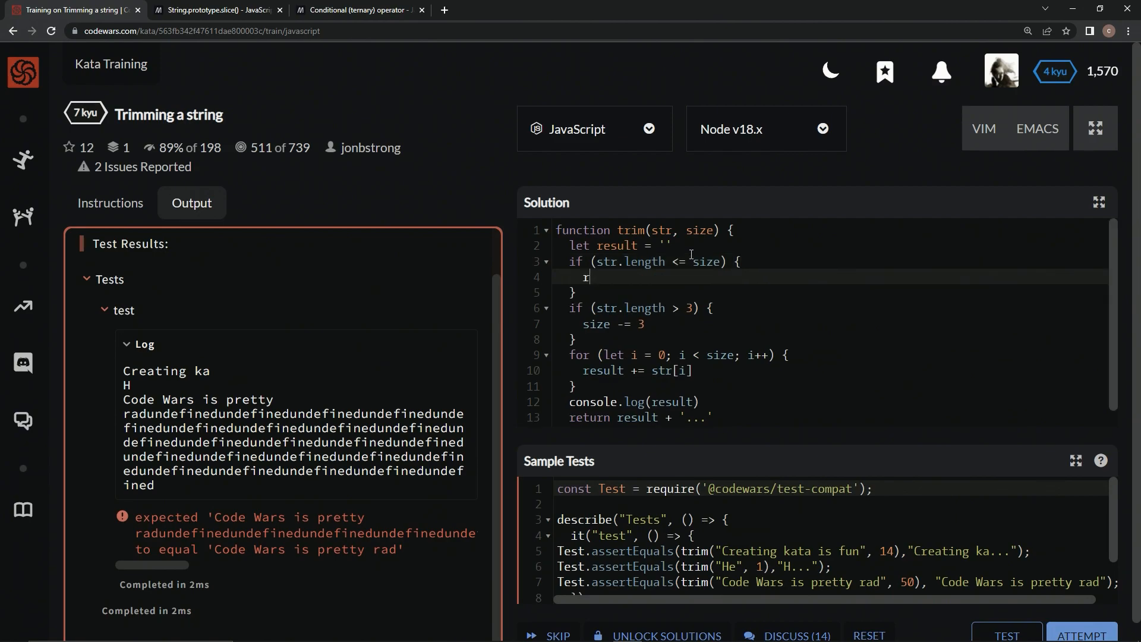
type("eturn str")
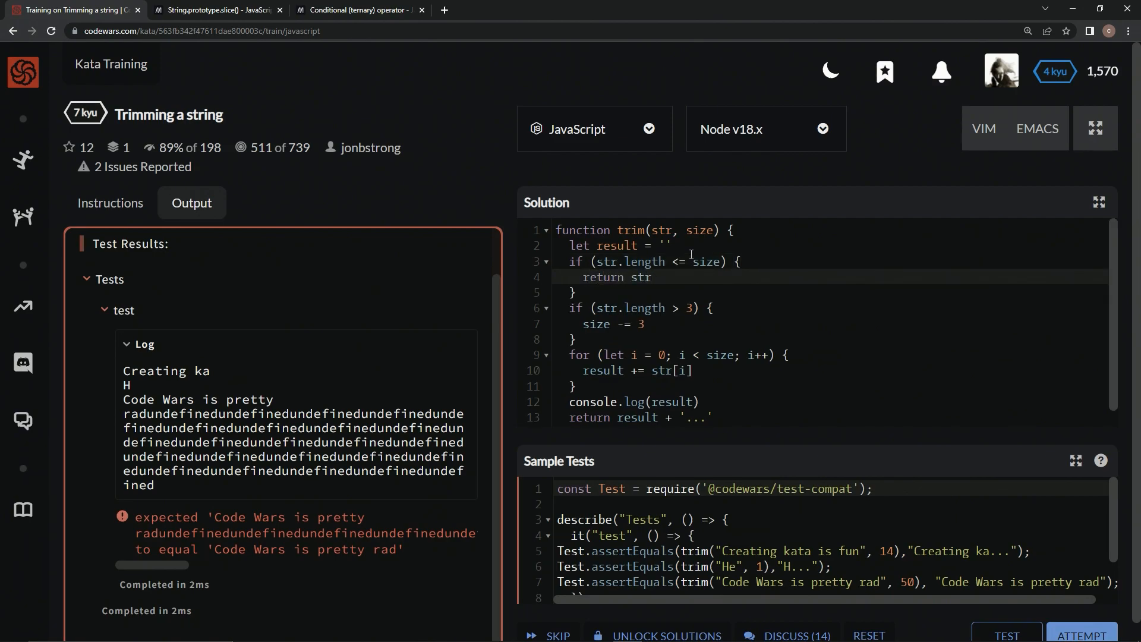
Rerun the sample tests until all pass, then run the full attempt suite
left_click(1007, 635)
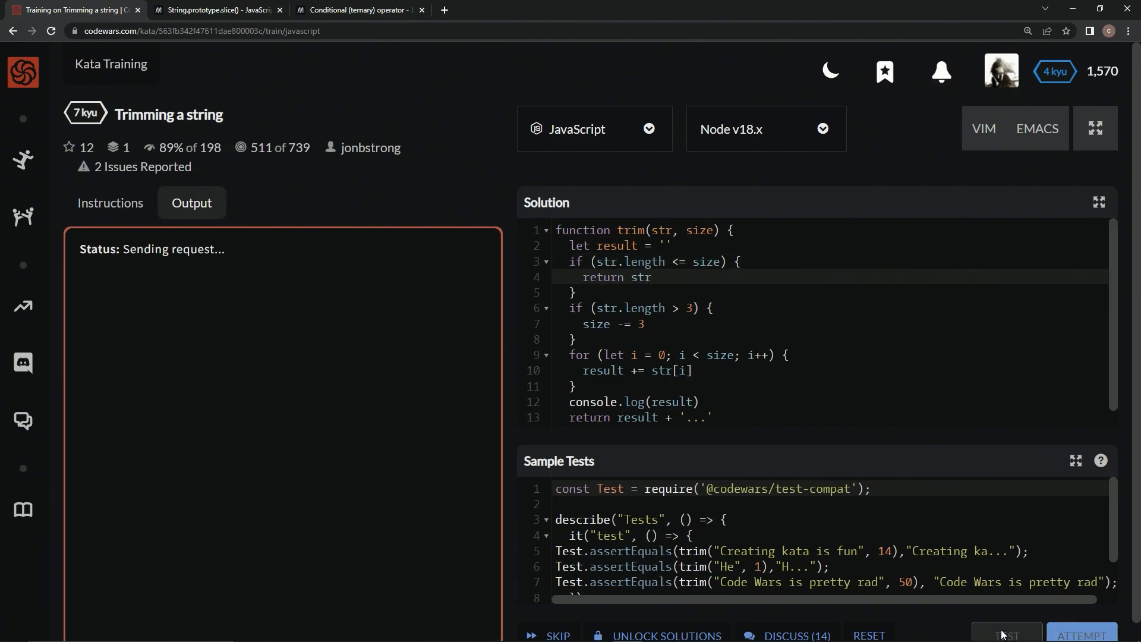
left_click(1007, 634)
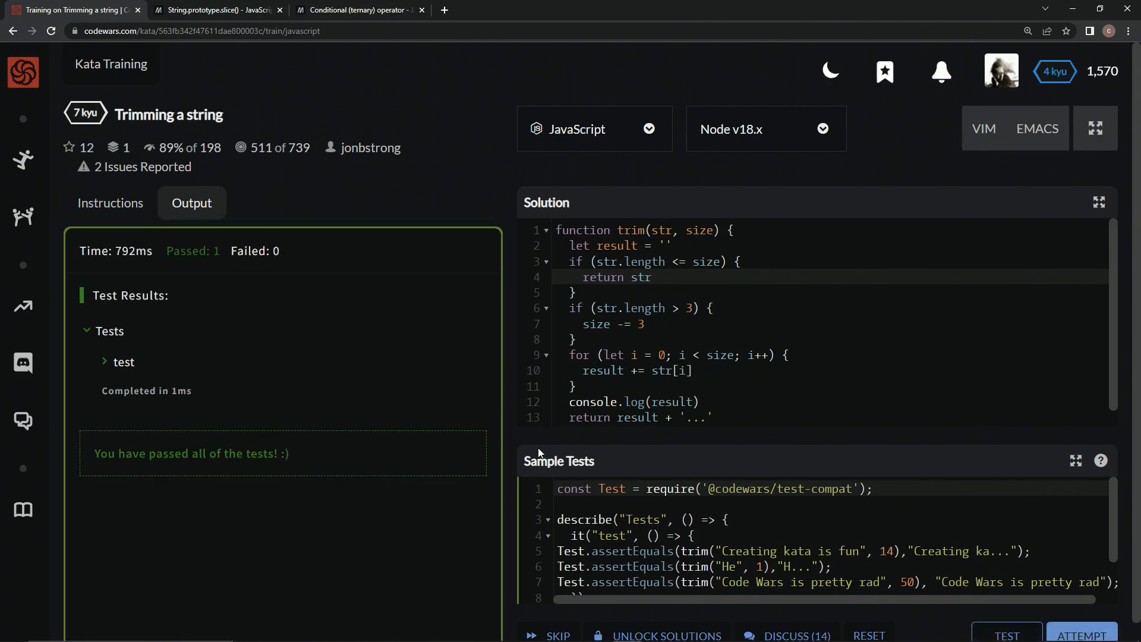
left_click(1006, 635)
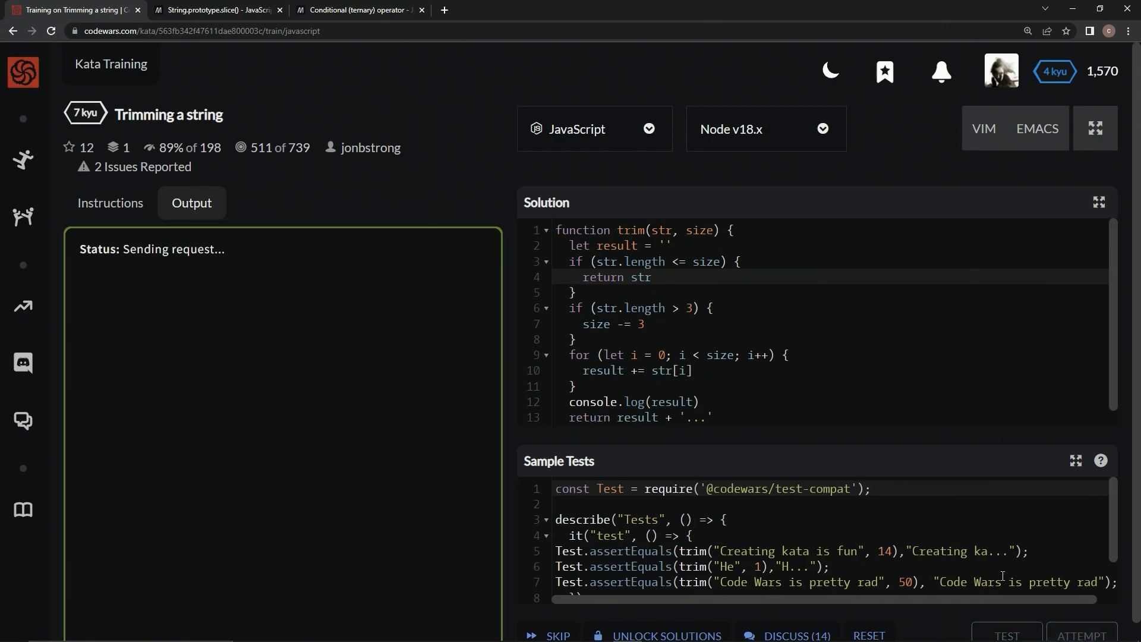
left_click(1006, 634)
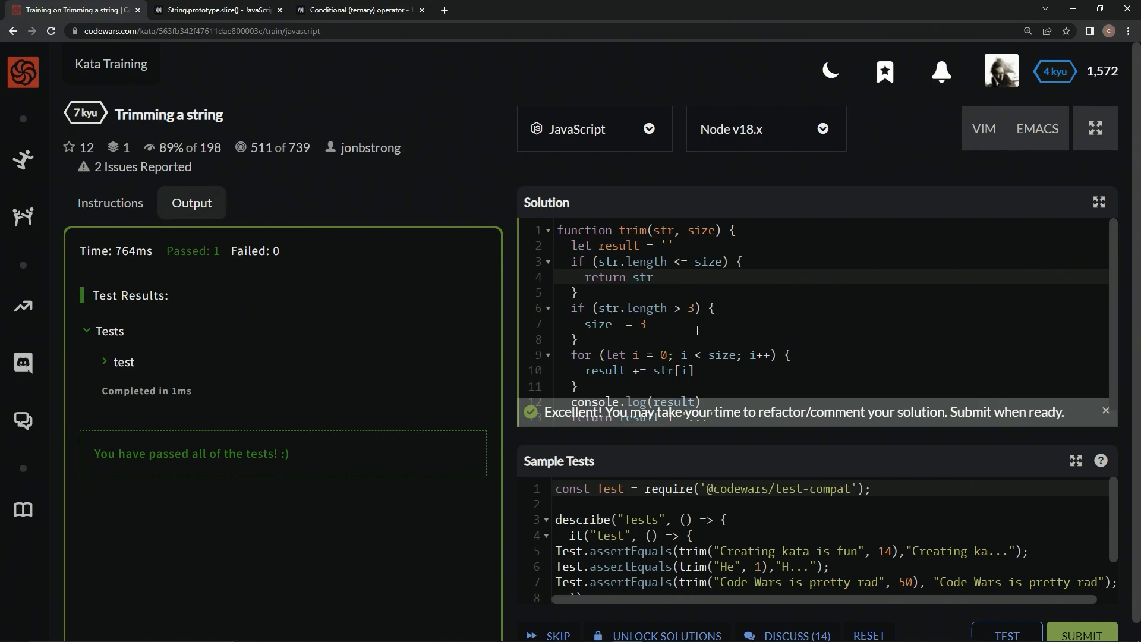
mouse_move(866, 362)
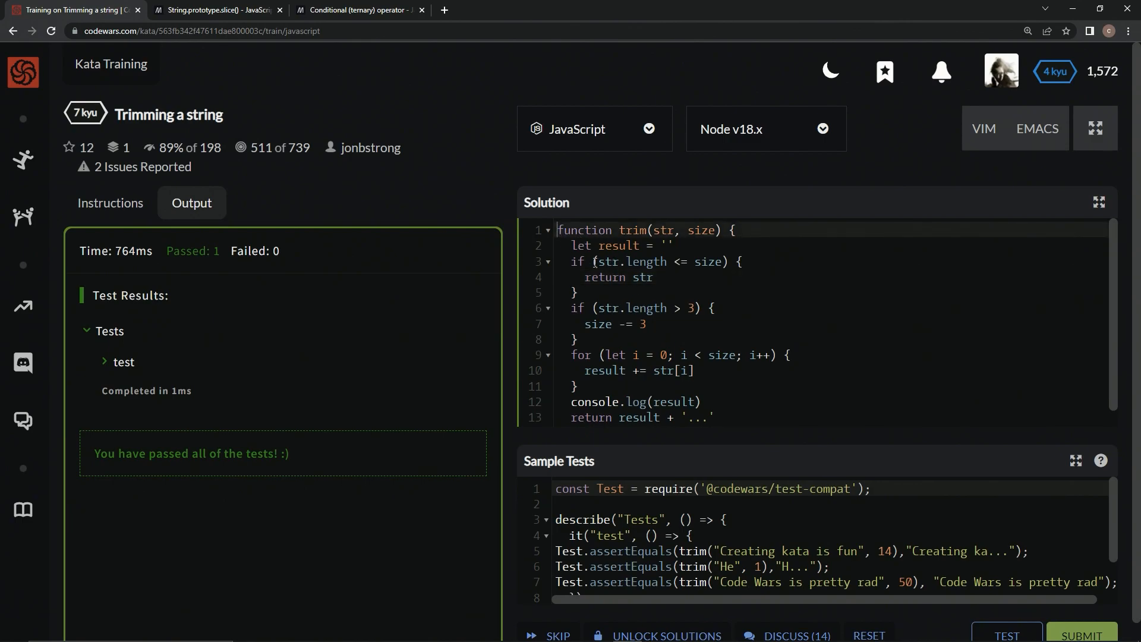
Comment out the old function with /* */ and start const trim = (str,size) =>
type("/*")
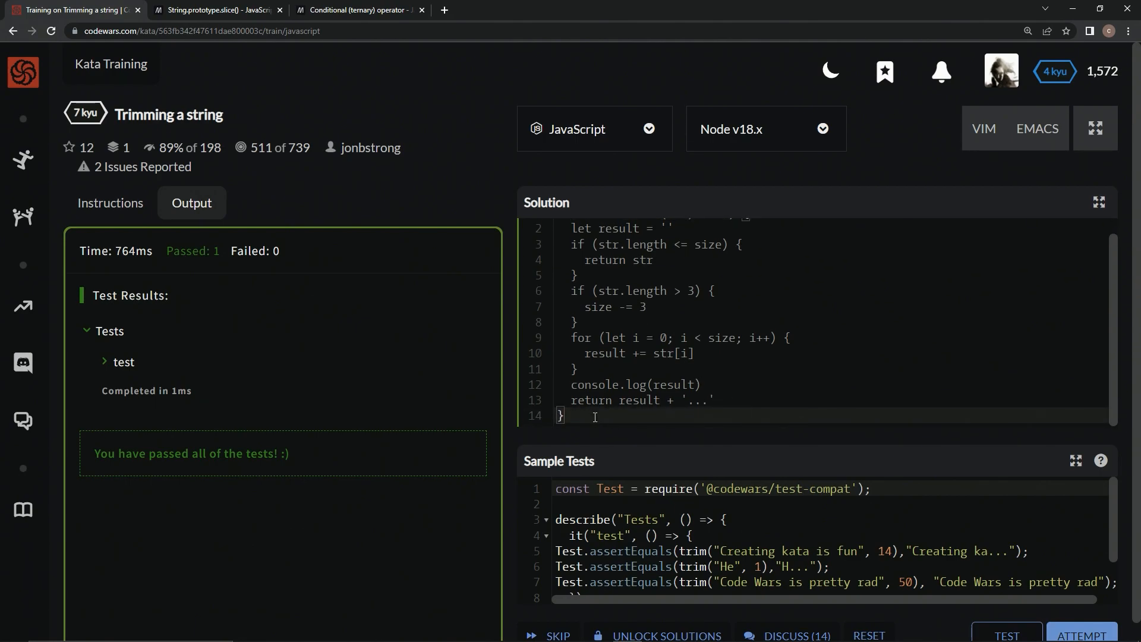
type("*")
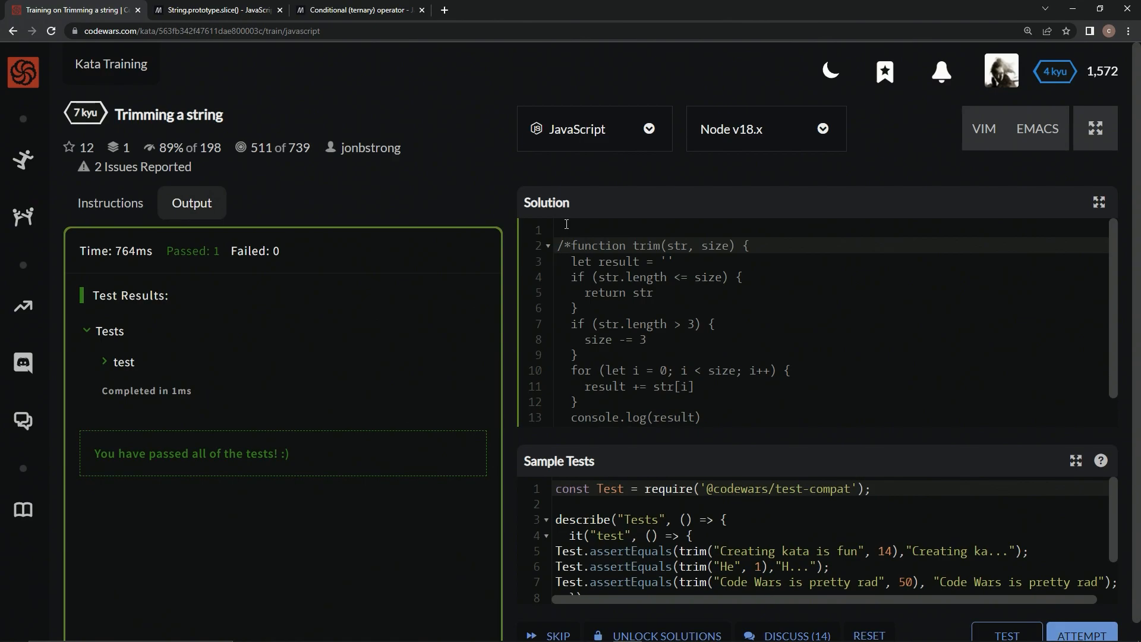
type("const")
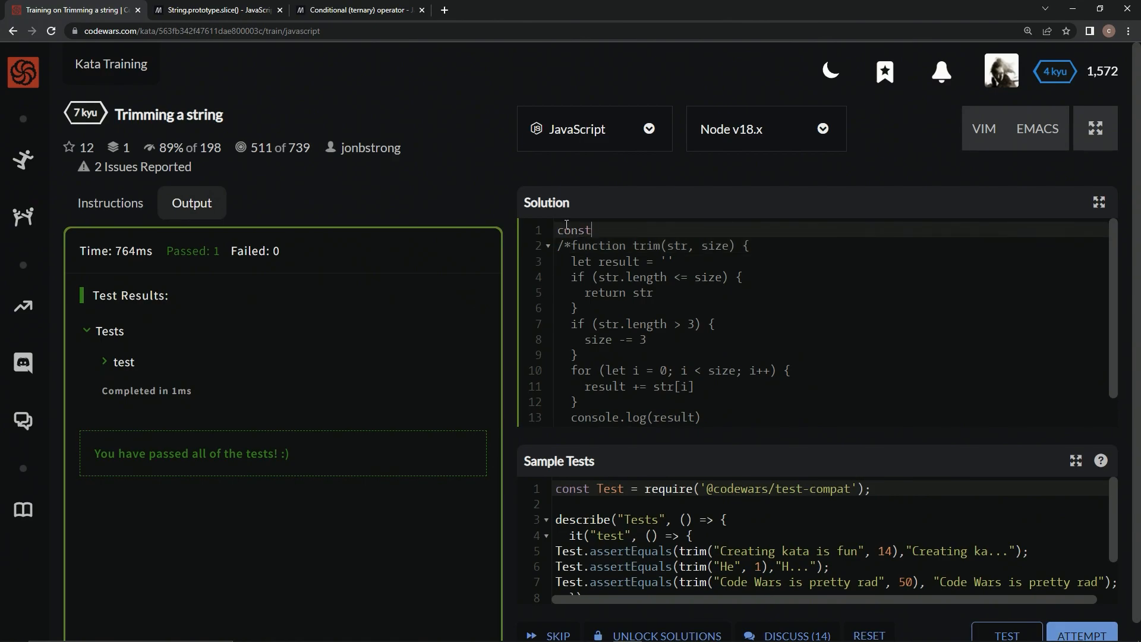
type("trim = (")
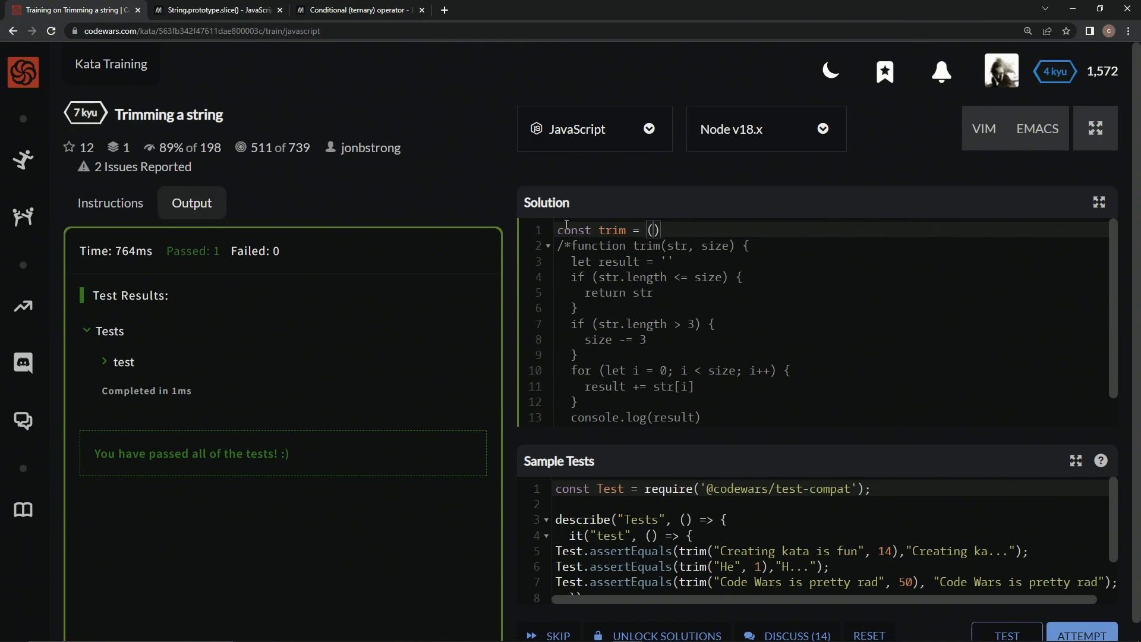
type("str,size")
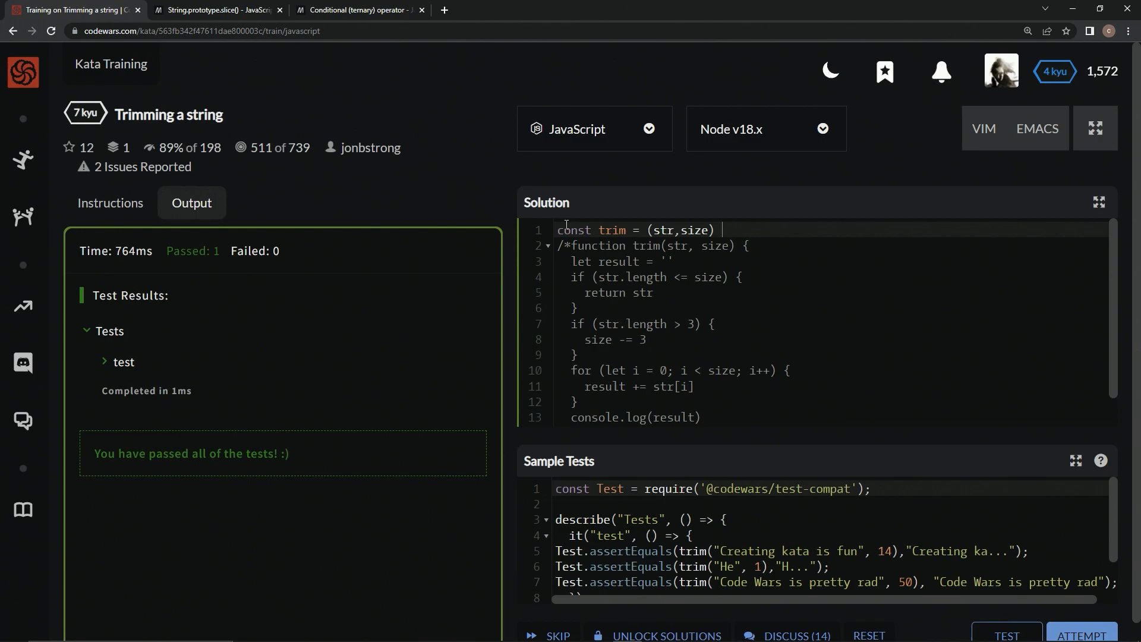
type("=>")
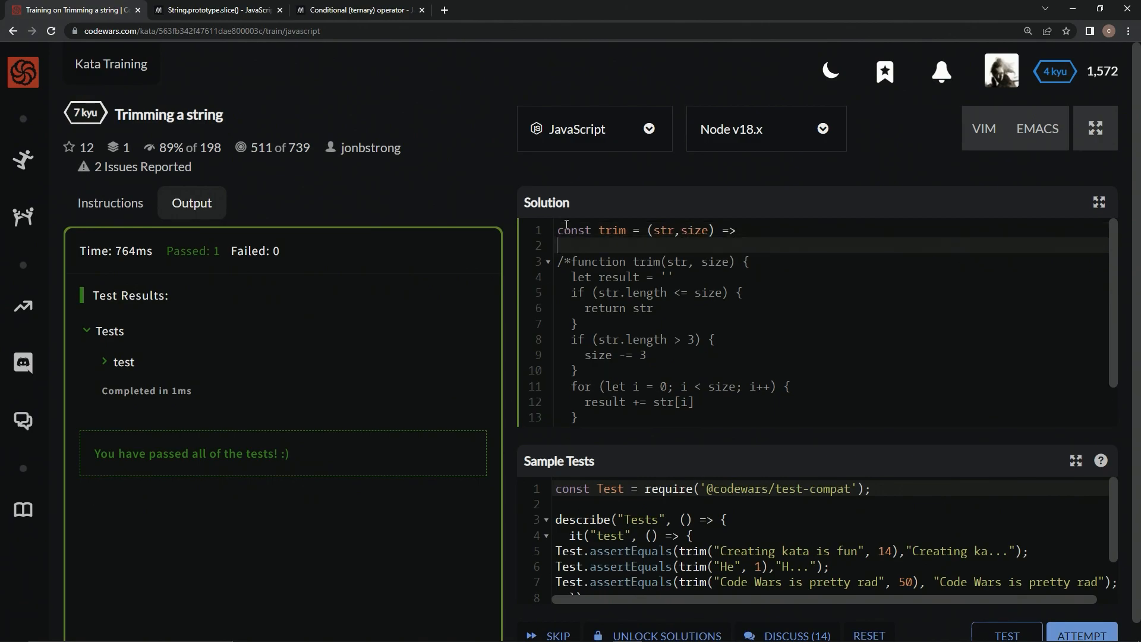
Make the arrow body console.log(str.slice()) and bring up MDN's slice reference
type("console.lo")
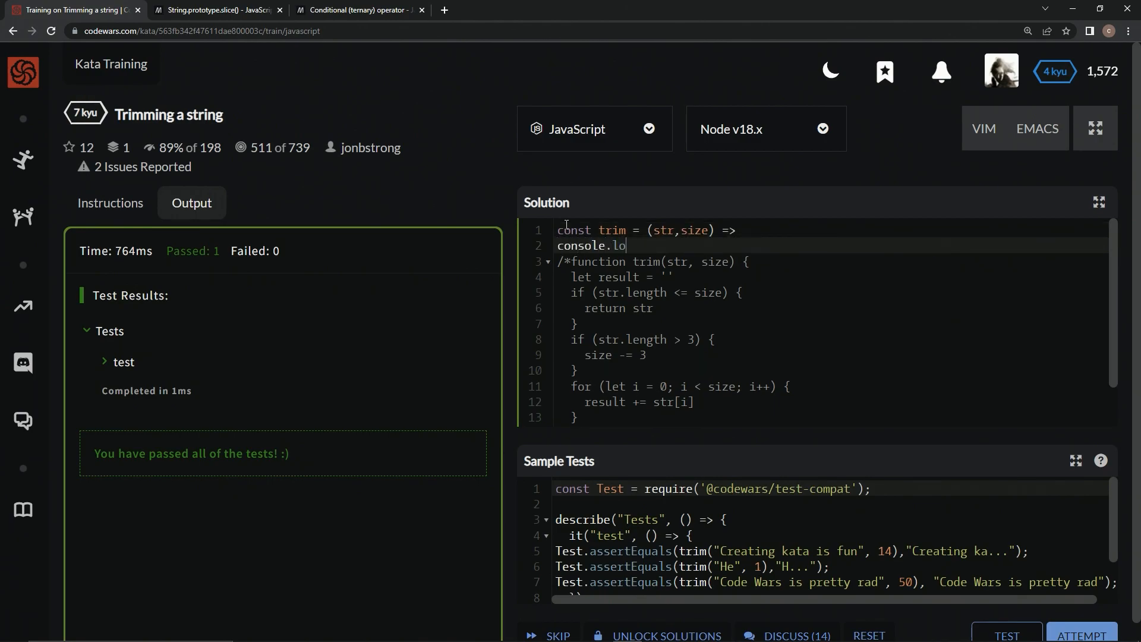
type("g(")
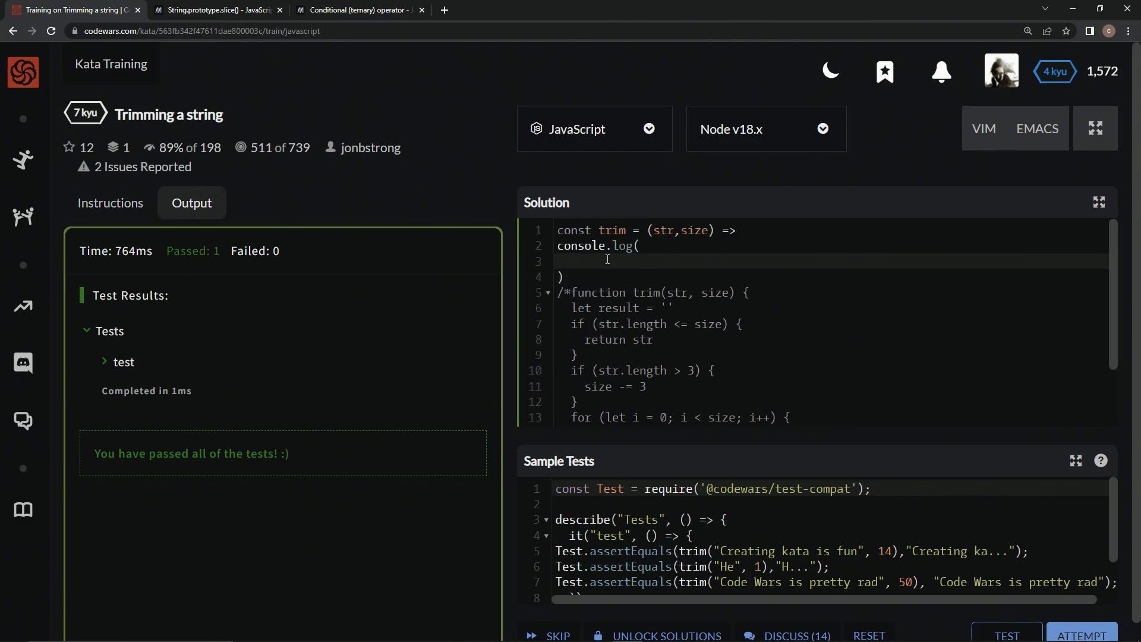
type("str.slice(")
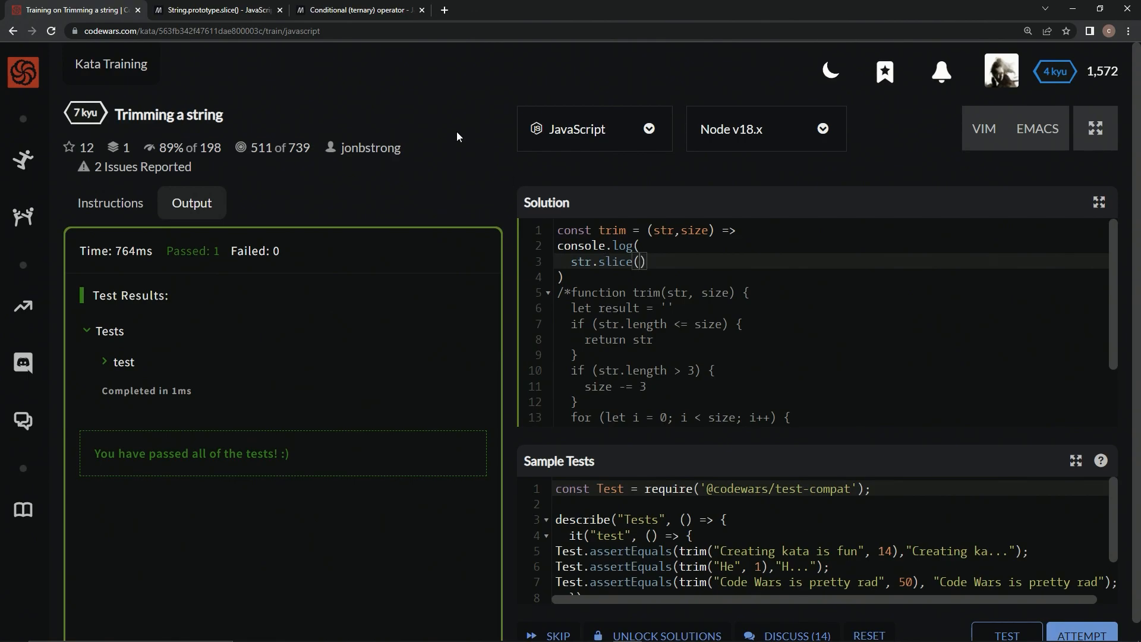
left_click(215, 10)
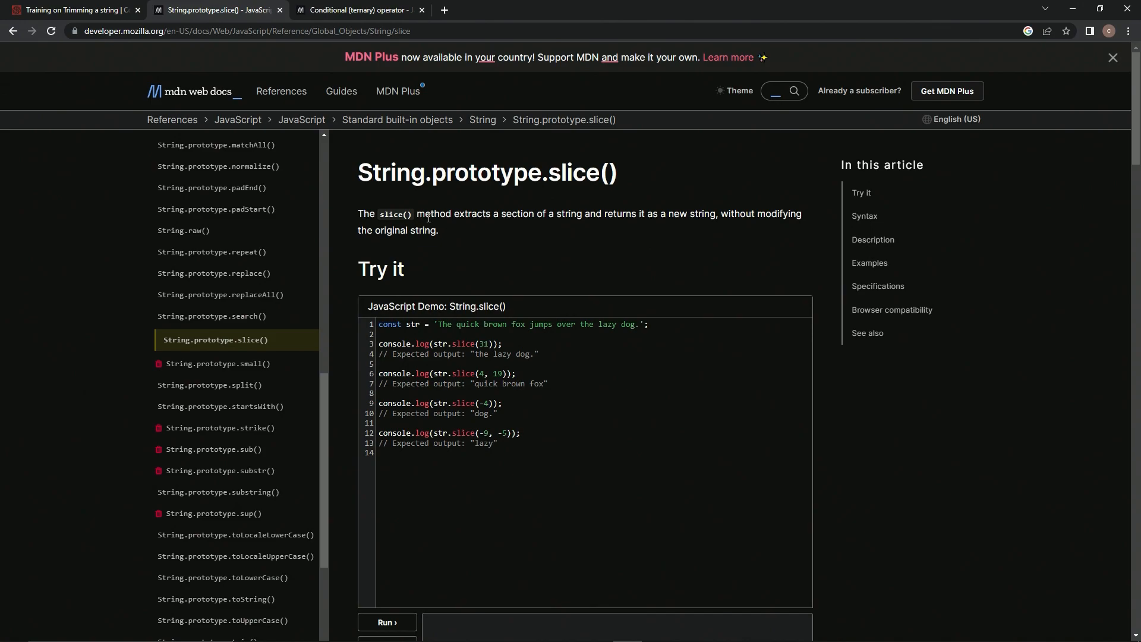
mouse_move(507, 224)
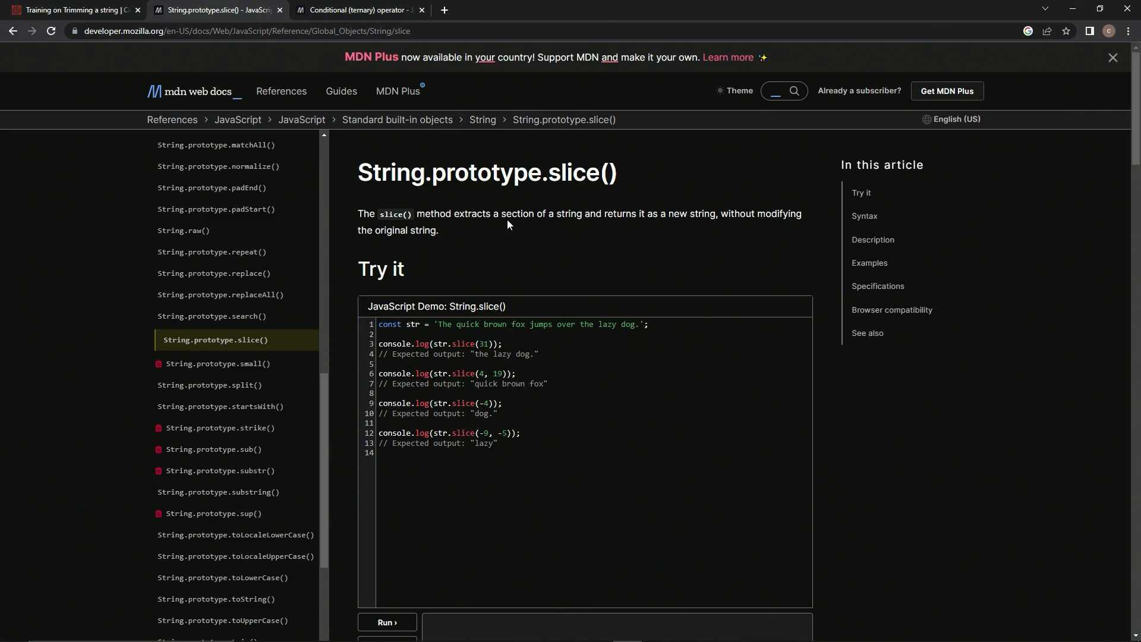
mouse_move(650, 218)
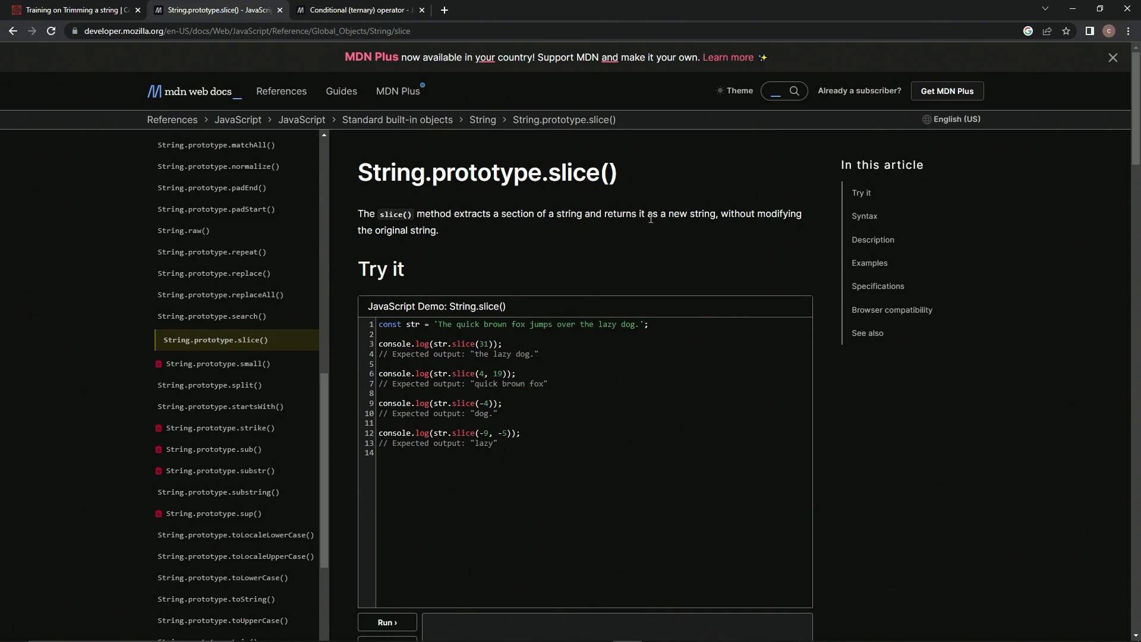
mouse_move(632, 253)
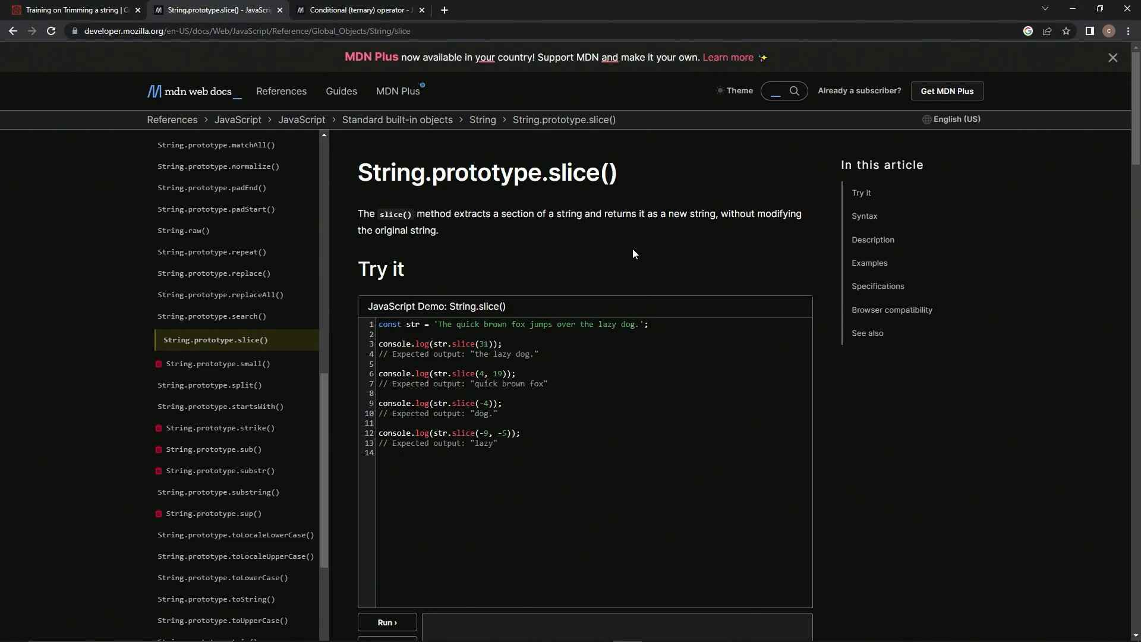
mouse_move(506, 240)
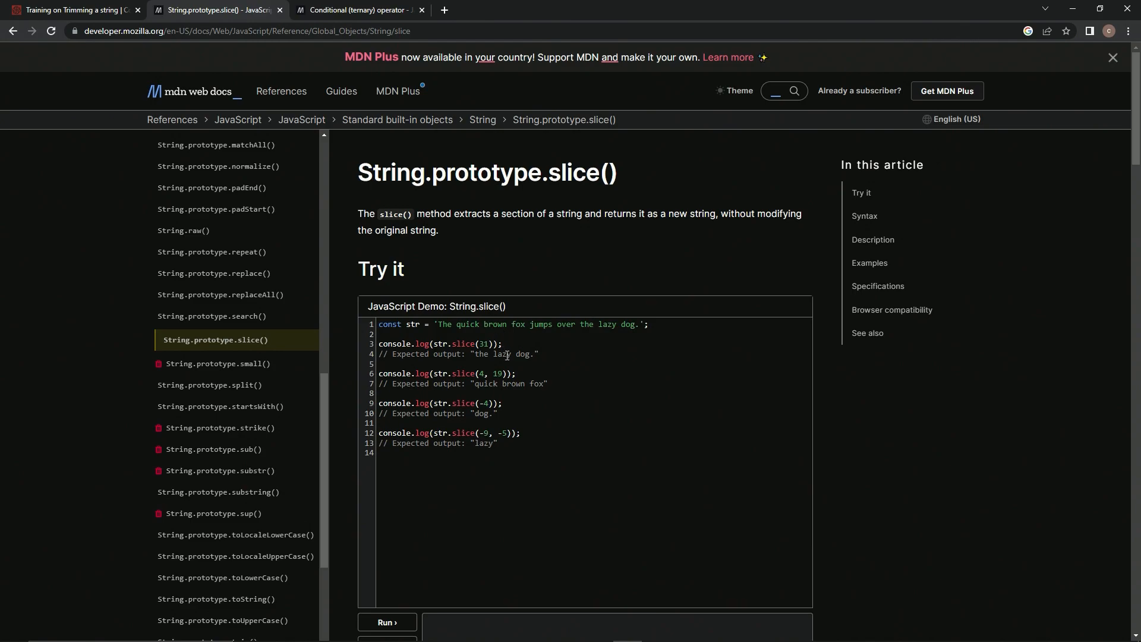
Read MDN's slice page down to its syntax, then return to the kata tab
scroll("down", 3)
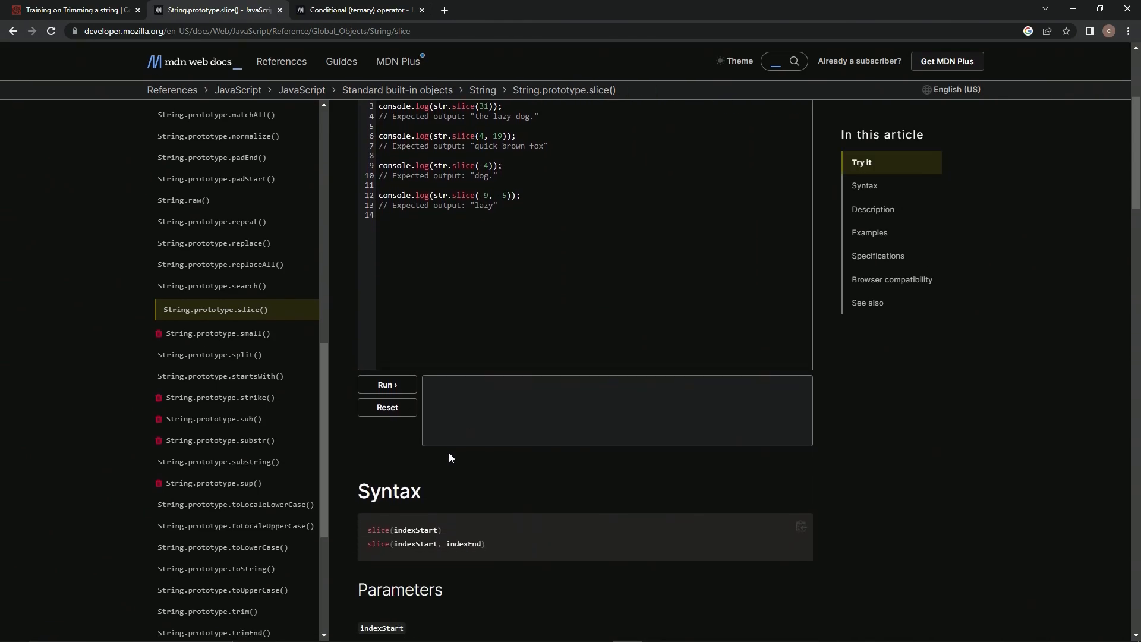
scroll("down", 3)
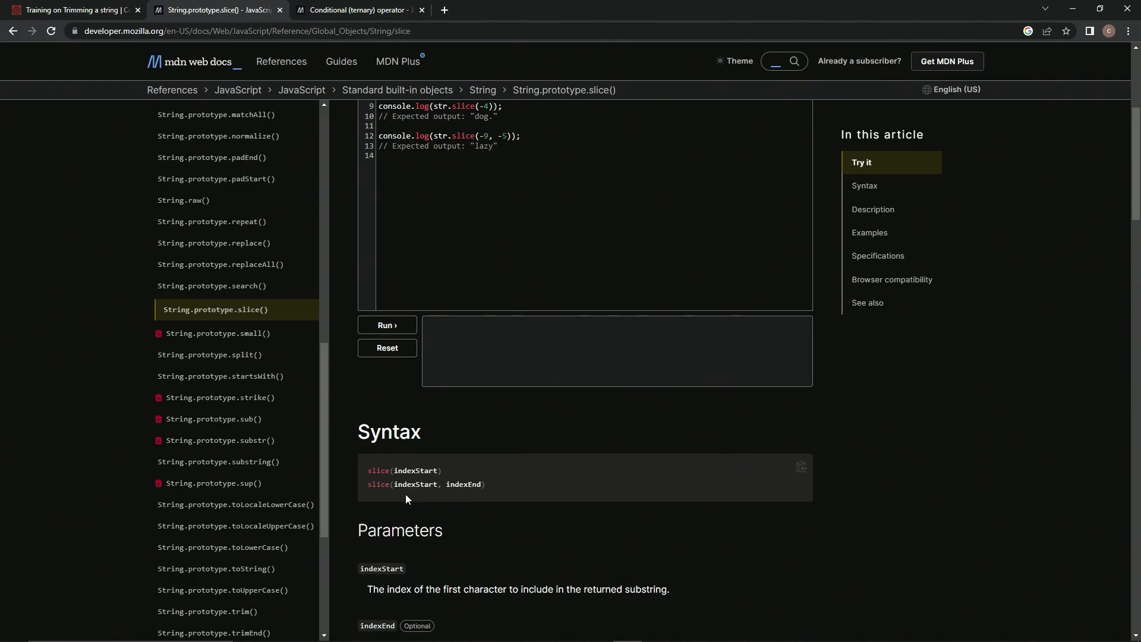
left_click(70, 10)
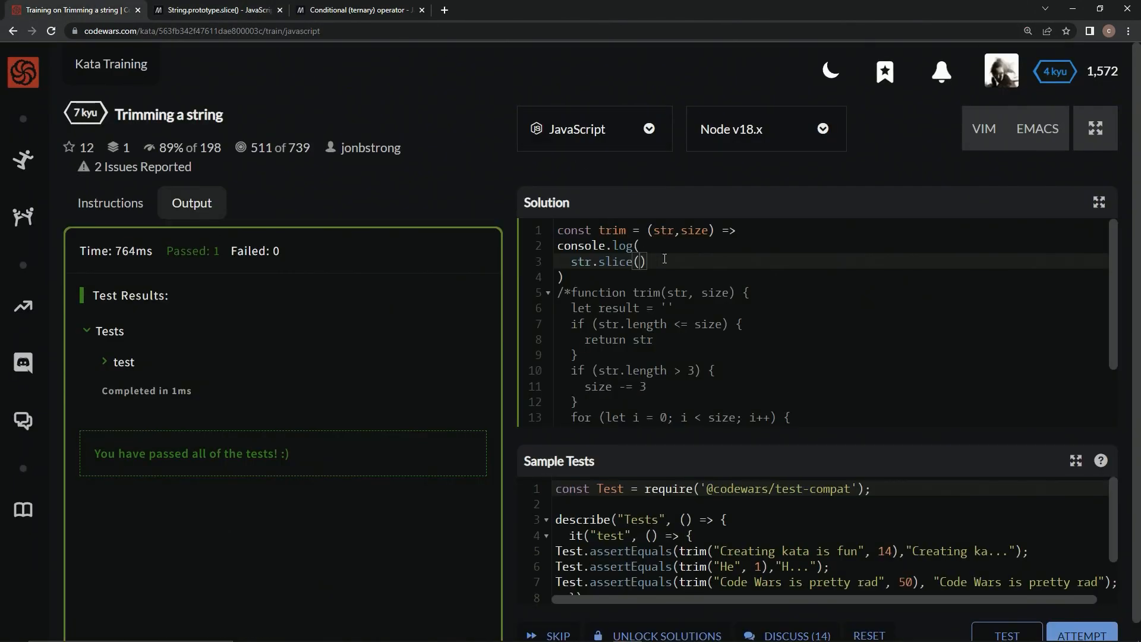
Give str.slice() a start index of 0, then view MDN's ternary operator page
type("0")
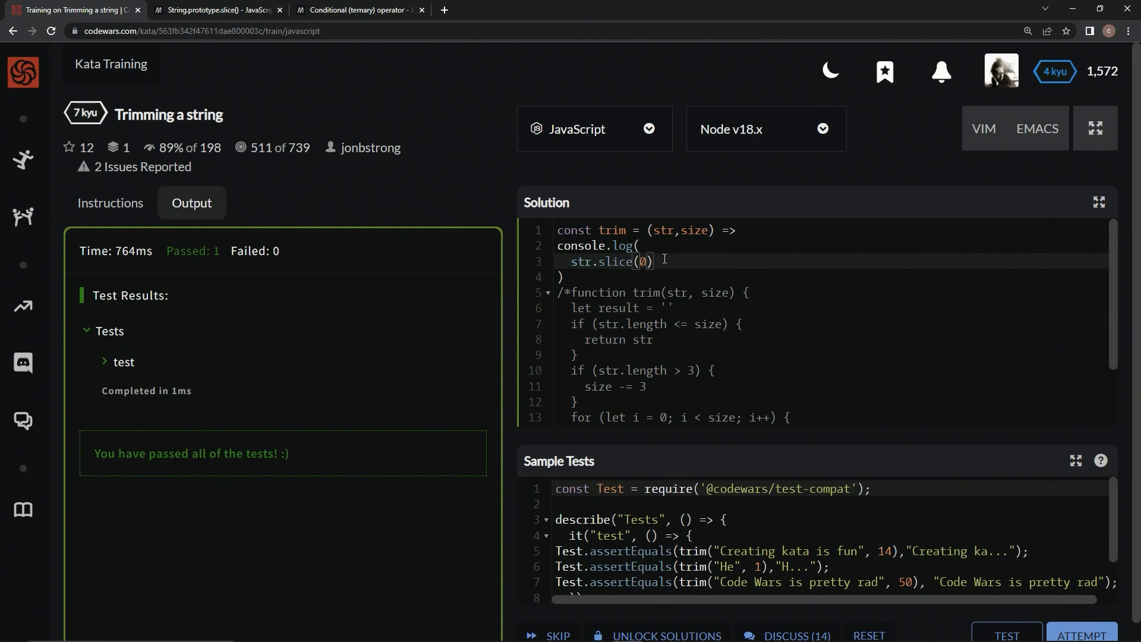
type(",")
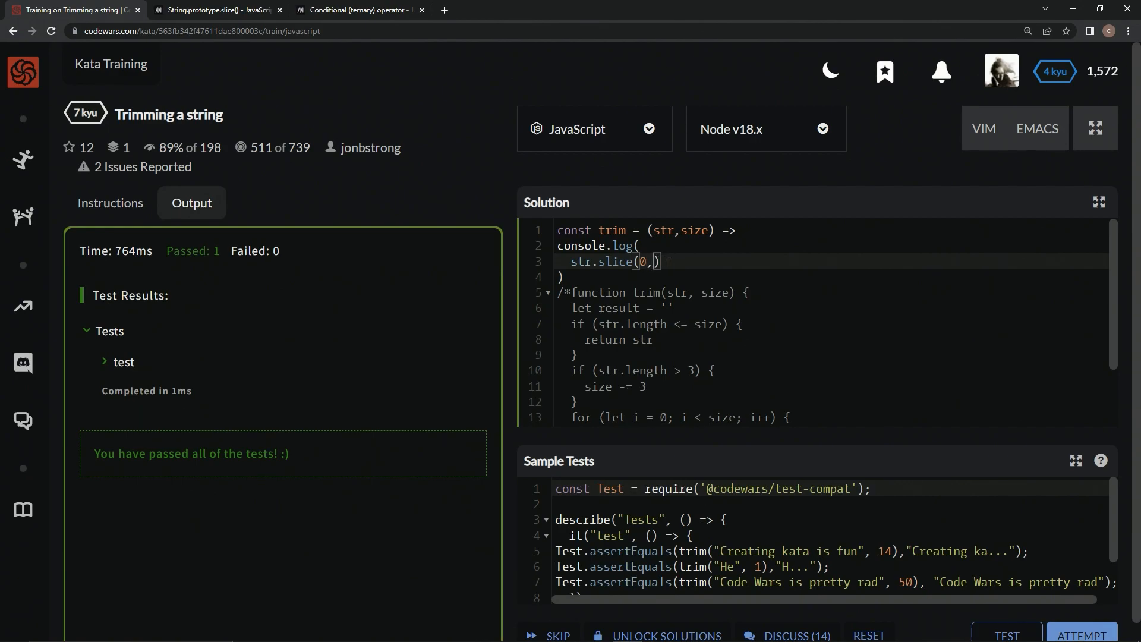
scroll("down", 3)
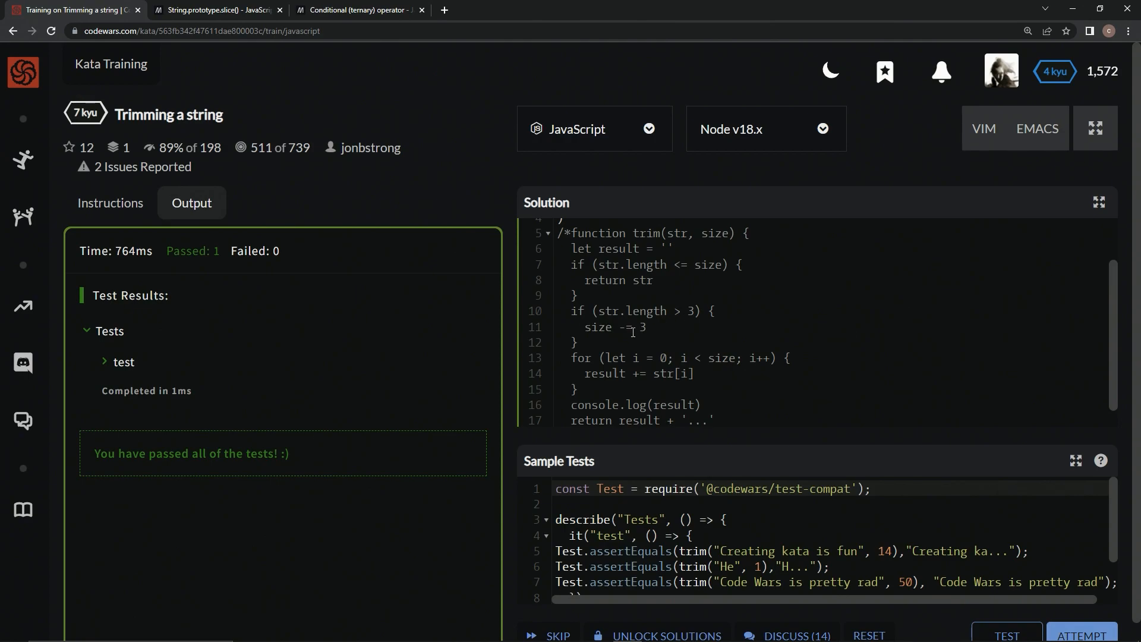
mouse_move(692, 286)
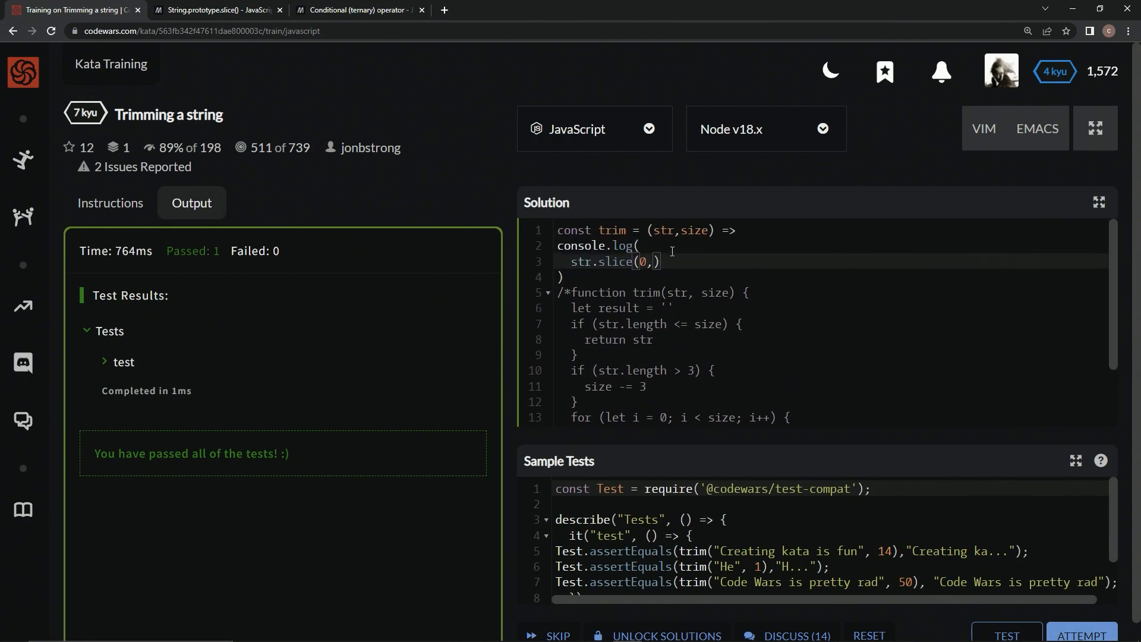
scroll("down", 3)
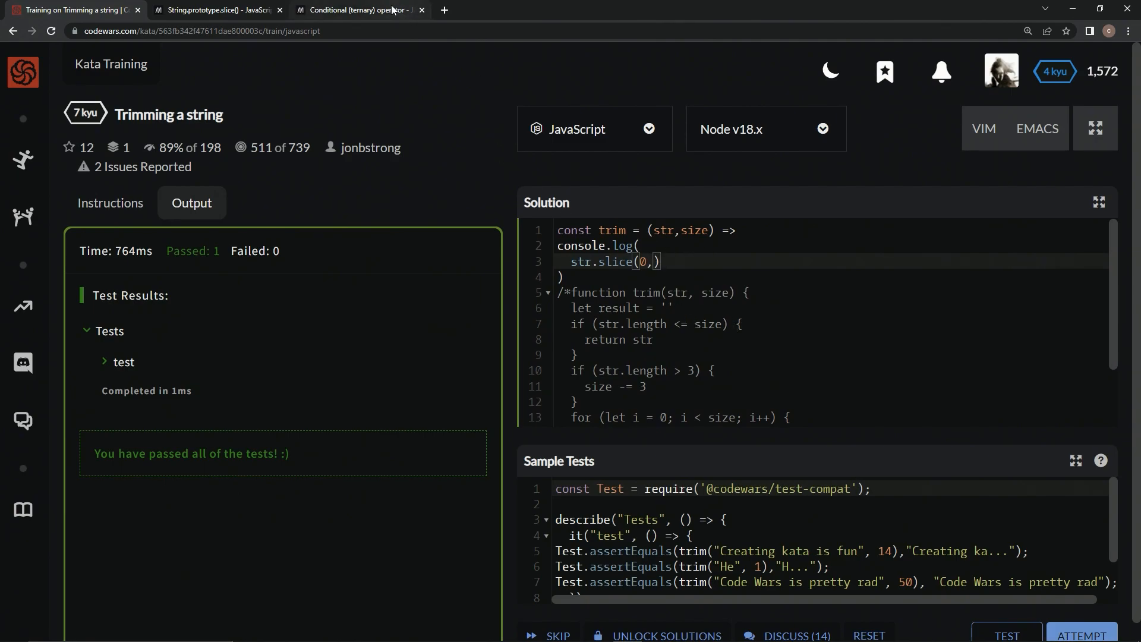
left_click(356, 9)
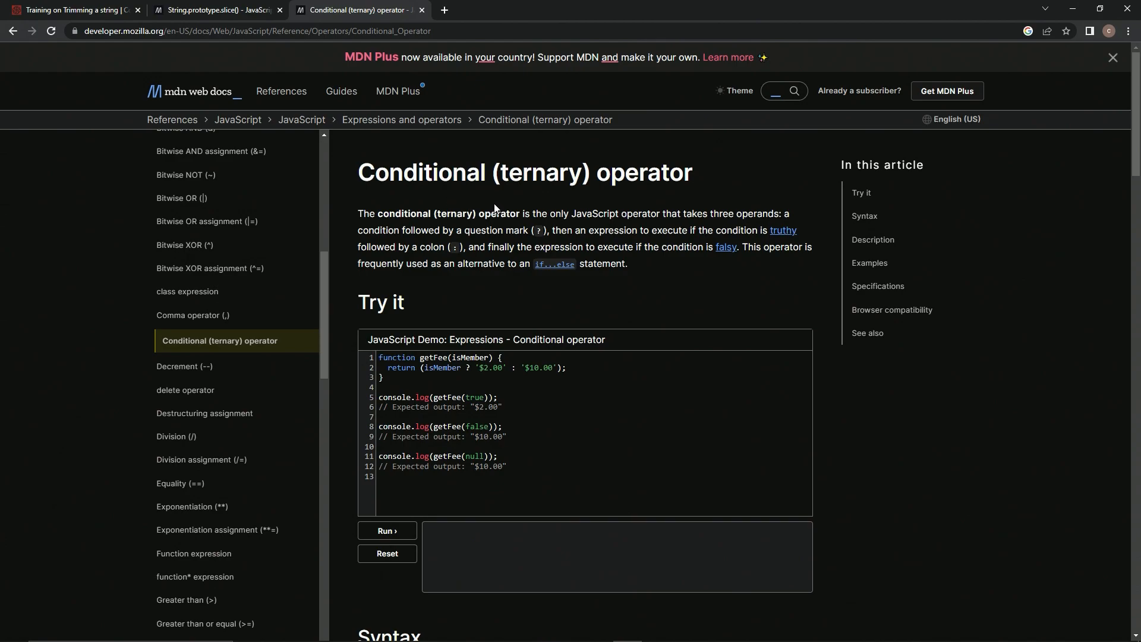
mouse_move(605, 211)
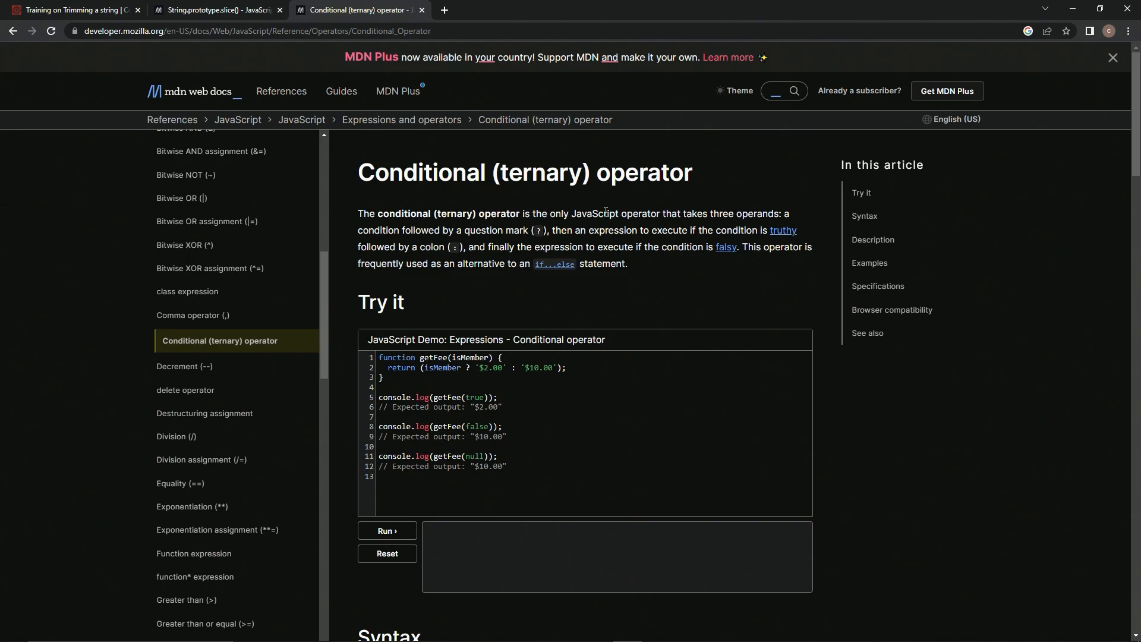
mouse_move(806, 214)
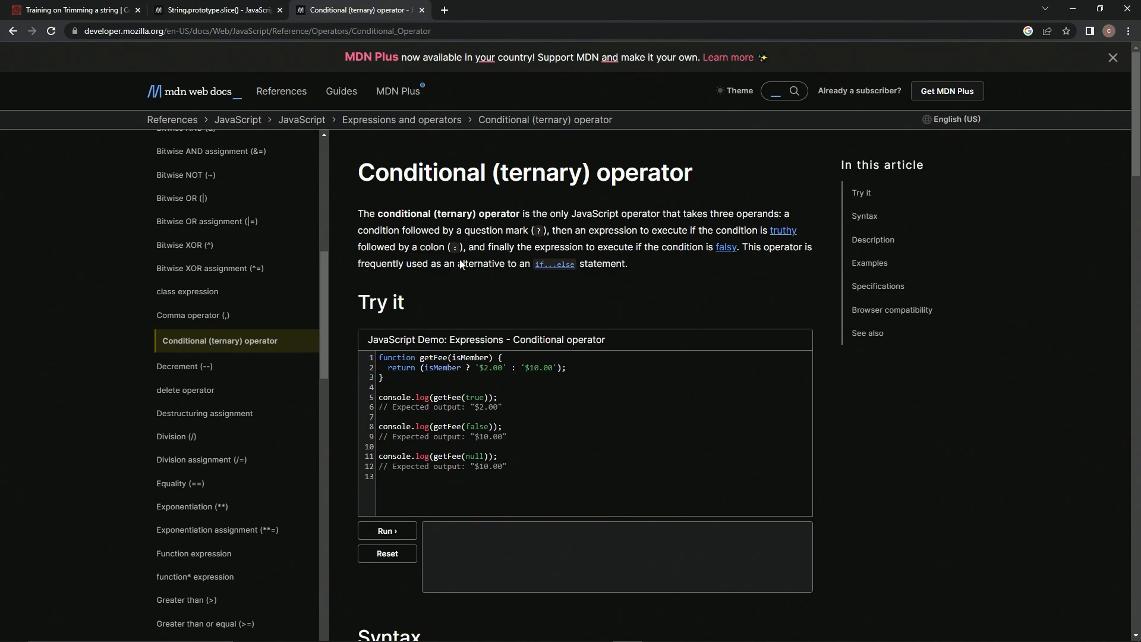
mouse_move(659, 263)
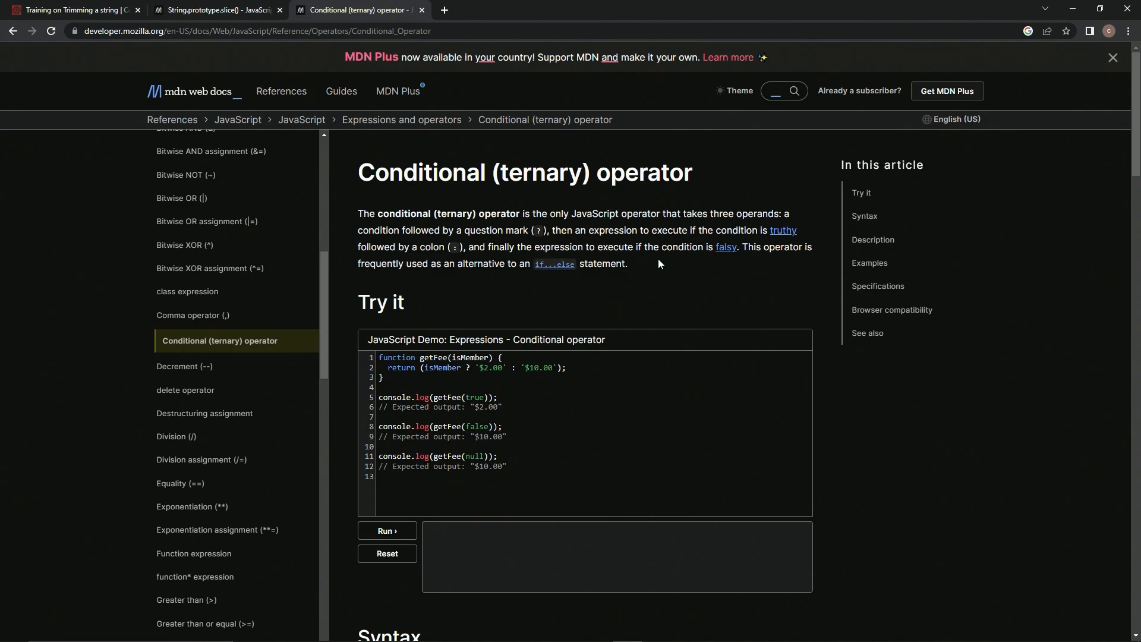
mouse_move(803, 252)
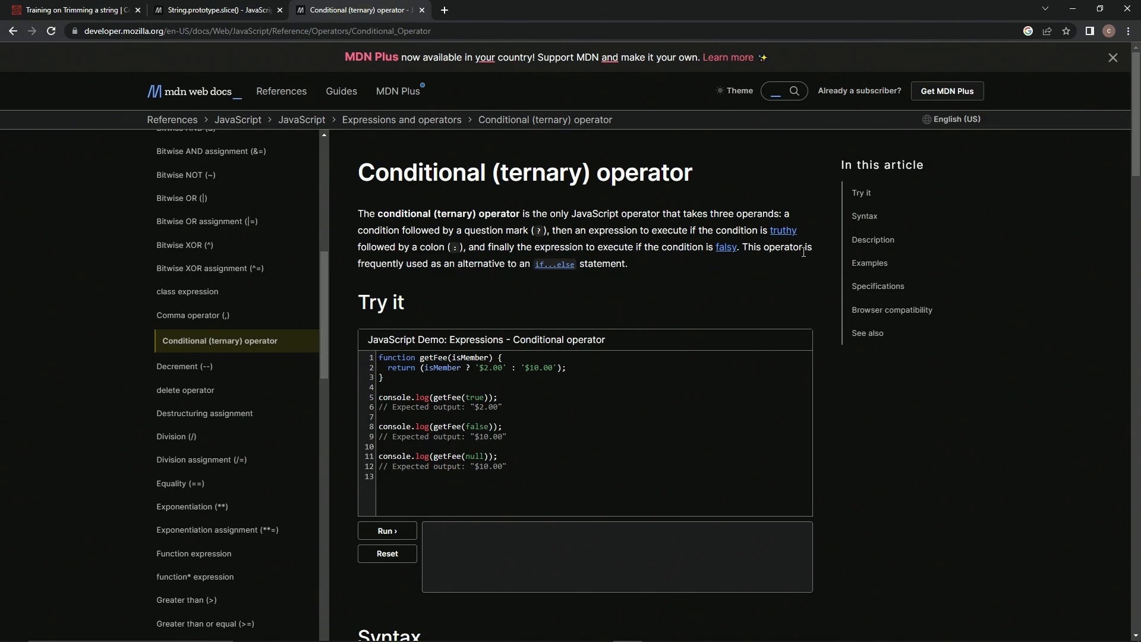
mouse_move(488, 276)
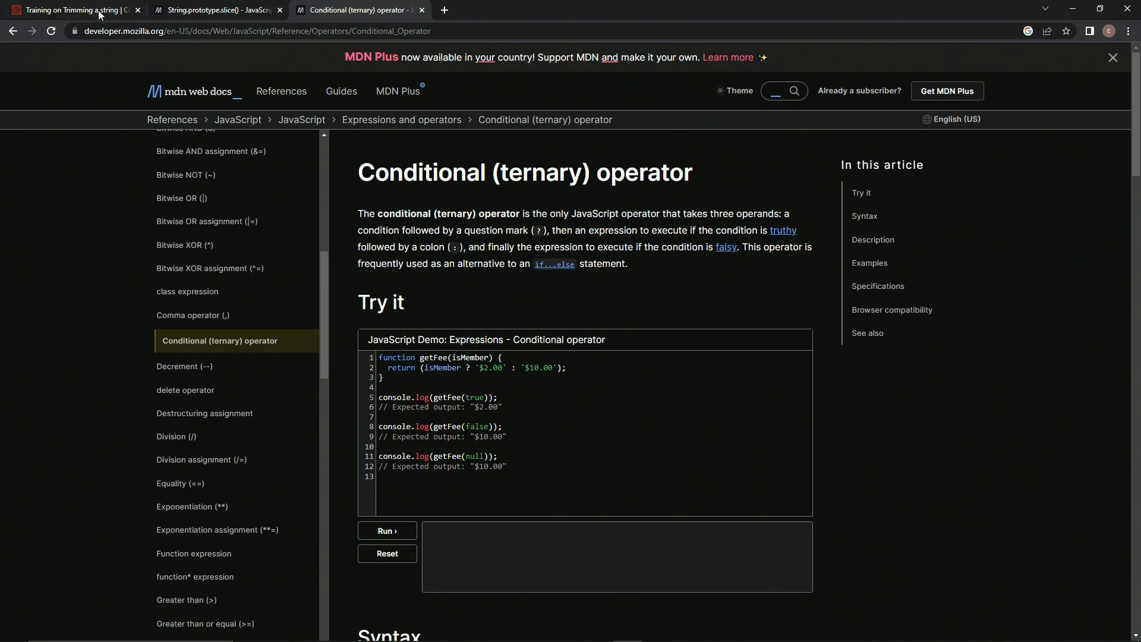
Return to the Trimming a string kata tab after reading MDN's ternary operator article
left_click(69, 9)
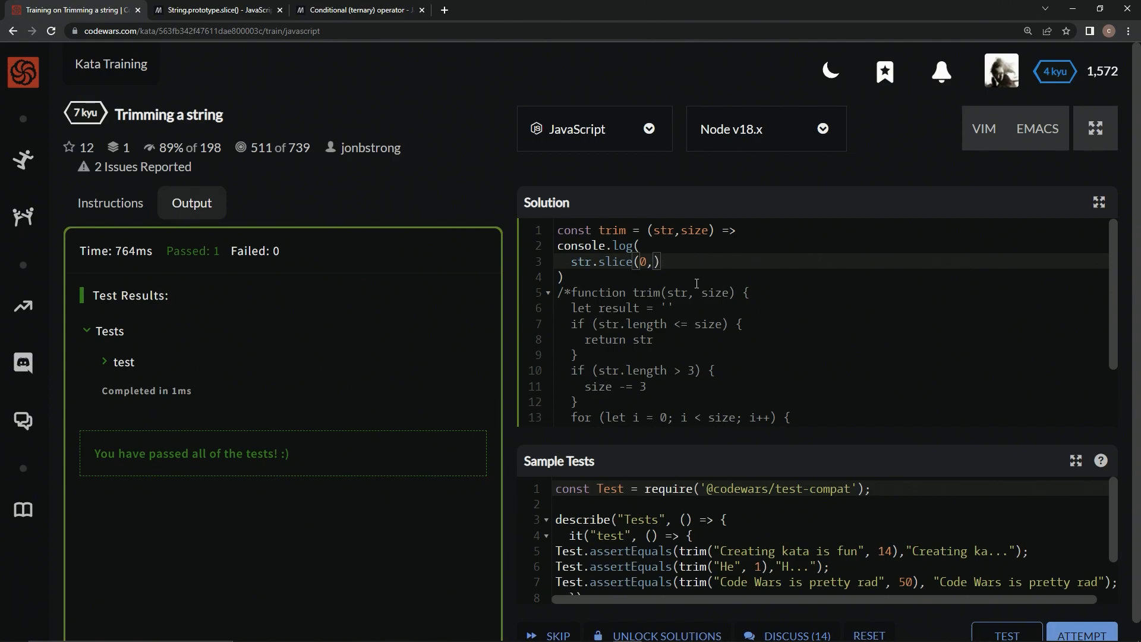
Complete str.slice(0, str.length > 3 ? size - 3 : size) and run the sample tests
type("str.l")
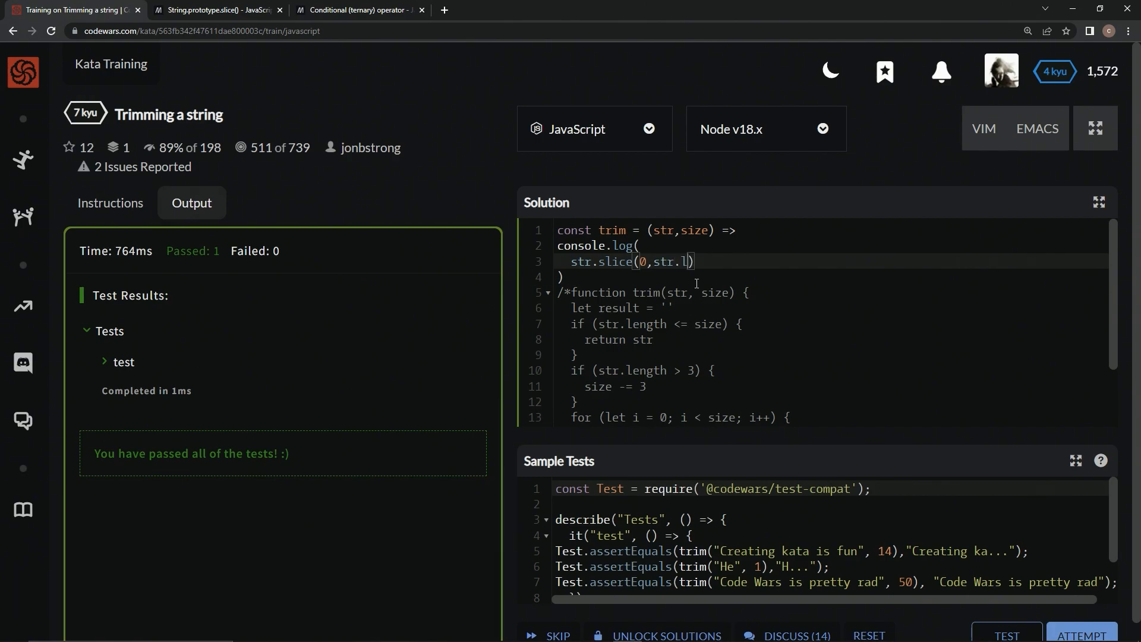
type("enght")
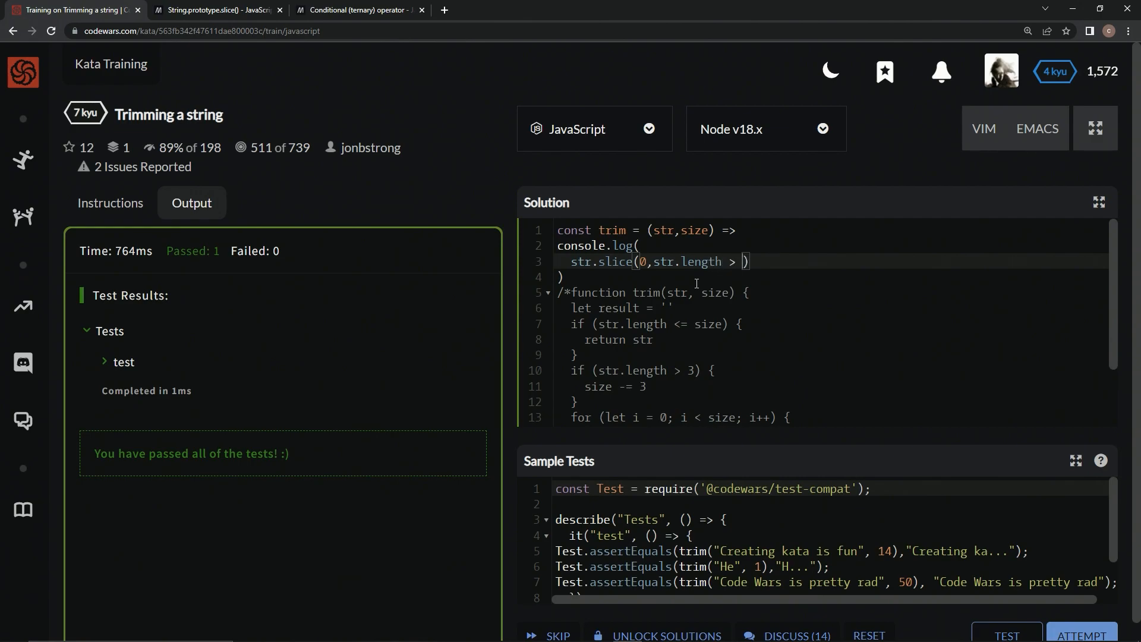
type("3")
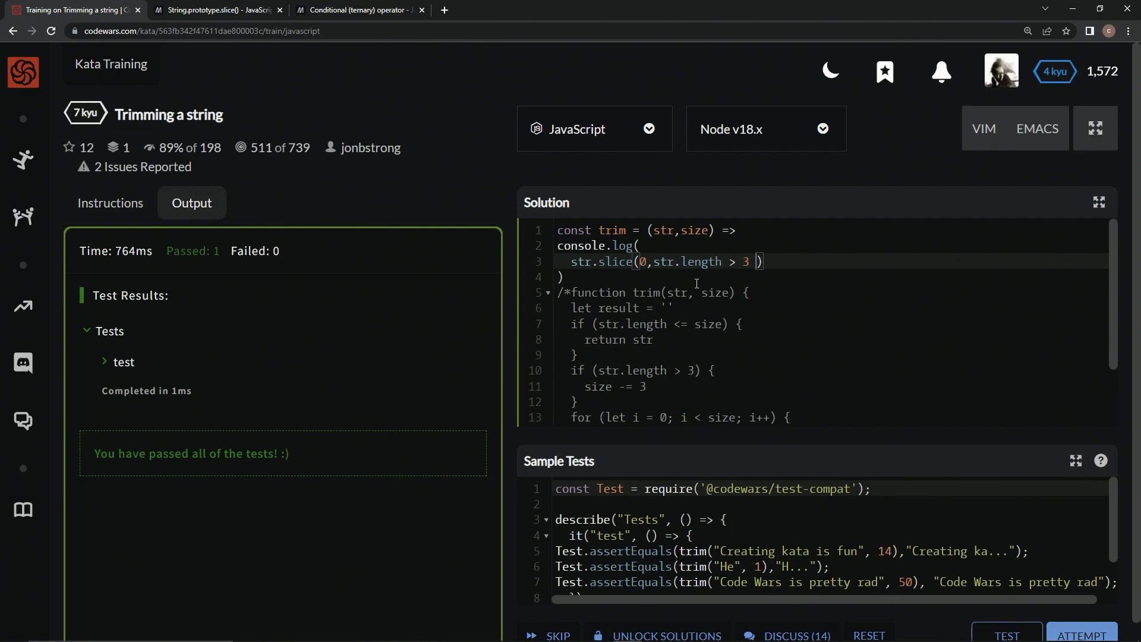
type("?")
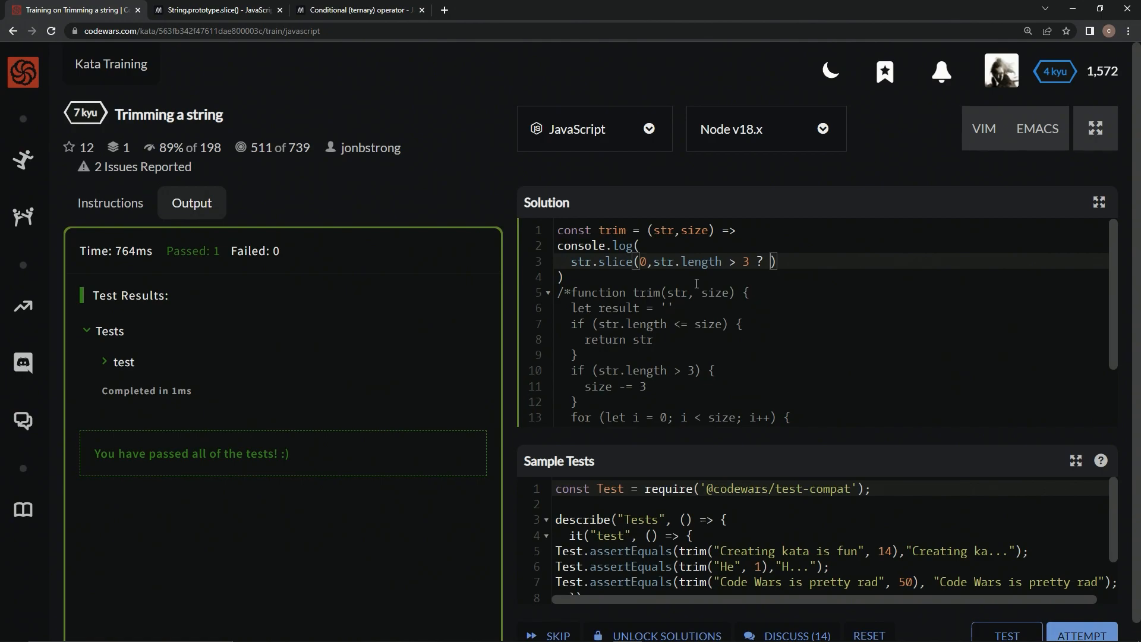
type("st")
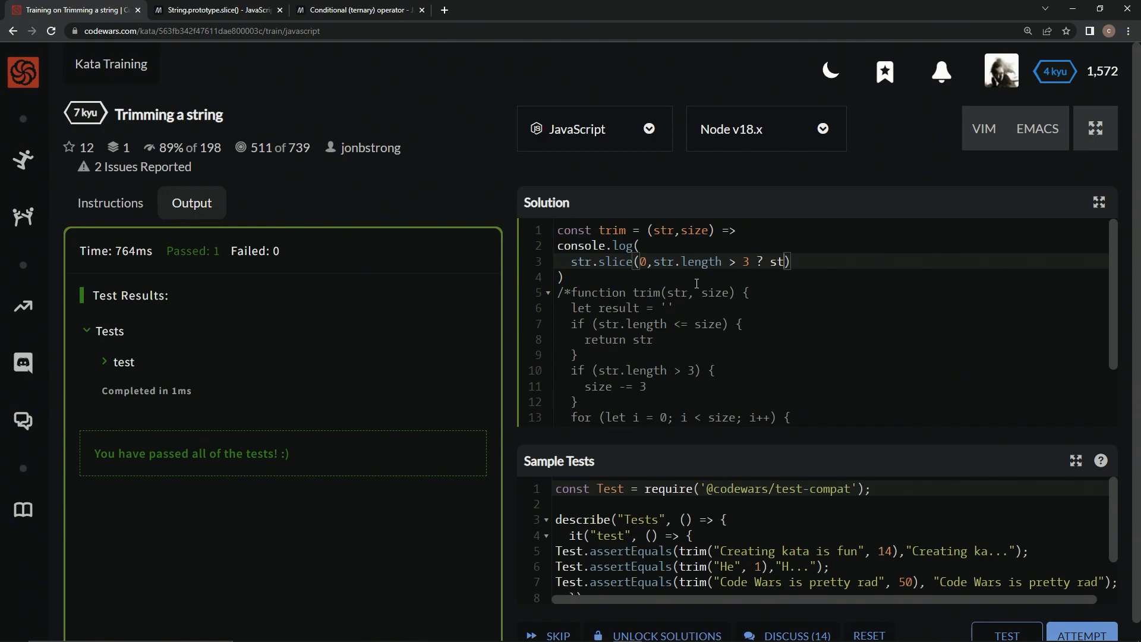
type("ize")
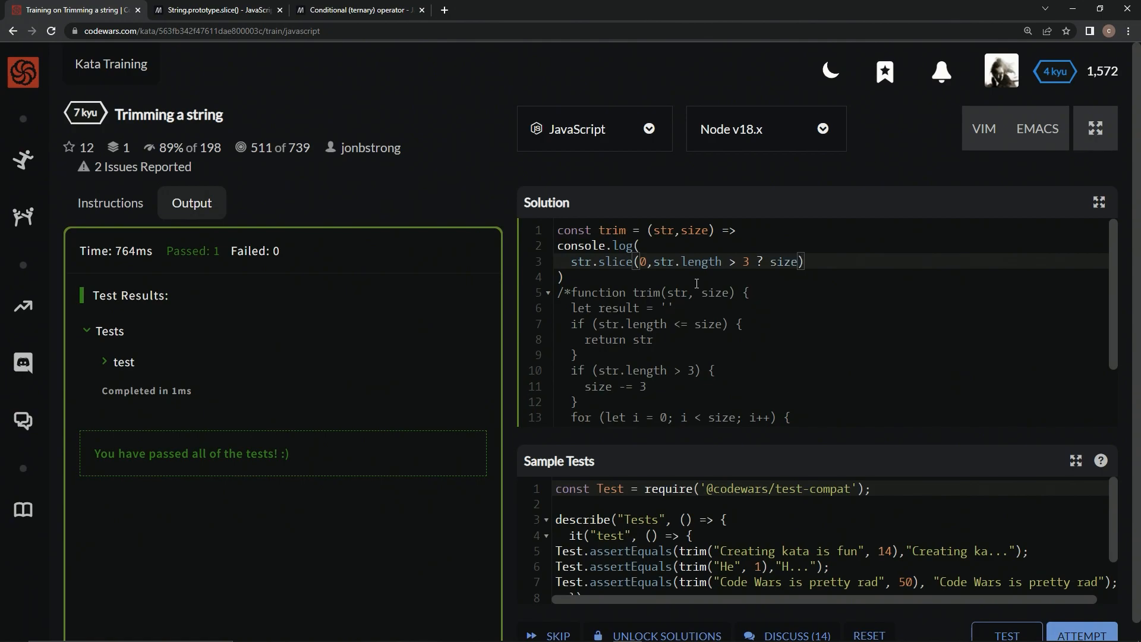
type("- 3 :")
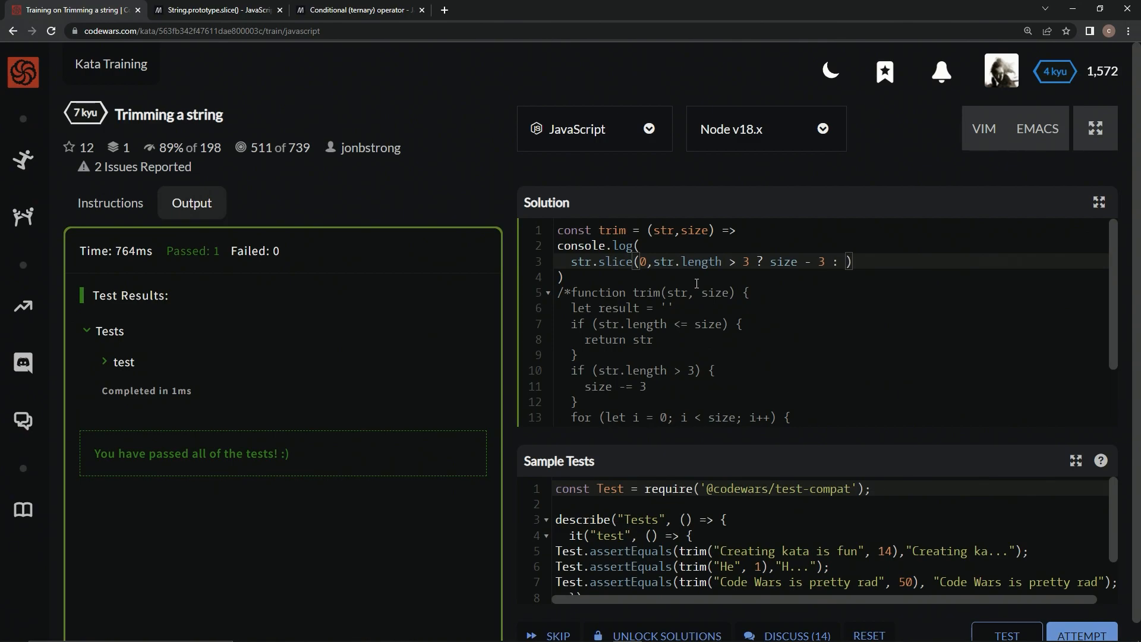
type("size")
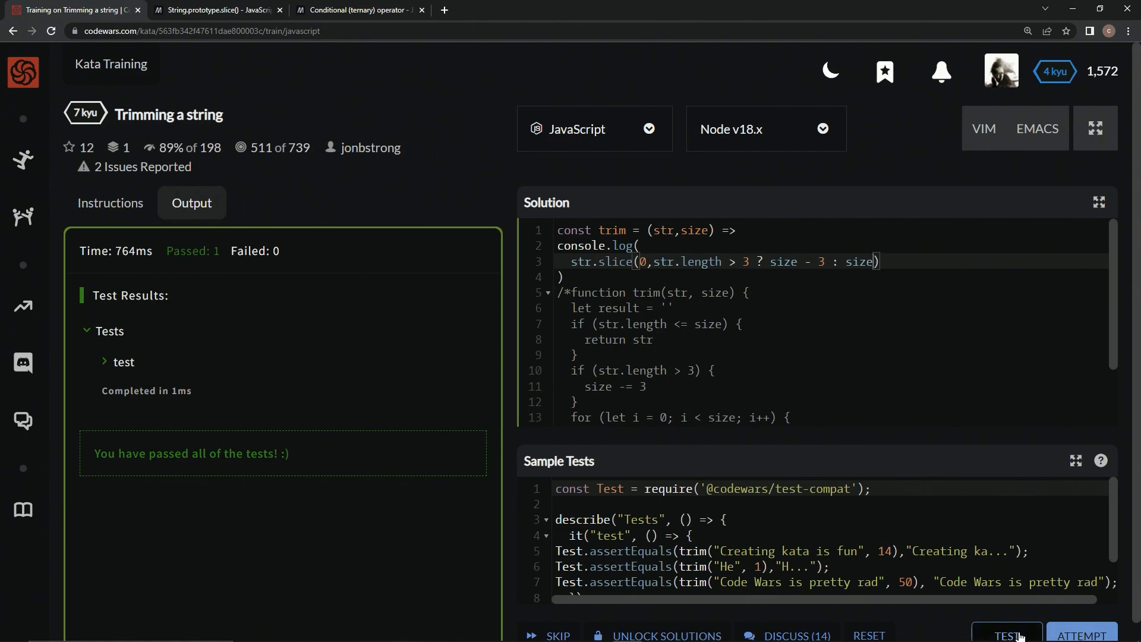
left_click(1006, 635)
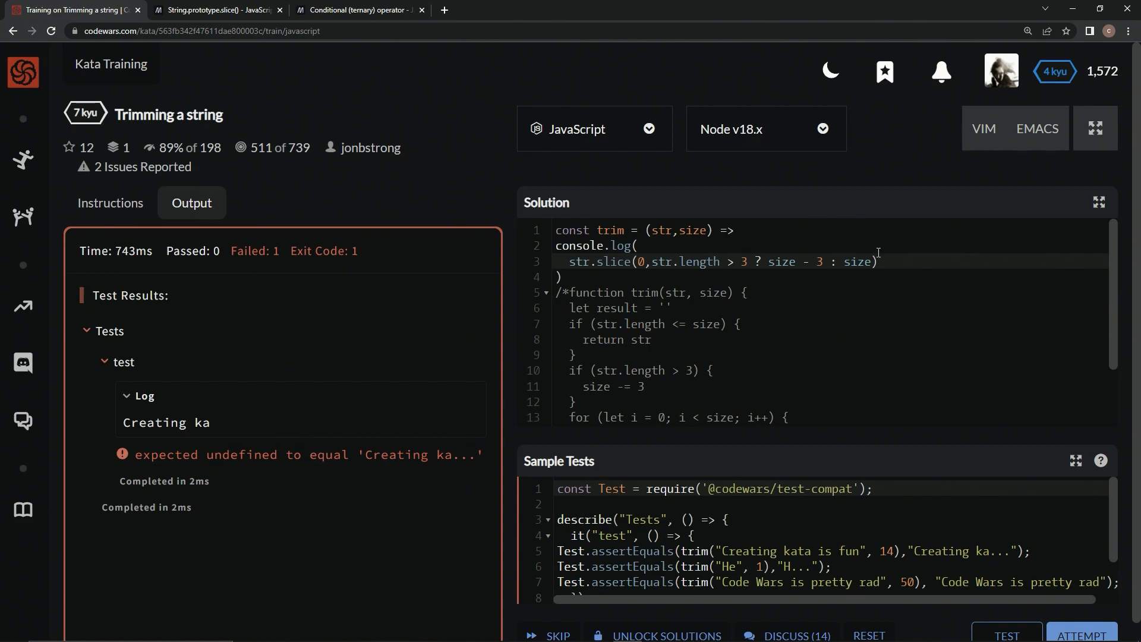
Append + '...' to the slice, rerunning tests as sample cases are removed one by one
type("+ '...")
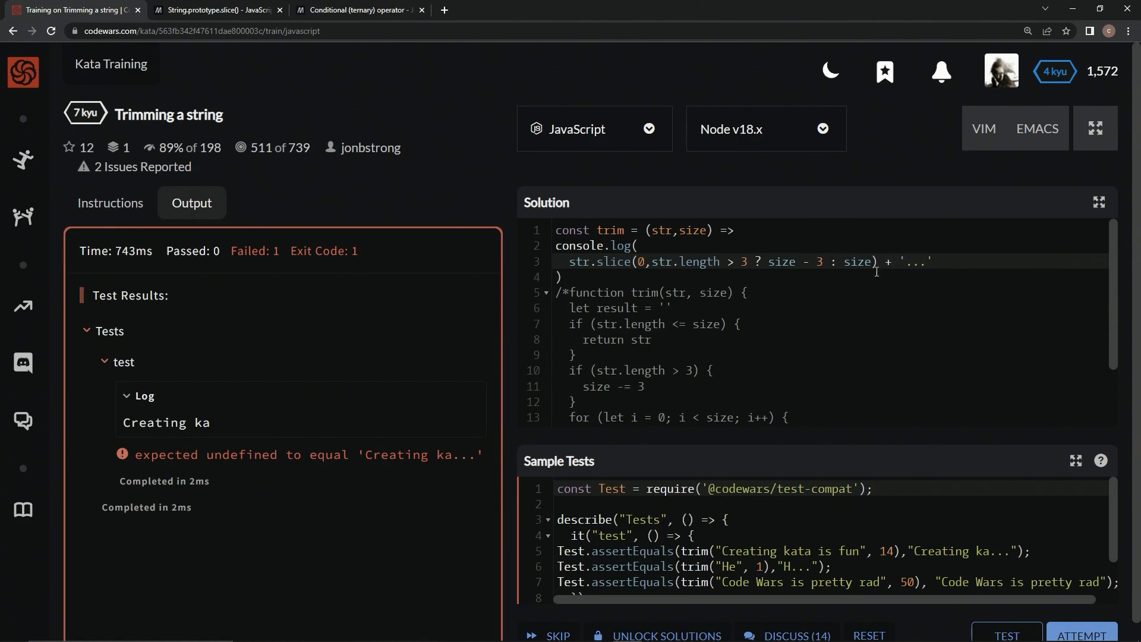
left_click(1007, 634)
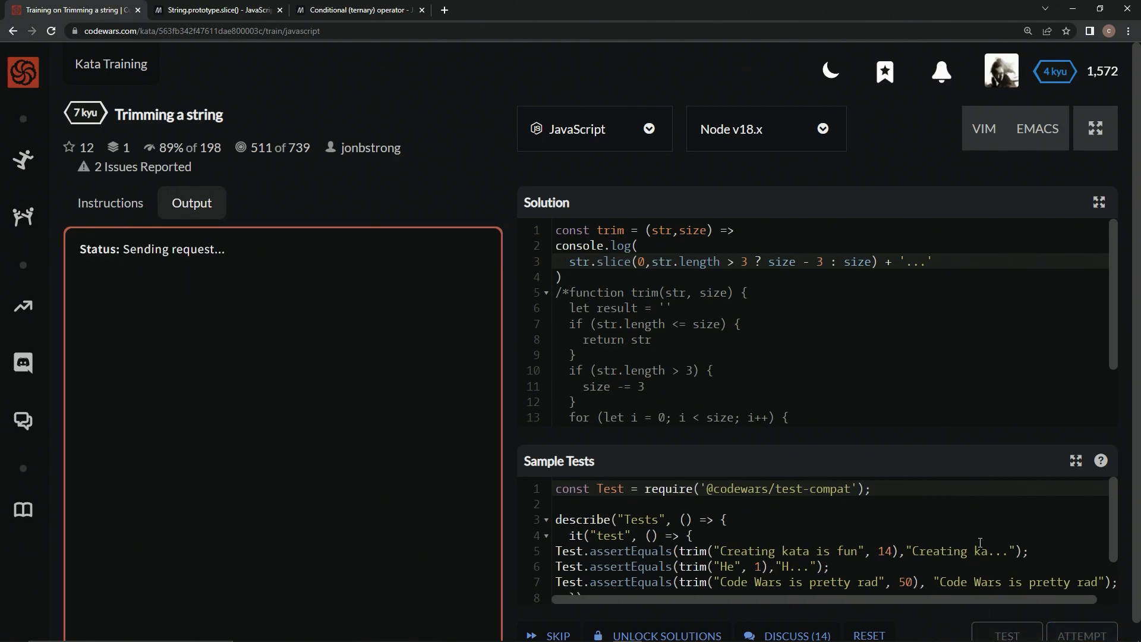
left_click(1006, 635)
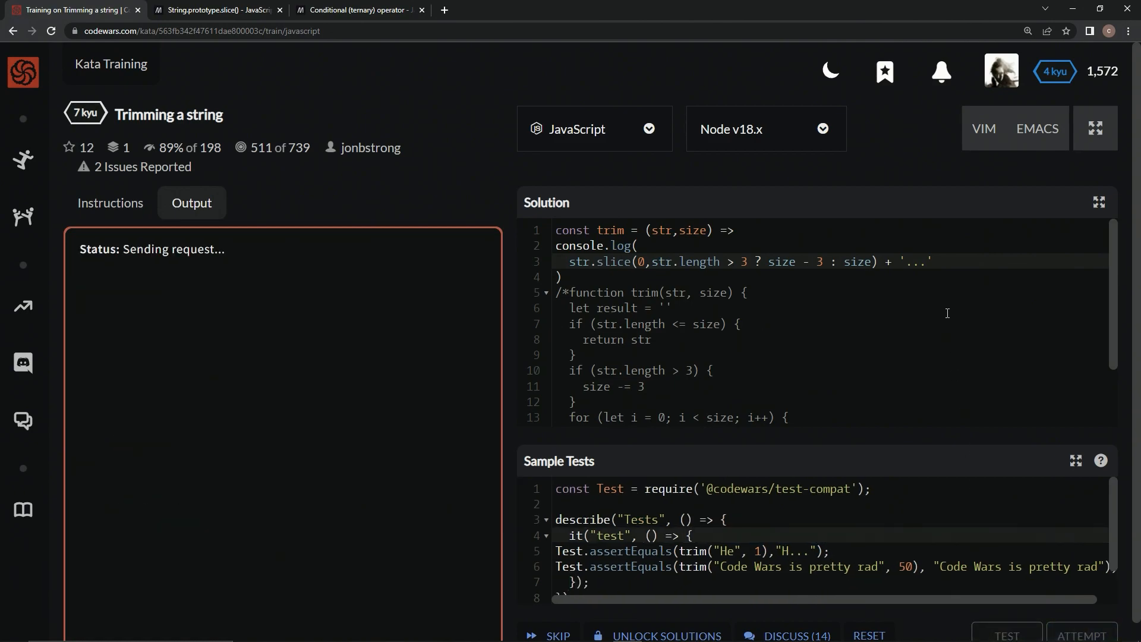
left_click(1006, 635)
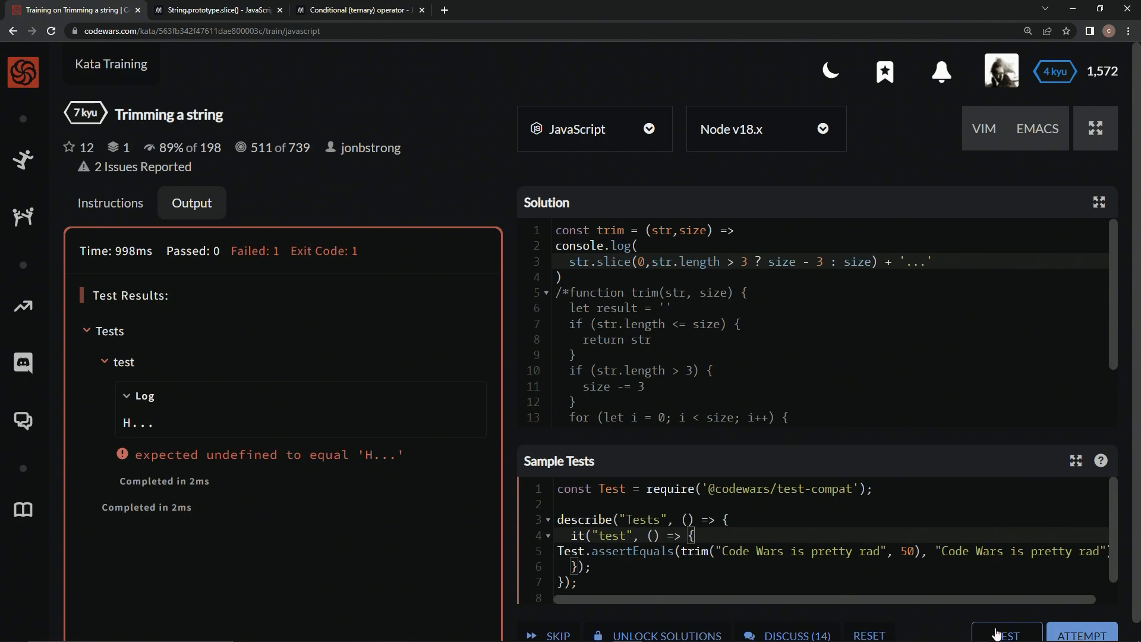
left_click(1006, 634)
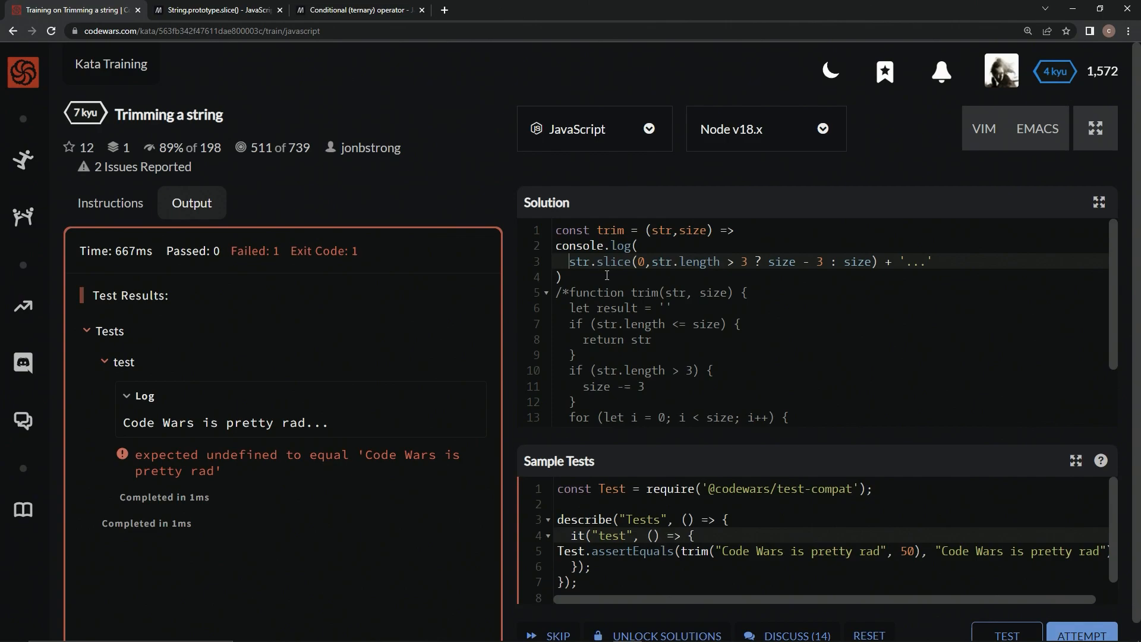
mouse_move(518, 347)
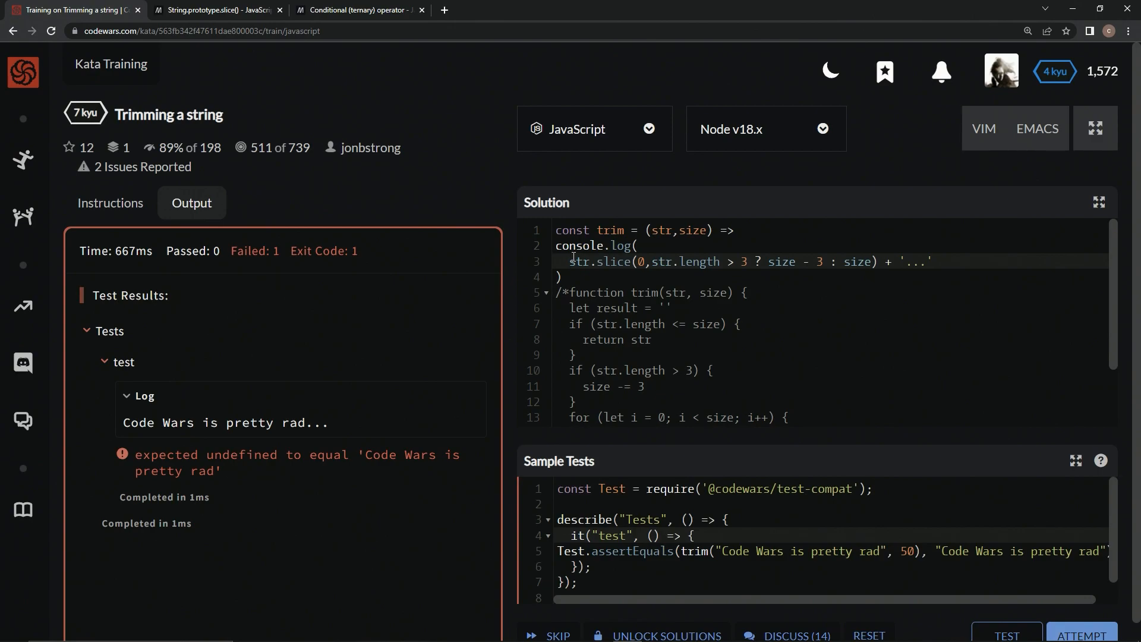
Prefix str.length <= size ? str : to the slice and drop the console.log wrapper
type("str.length <= size ? str :")
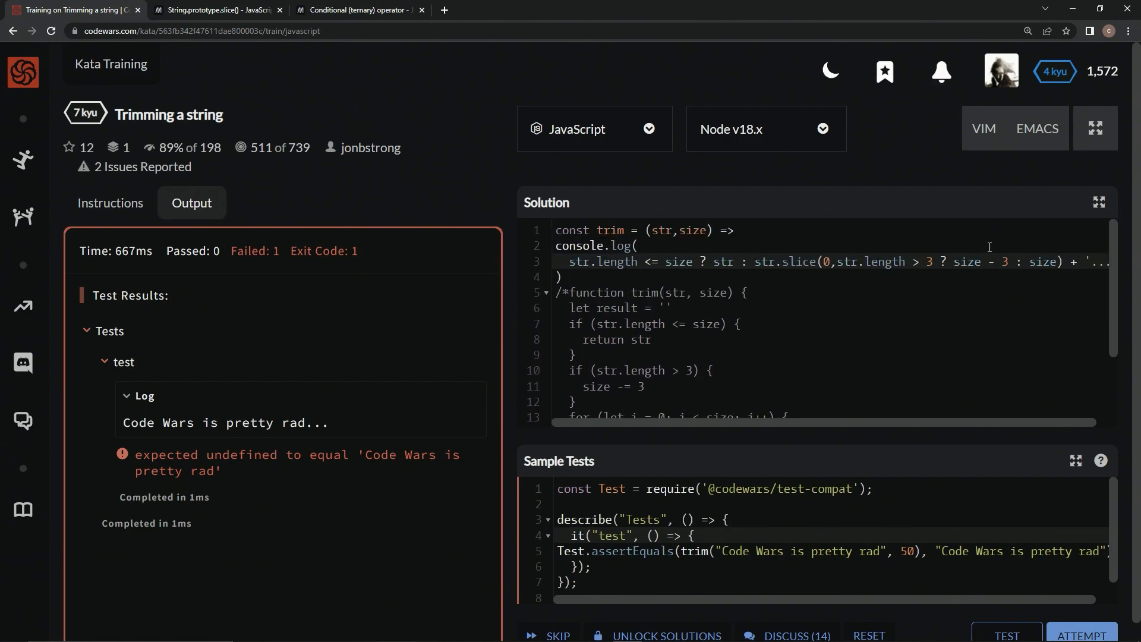
mouse_move(908, 477)
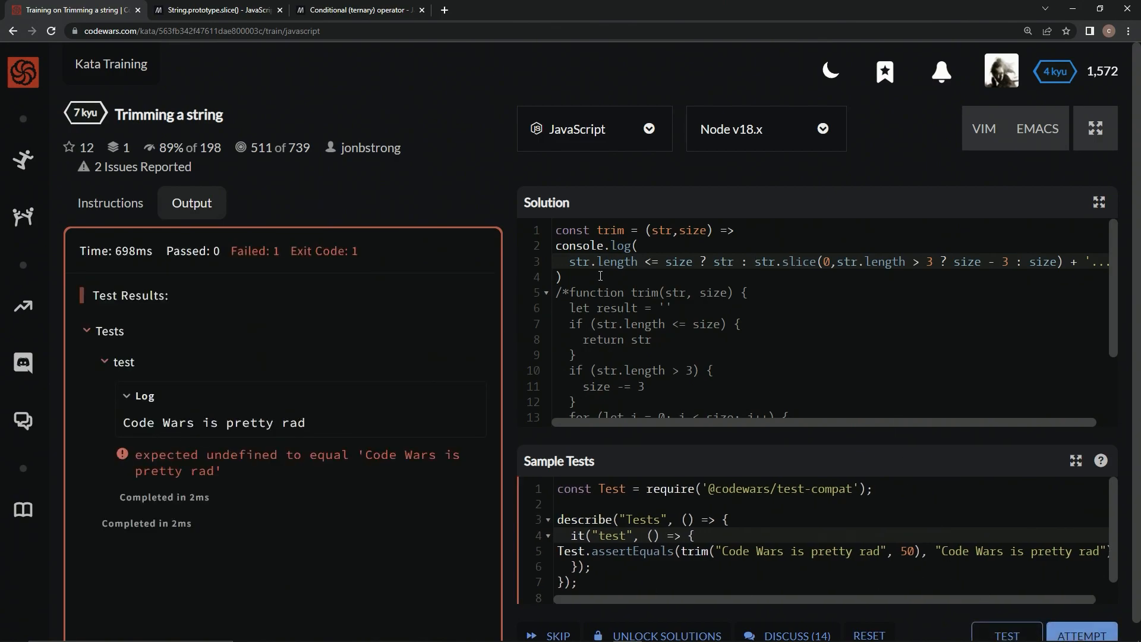
scroll("down", 3)
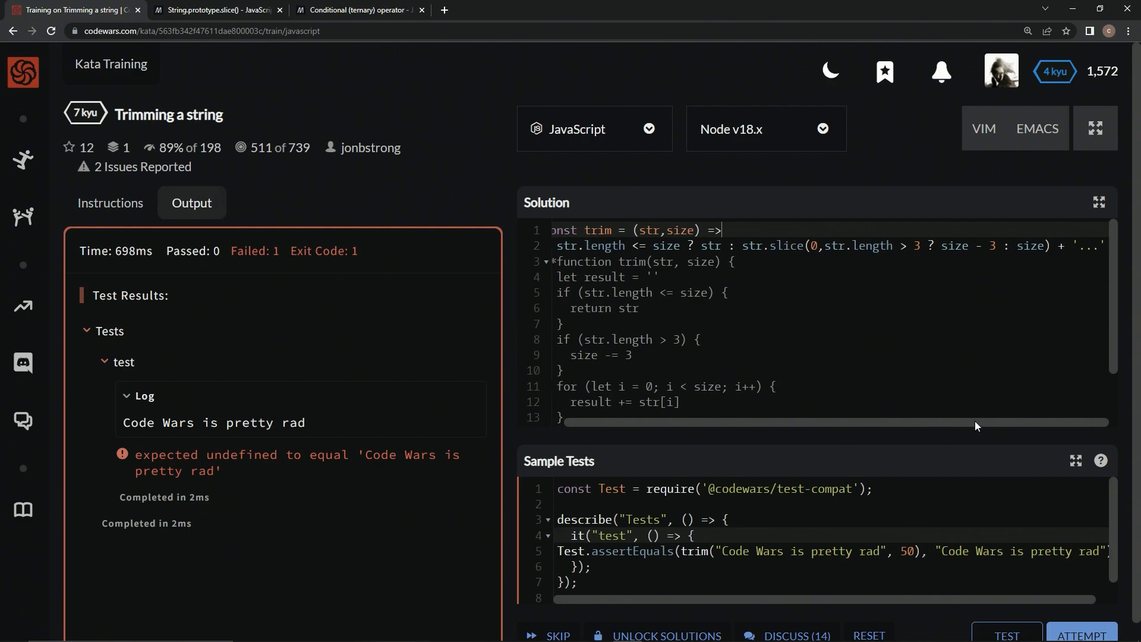
mouse_move(996, 611)
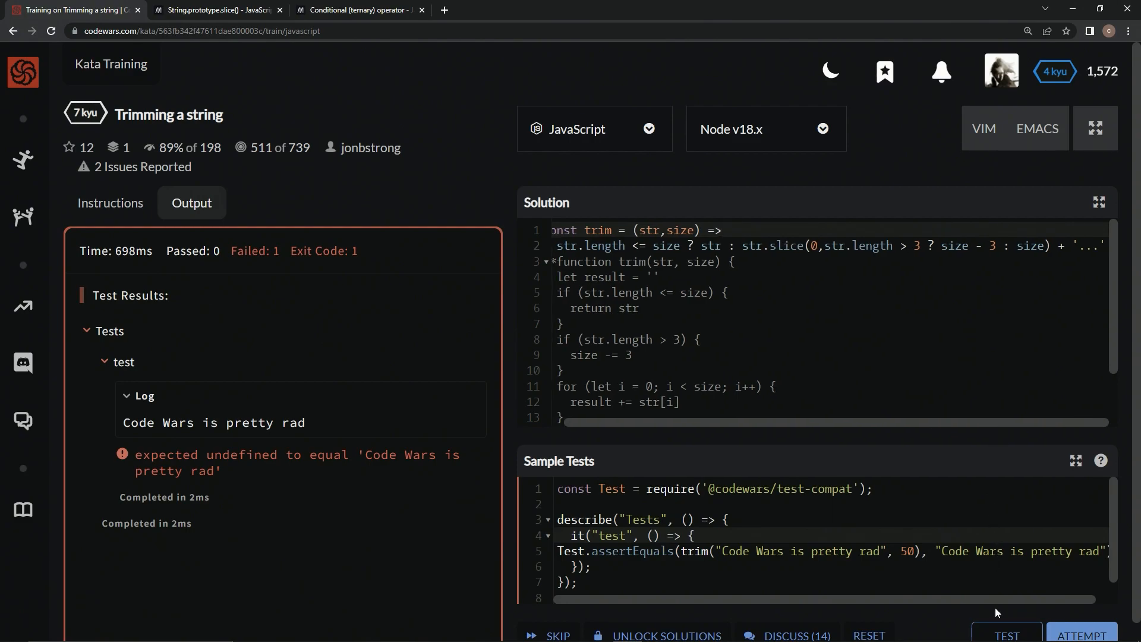
Run the sample tests and full attempt on the one-liner, then submit it
left_click(1006, 635)
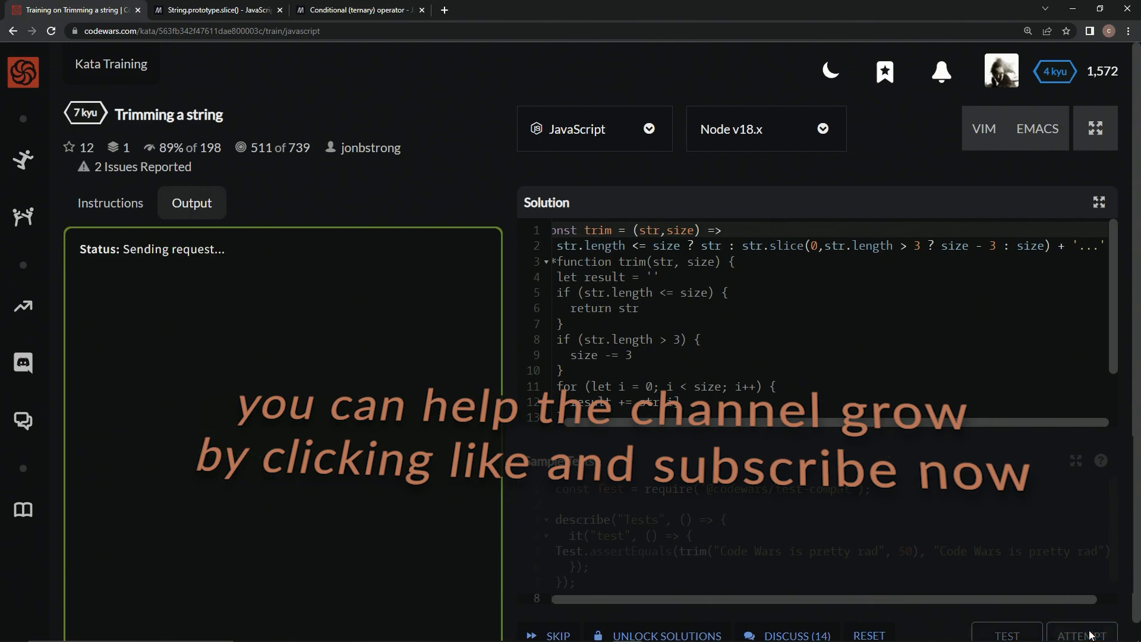
left_click(1006, 635)
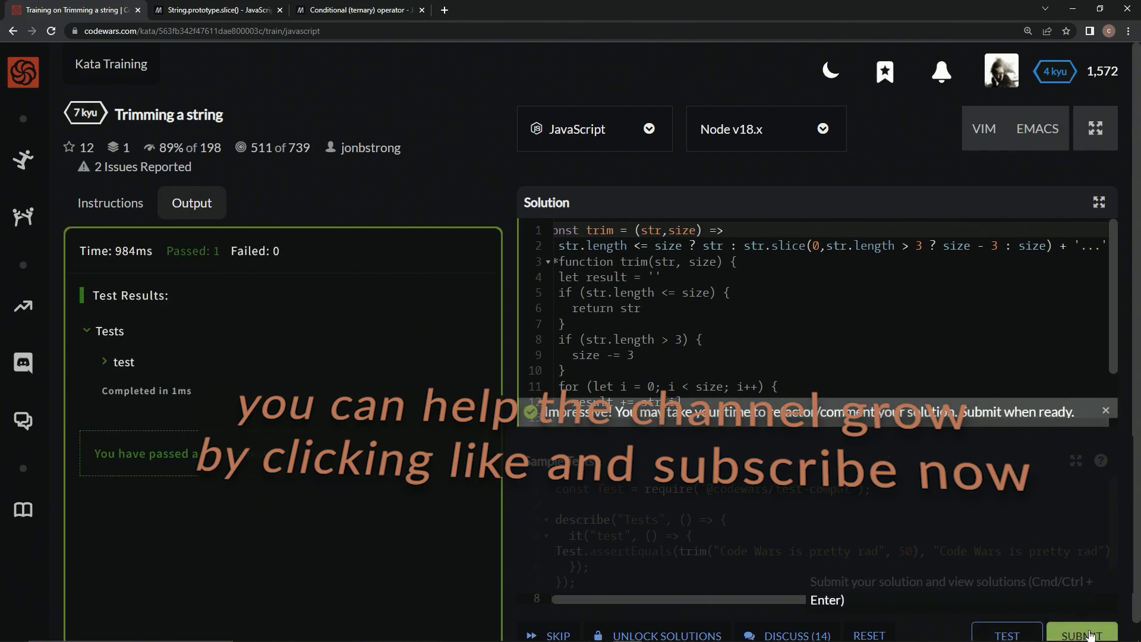
left_click(1081, 634)
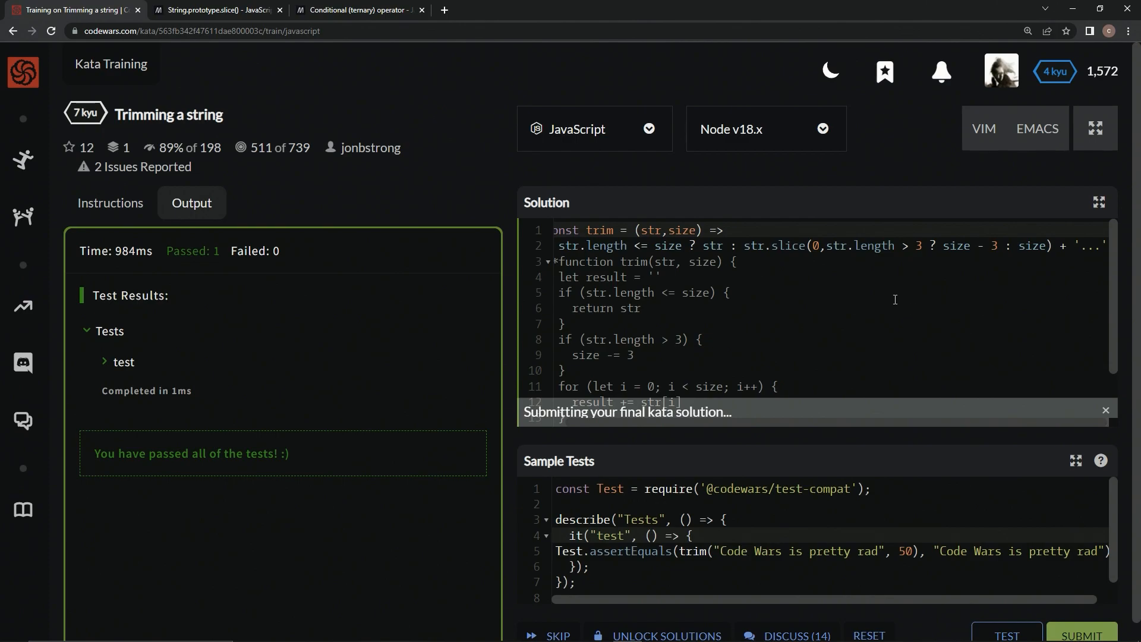
left_click(1081, 635)
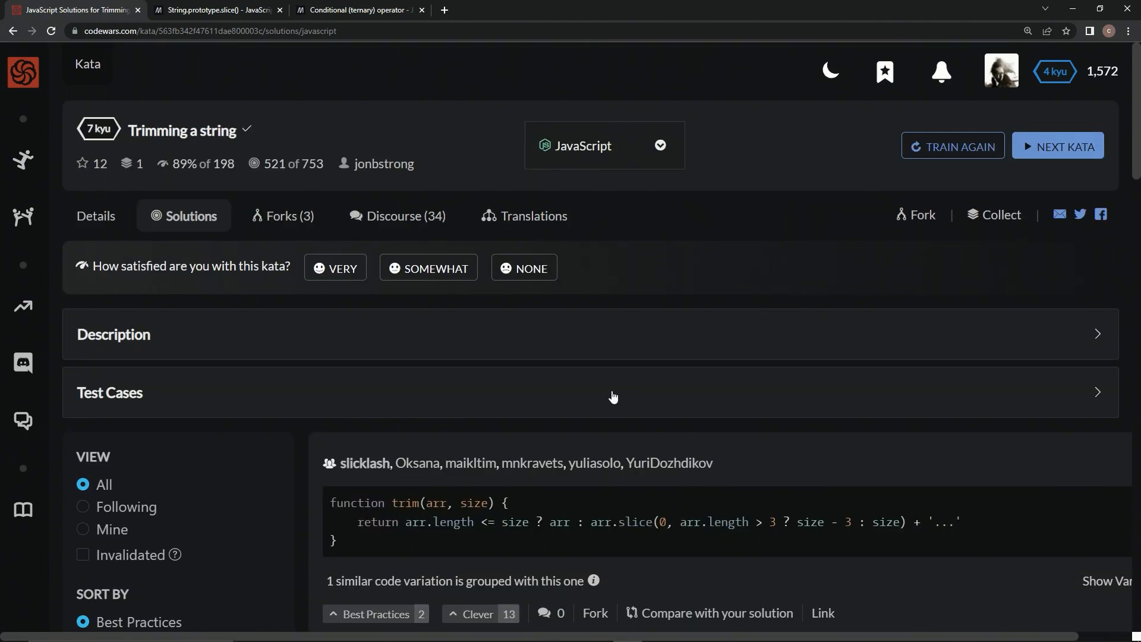
mouse_move(541, 538)
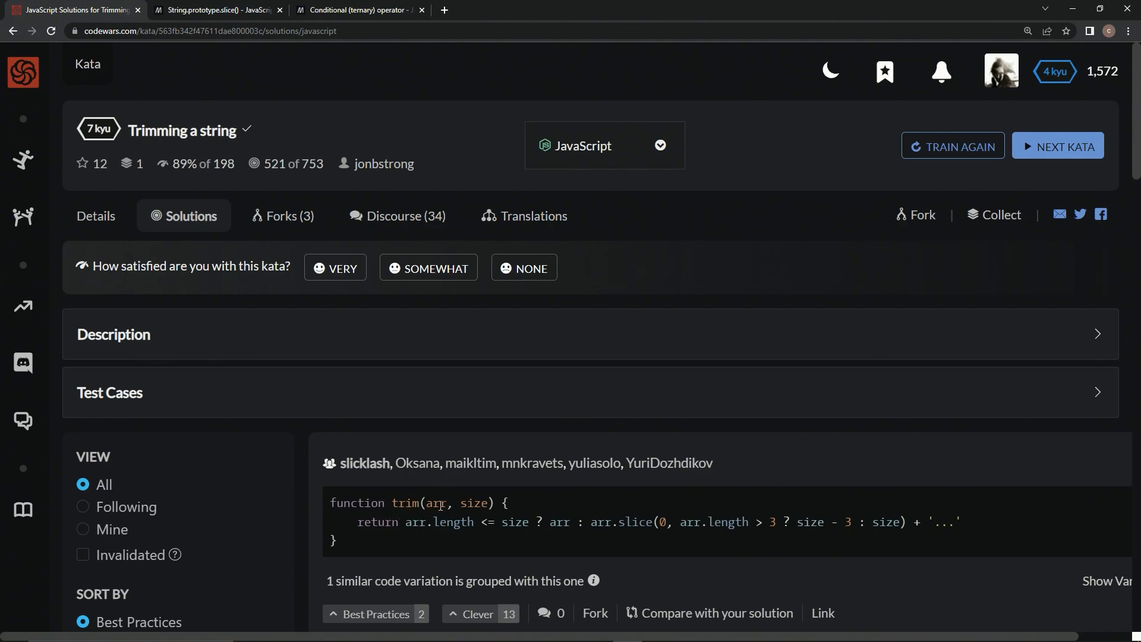
mouse_move(907, 477)
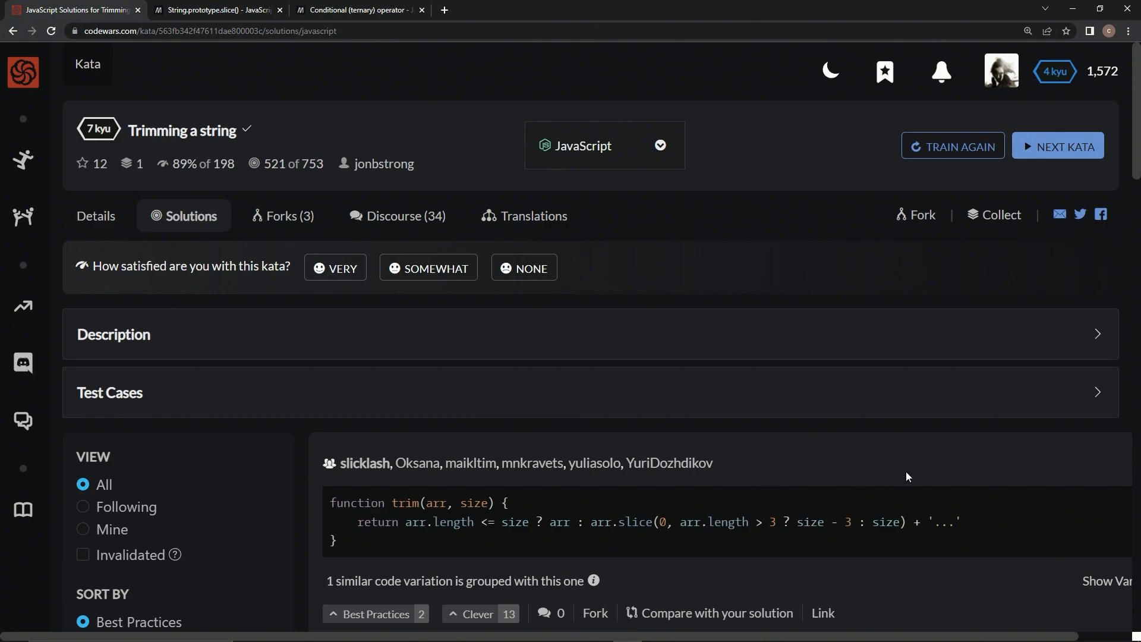
Browse other solutions, highlight a template-literal answer, then filter the list to View: Mine
scroll("down", 3)
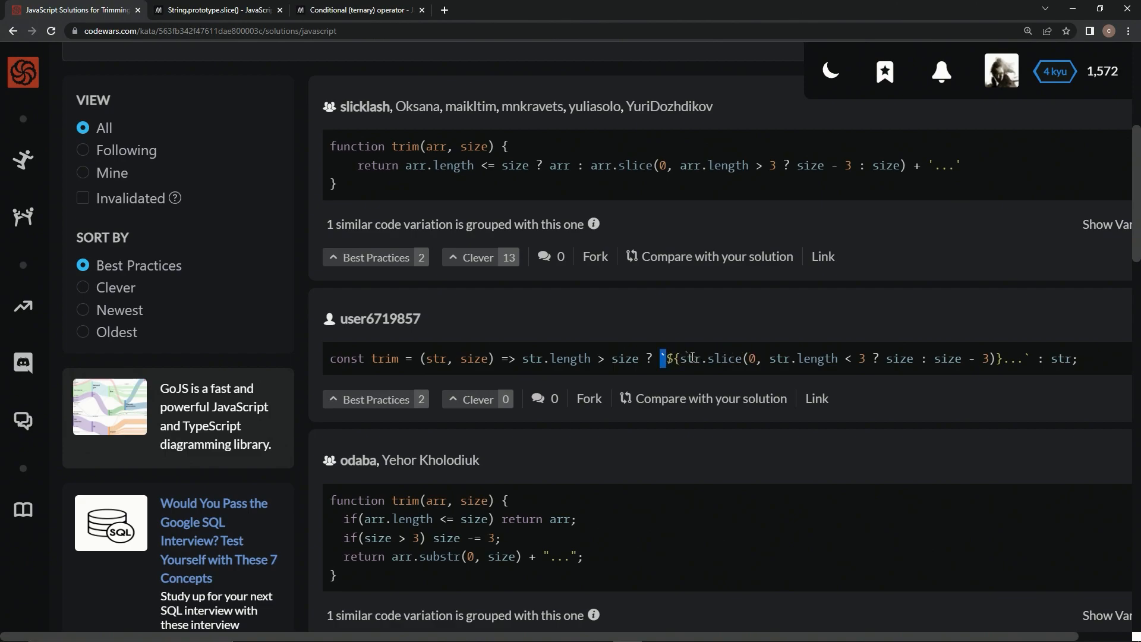
left_click_drag(664, 358, 948, 358)
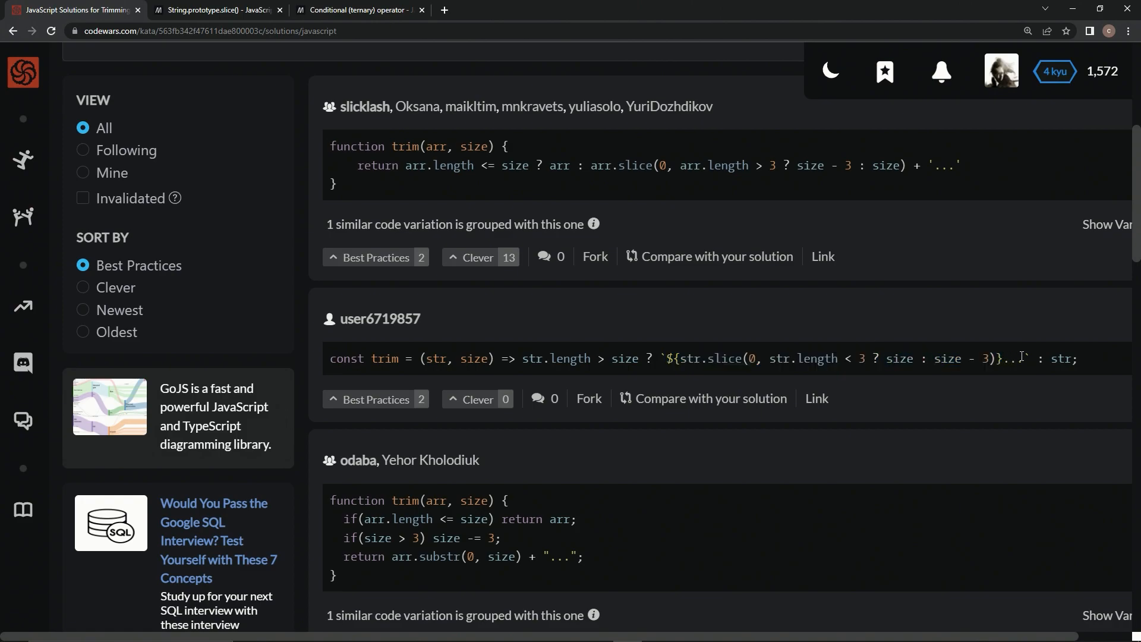
mouse_move(1021, 356)
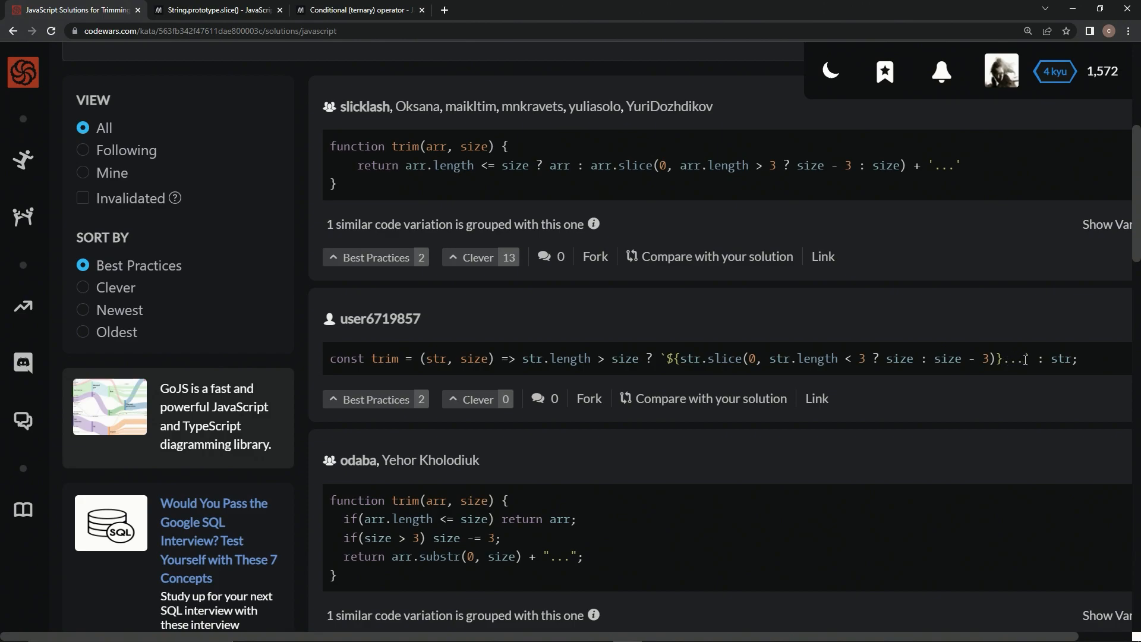
mouse_move(794, 385)
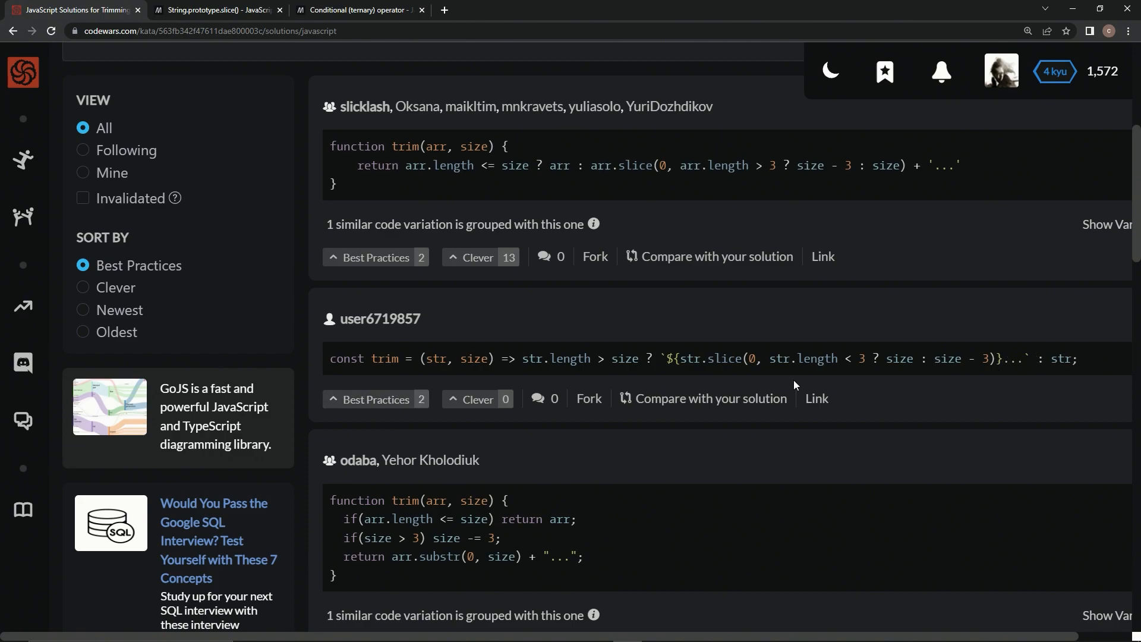
scroll("down", 3)
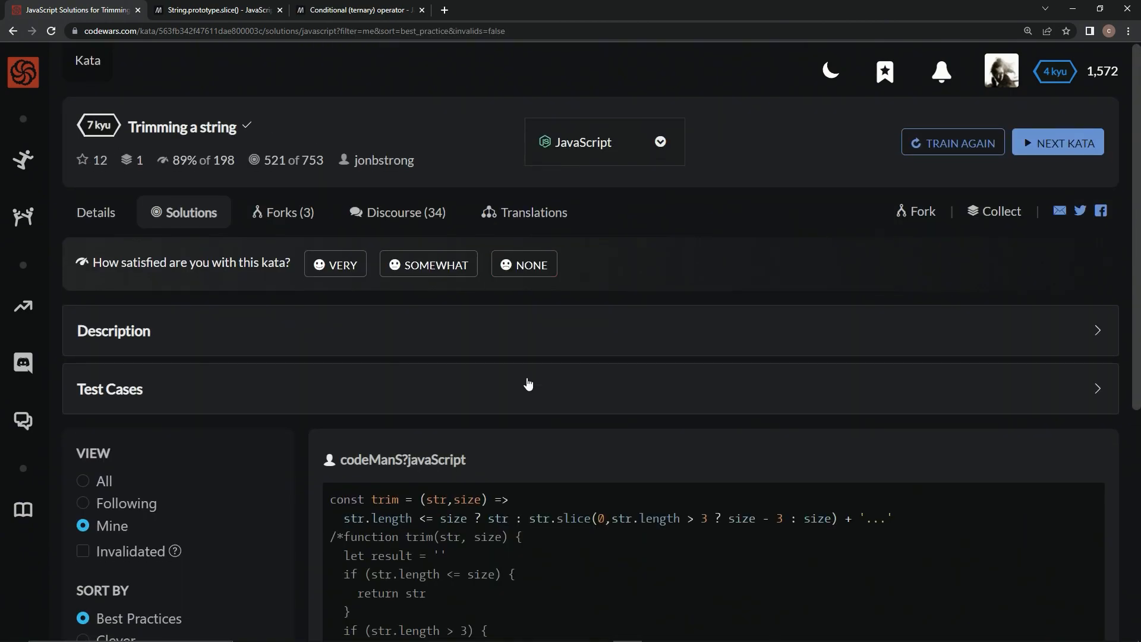
Rate the Trimming a string kata VERY satisfying
scroll("down", 3)
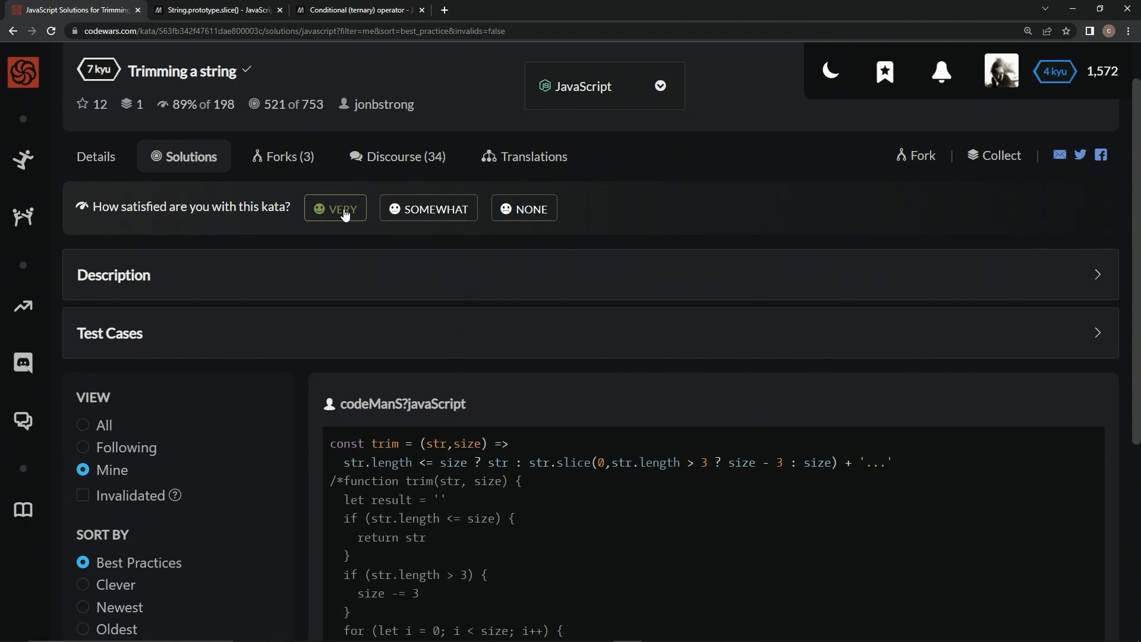
left_click(336, 209)
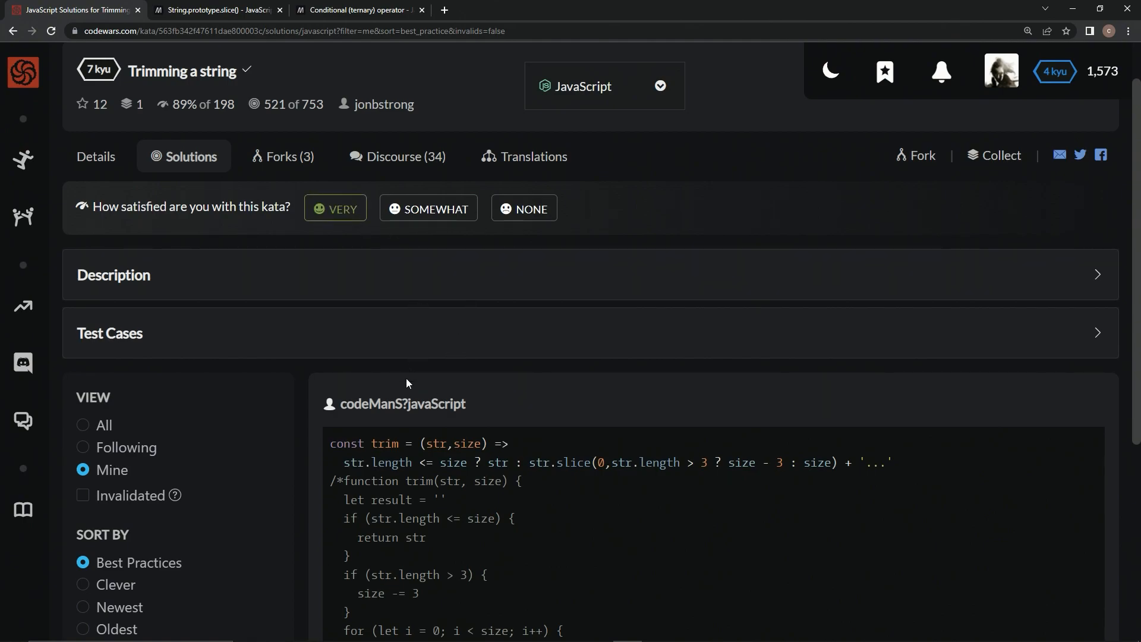